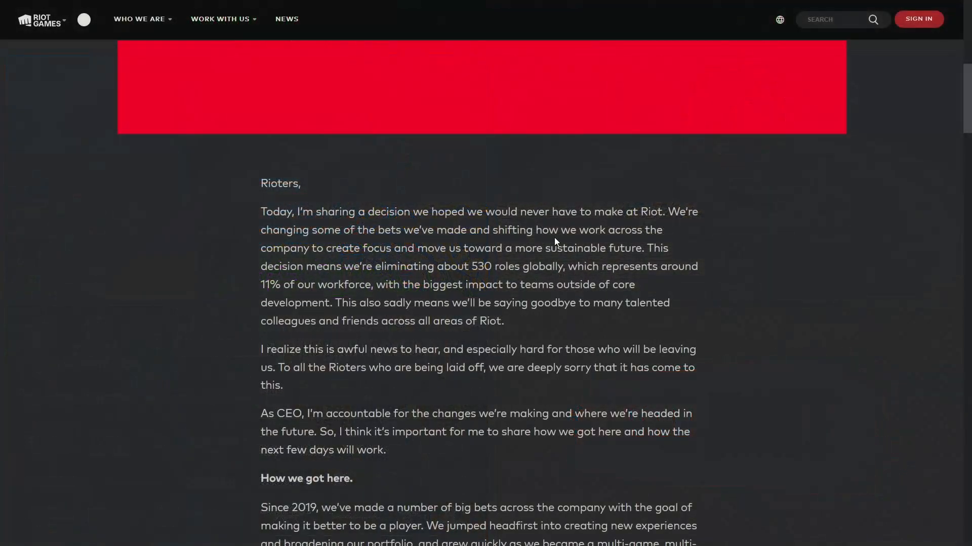
# Scroll back to the top of the Riot layoffs post before switching to the VGC Microsoft article.
pyautogui.scroll(3)
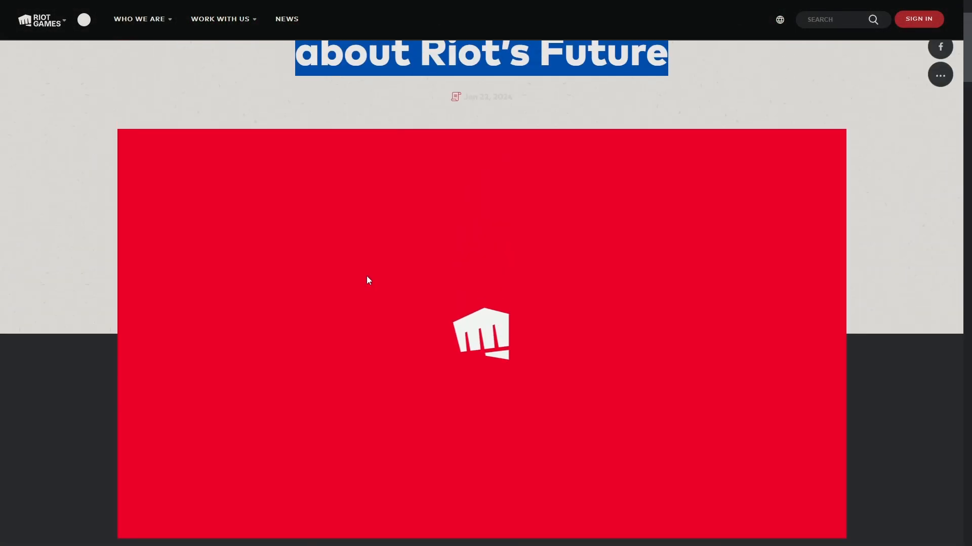
pyautogui.scroll(3)
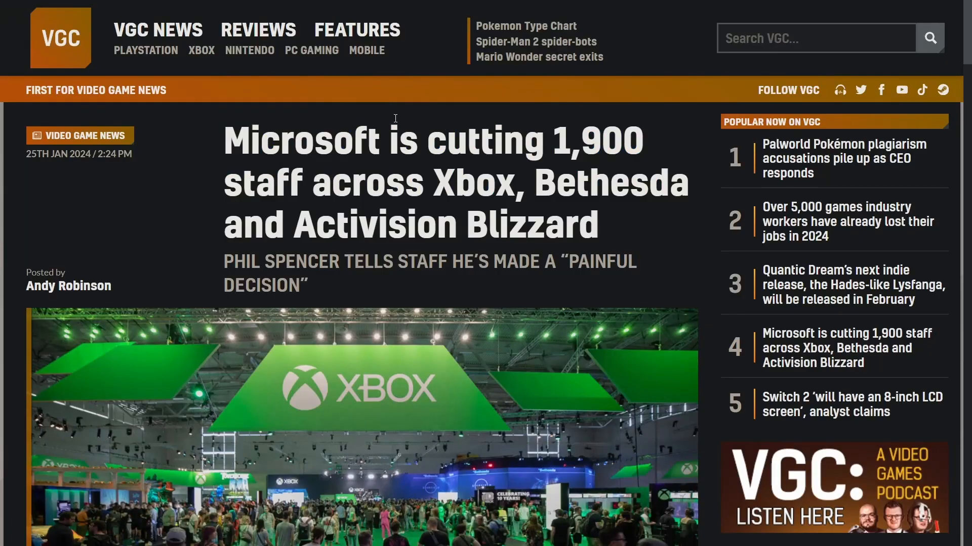
# Highlight the '1,900 staff across Xbox' headline figure and bring the article body into view.
pyautogui.doubleClick(561, 141)
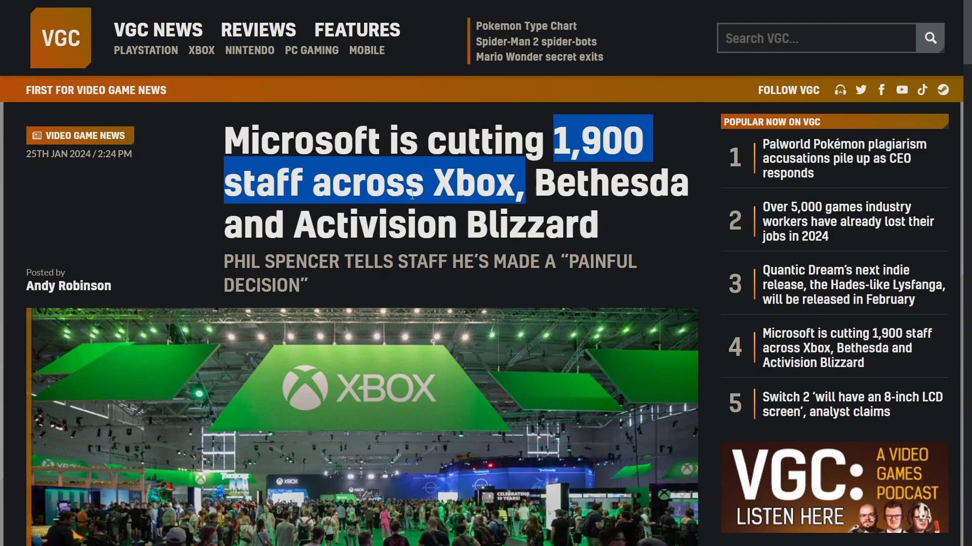
pyautogui.scroll(-3)
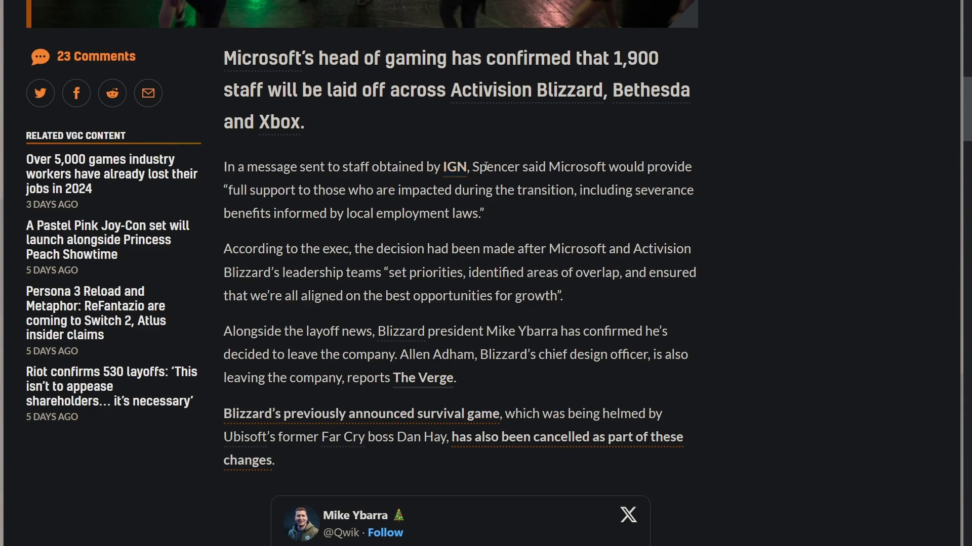
pyautogui.moveTo(280, 210)
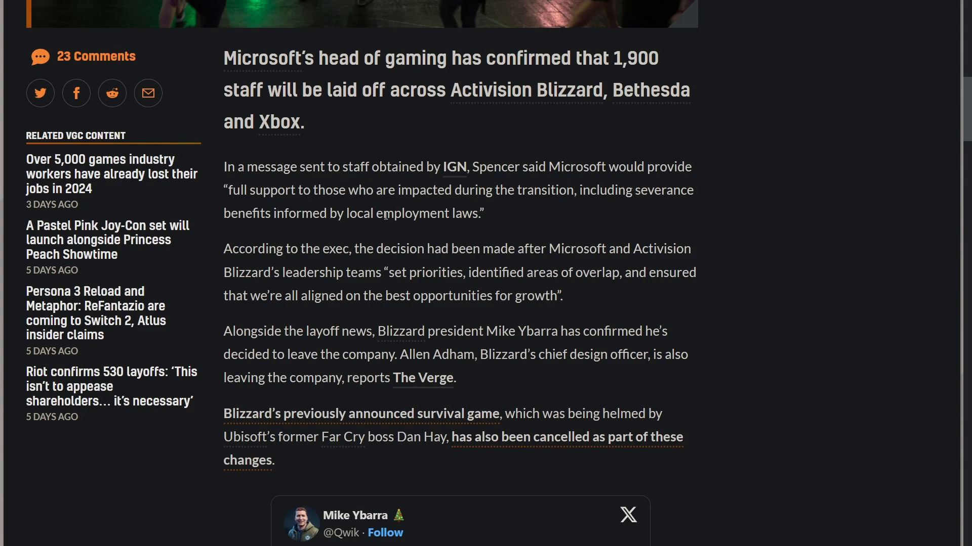
pyautogui.moveTo(476, 213)
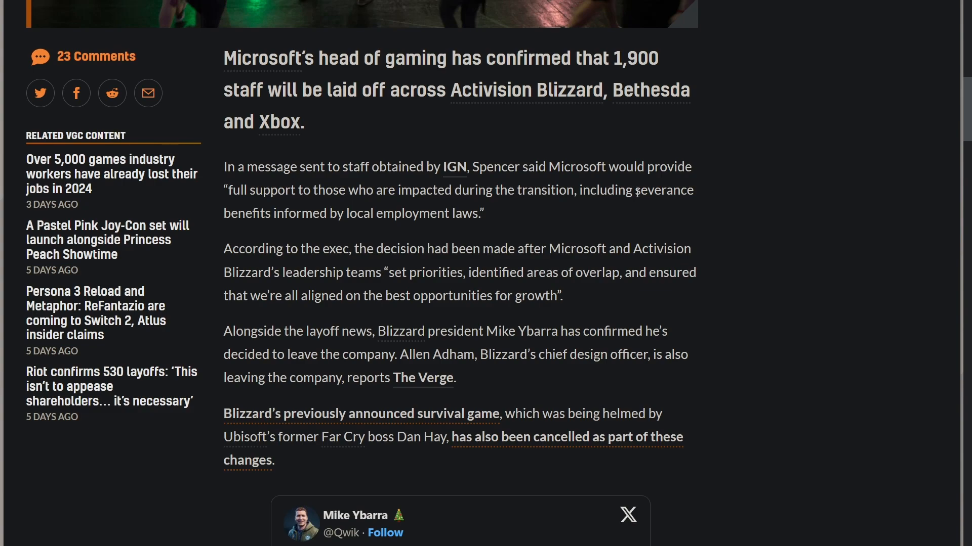
pyautogui.moveTo(271, 287)
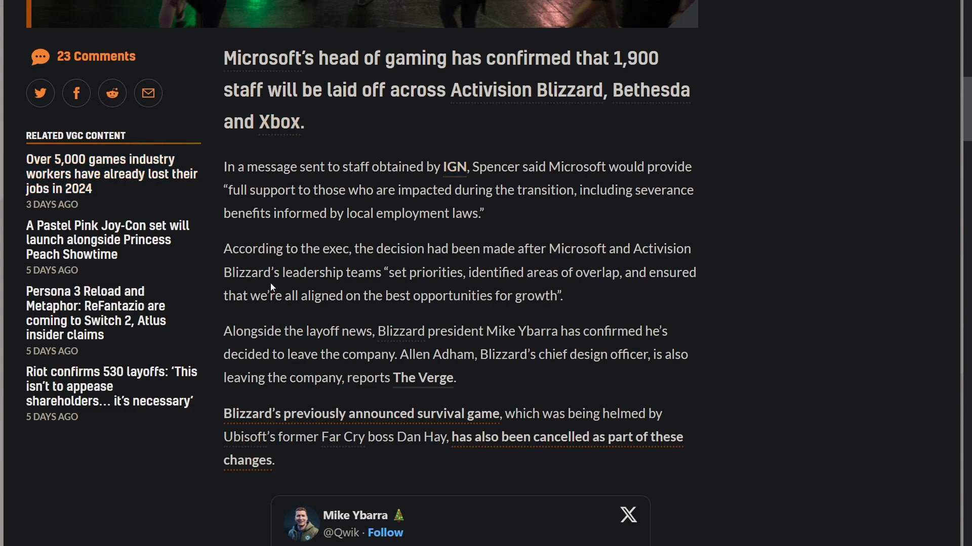
pyautogui.moveTo(350, 250)
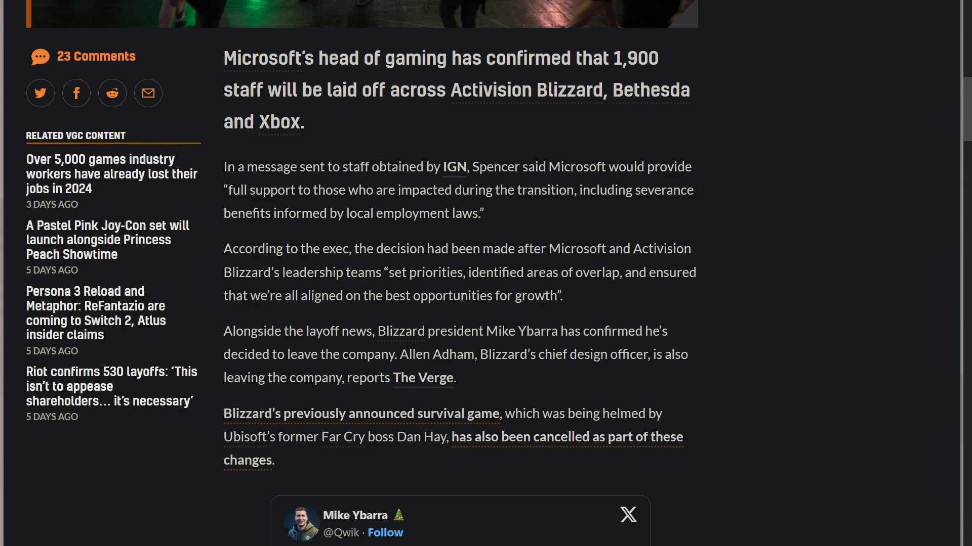
# Scroll through the article to Mike Ybarra's embedded X post thanking impacted Blizzard staff.
pyautogui.scroll(-3)
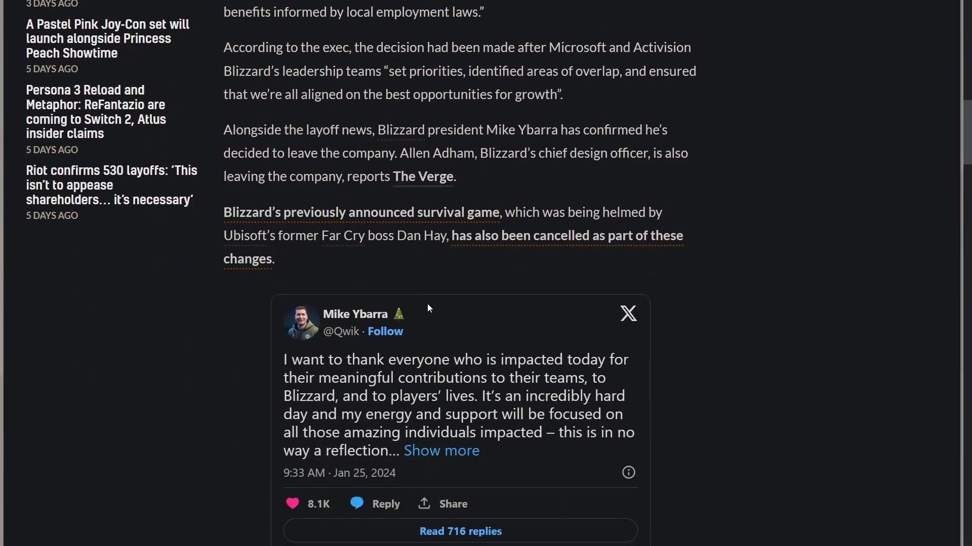
pyautogui.moveTo(355, 313)
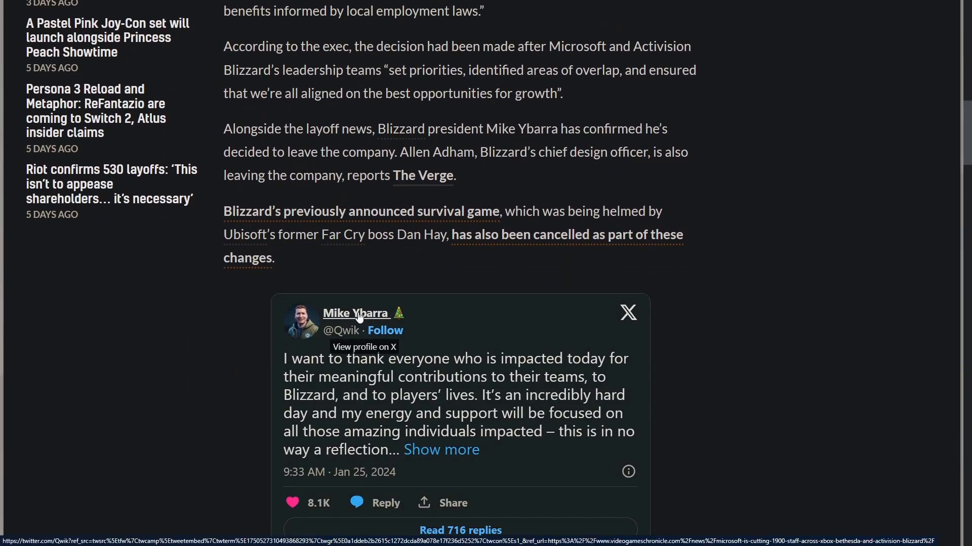
pyautogui.scroll(3)
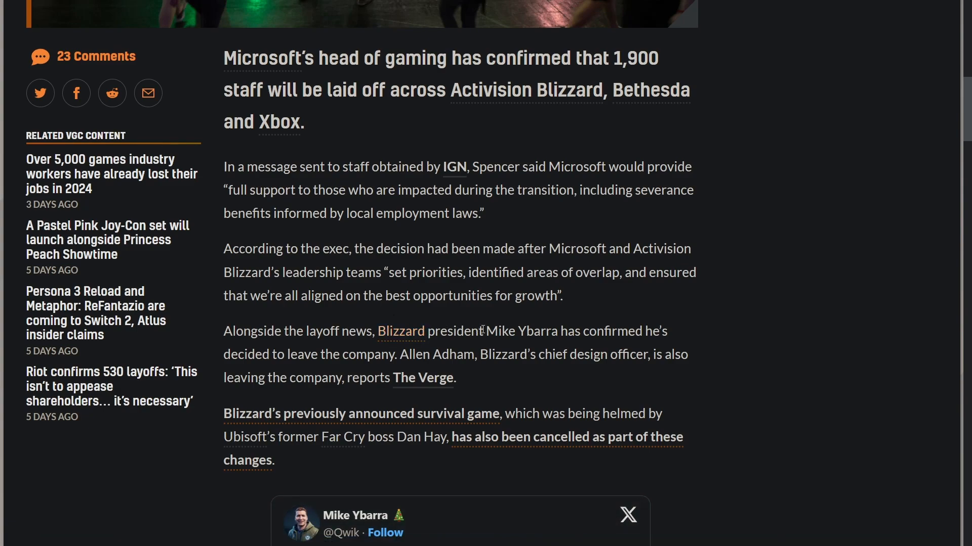
pyautogui.moveTo(356, 362)
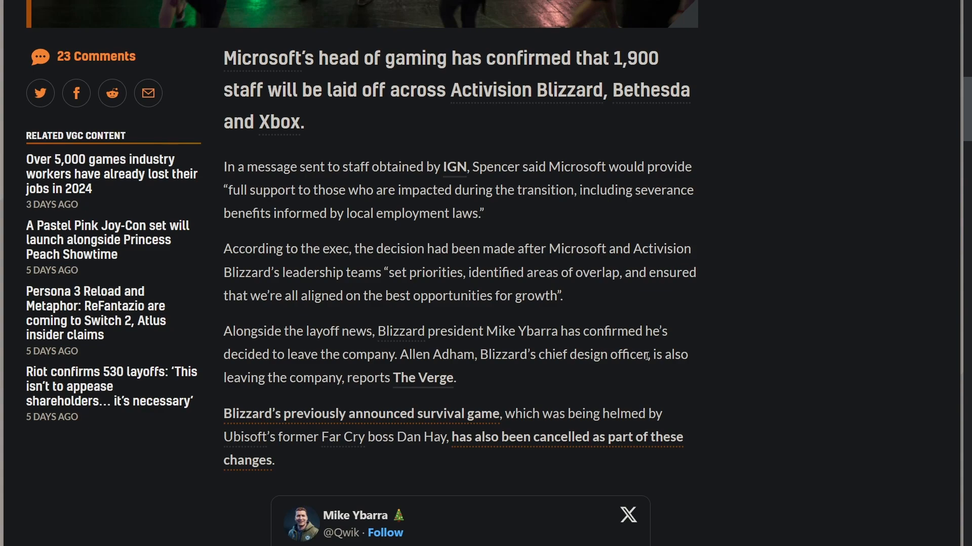
pyautogui.moveTo(366, 378)
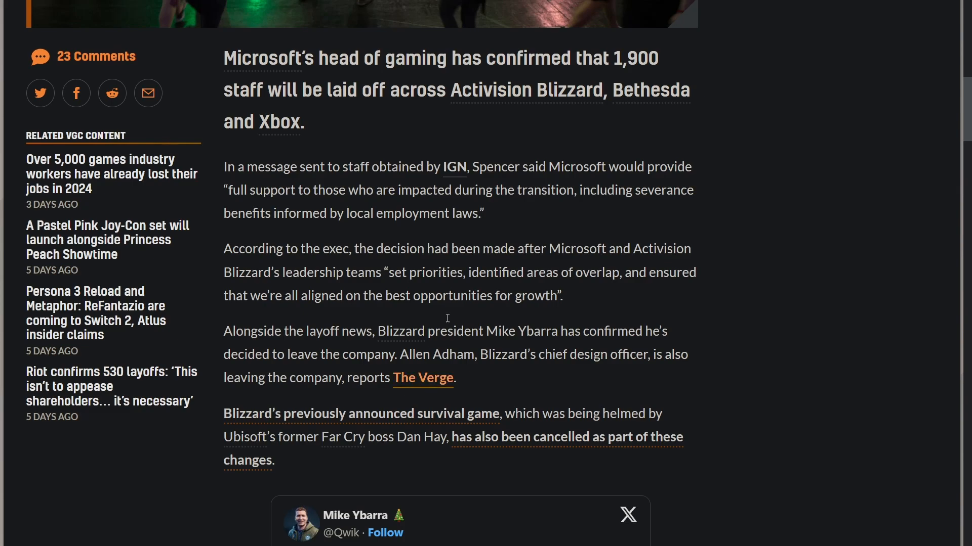
pyautogui.scroll(-3)
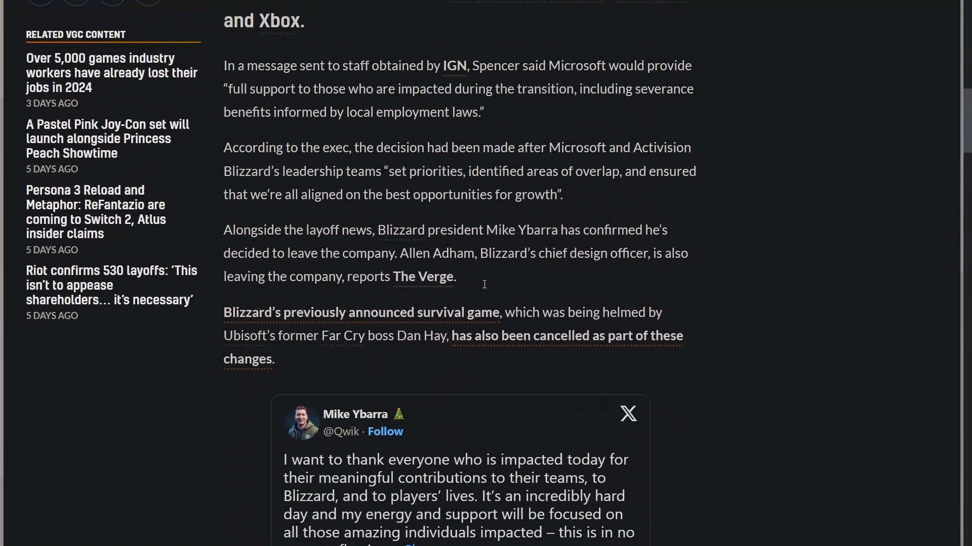
pyautogui.moveTo(461, 253)
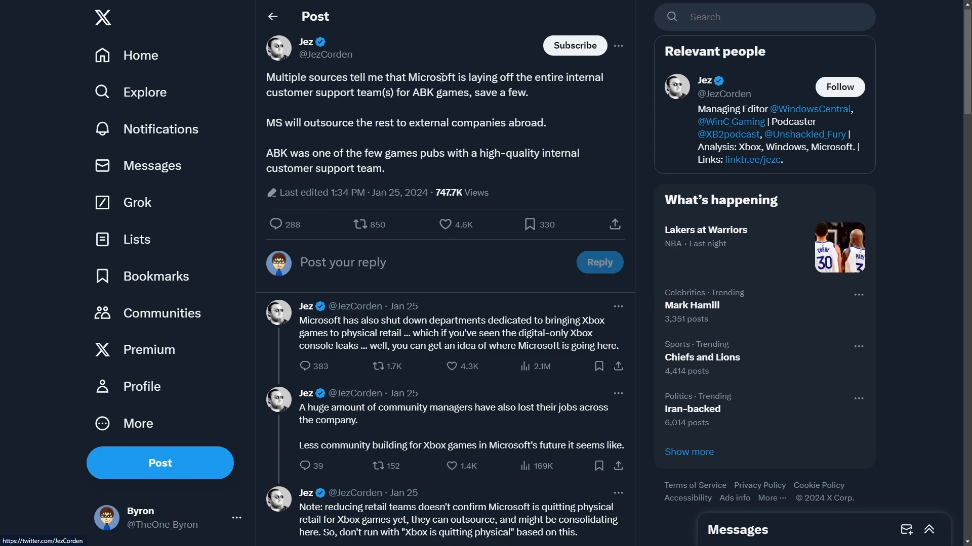
pyautogui.moveTo(451, 274)
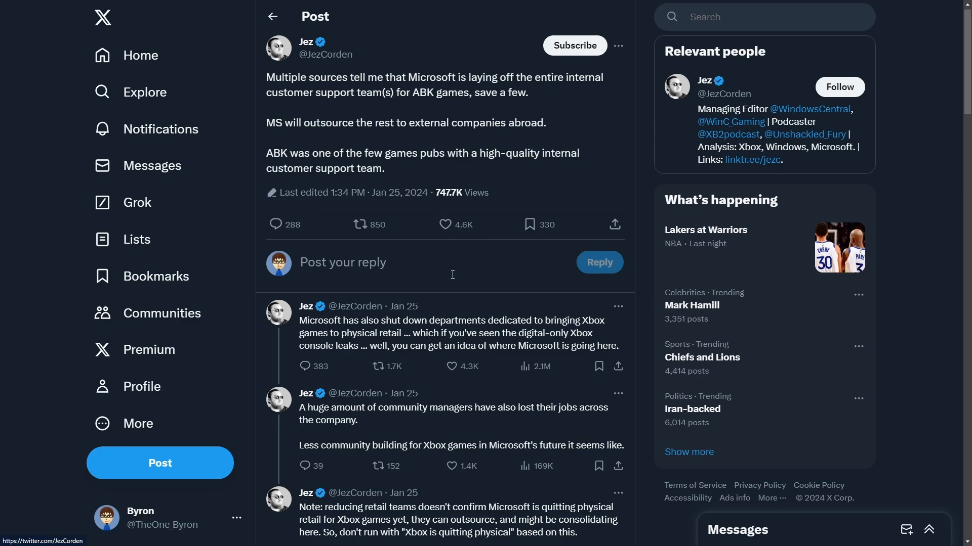
pyautogui.moveTo(314, 328)
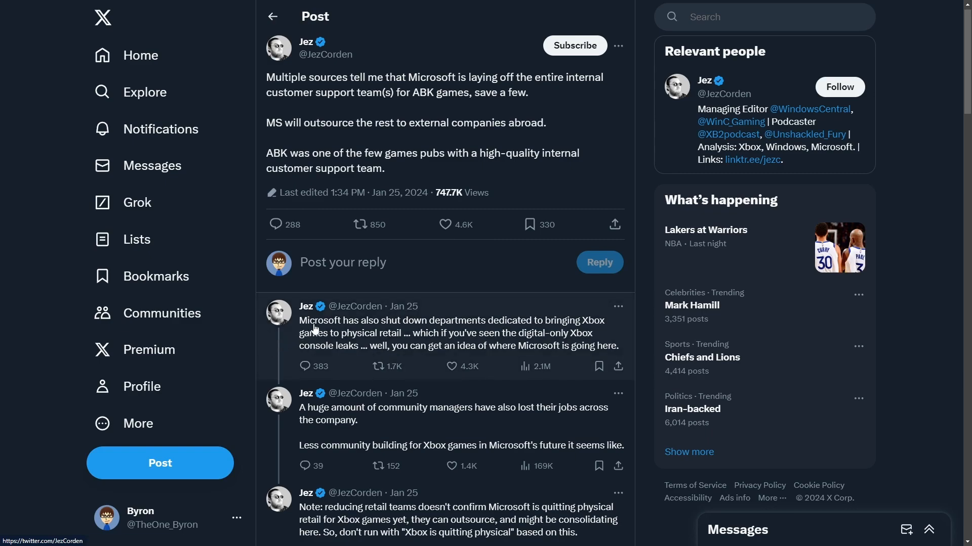
pyautogui.moveTo(350, 350)
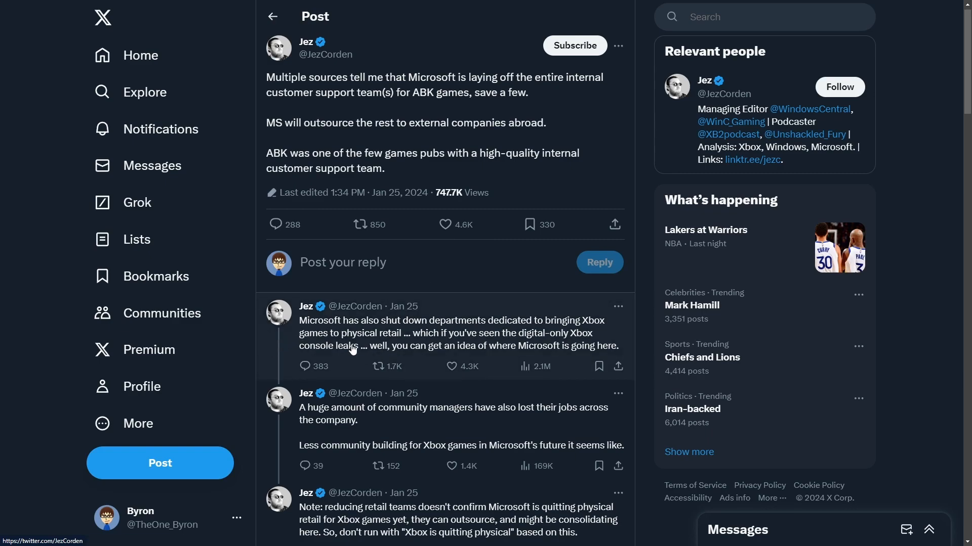
pyautogui.moveTo(428, 314)
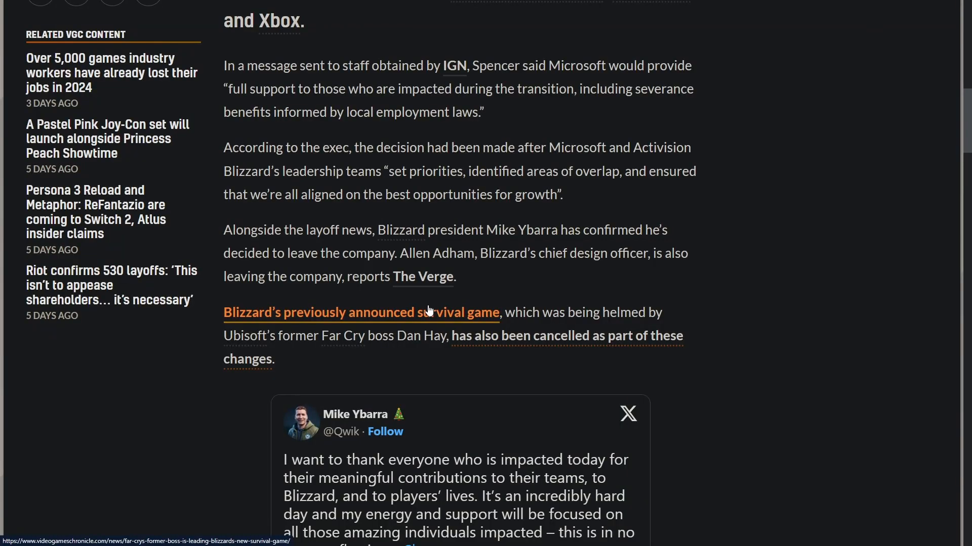
pyautogui.moveTo(449, 150)
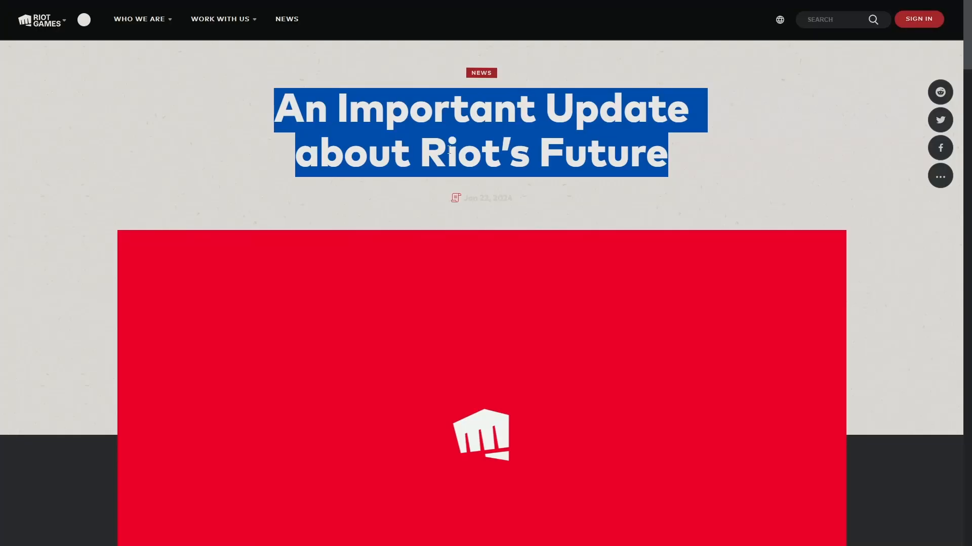
# Highlight the 'decision we hoped never to make' line, the 530 roles figure and the 11% share.
pyautogui.scroll(-3)
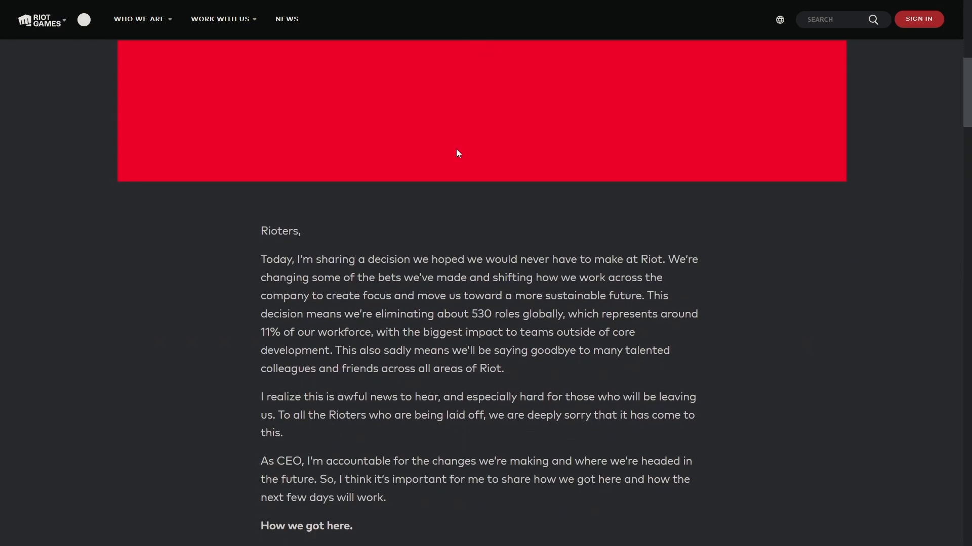
pyautogui.scroll(-3)
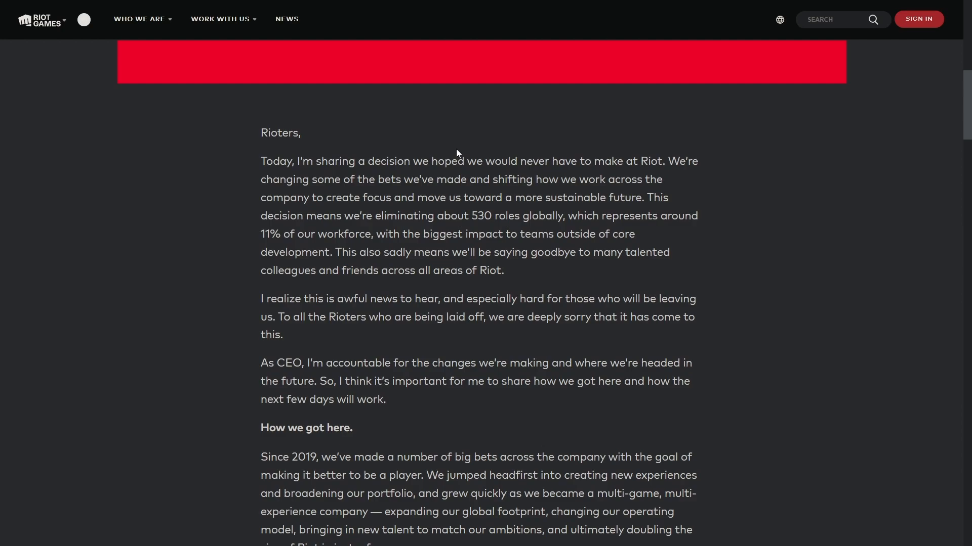
pyautogui.doubleClick(279, 132)
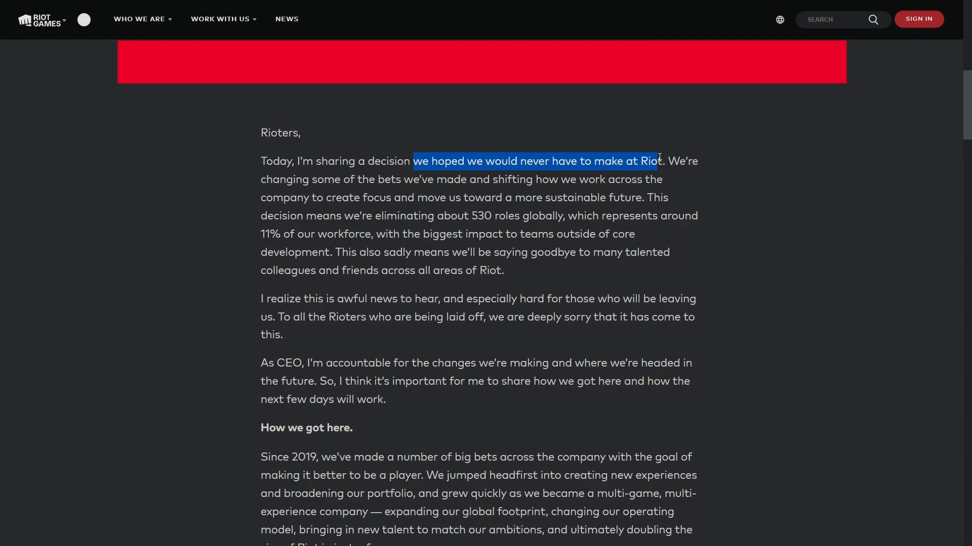
pyautogui.moveTo(645, 150)
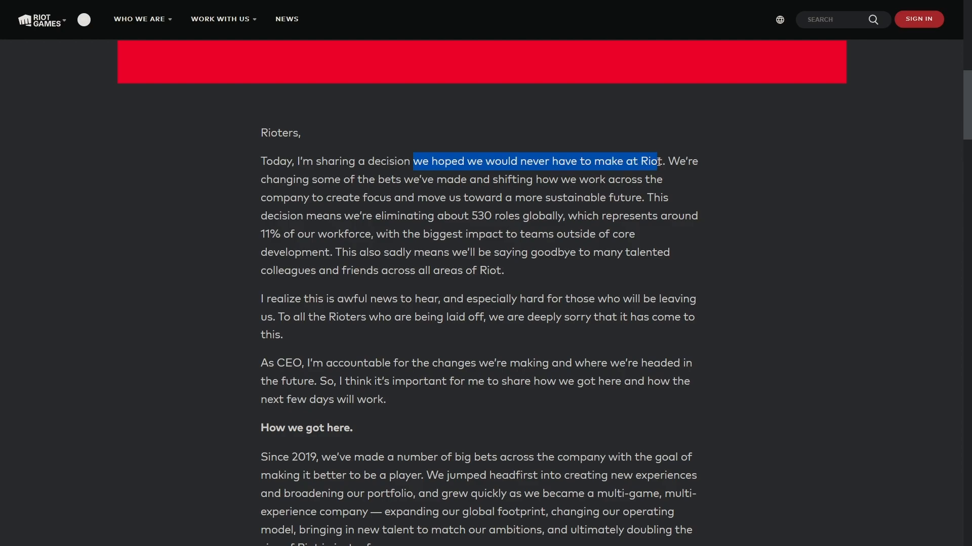
pyautogui.moveTo(413, 161); pyautogui.dragTo(460, 180)
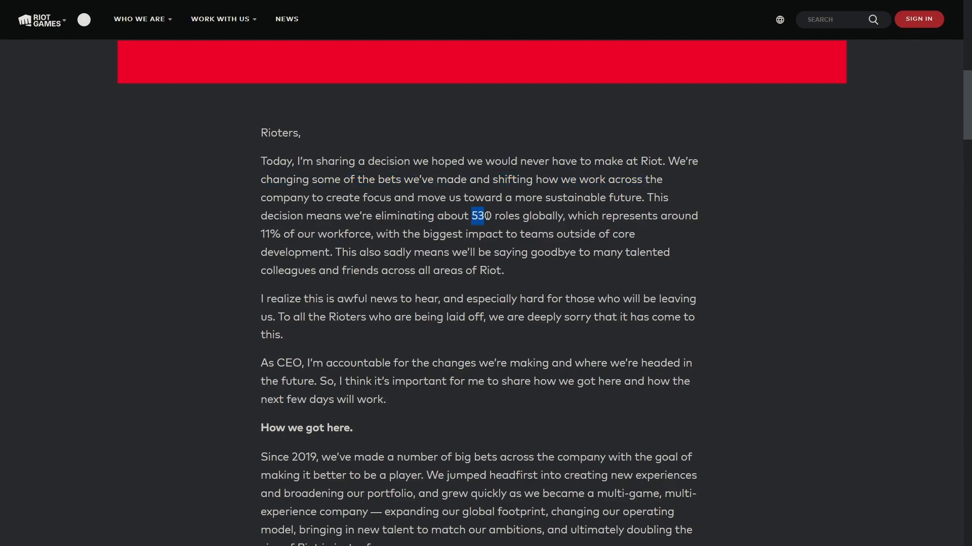
pyautogui.doubleClick(269, 234)
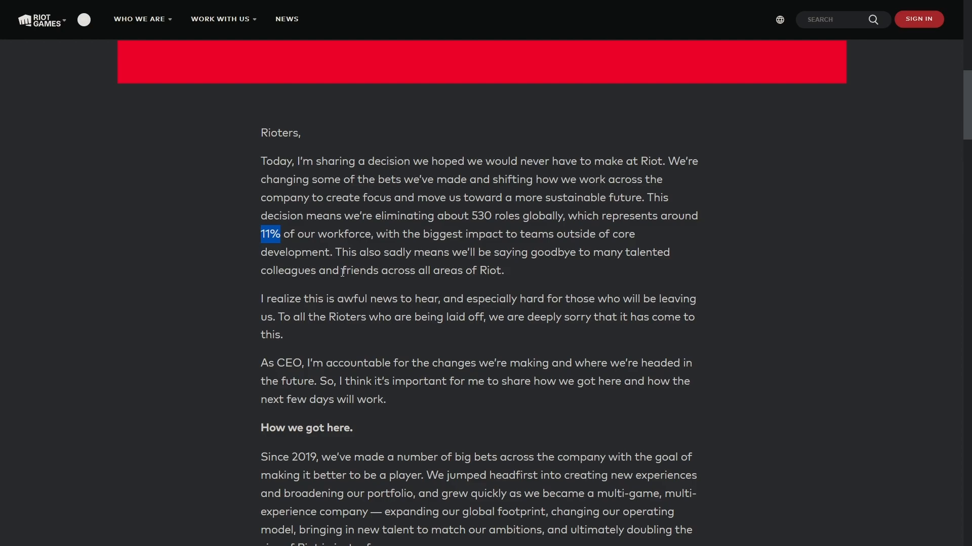
# Scroll further and highlight the CEO's sentence about being accountable for the cuts.
pyautogui.scroll(-3)
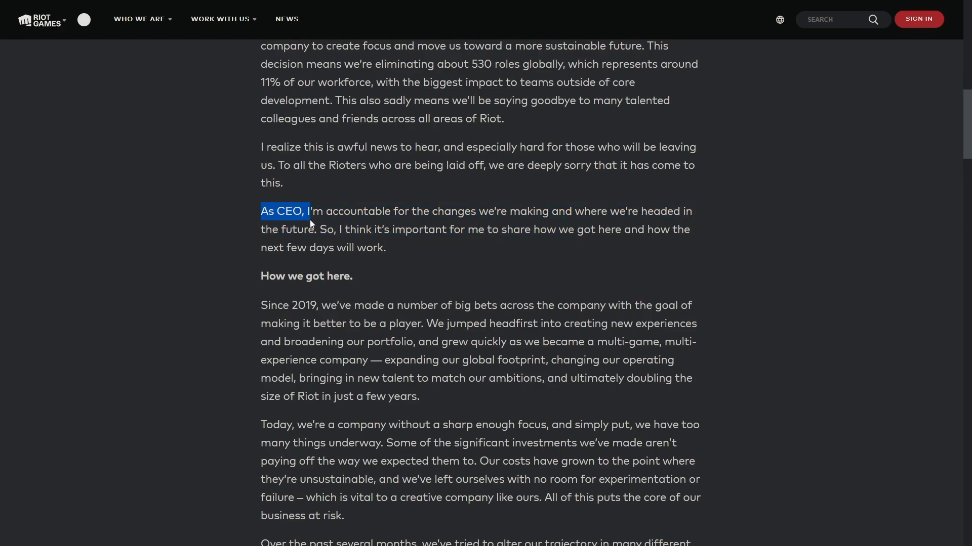
pyautogui.moveTo(308, 211); pyautogui.dragTo(314, 230)
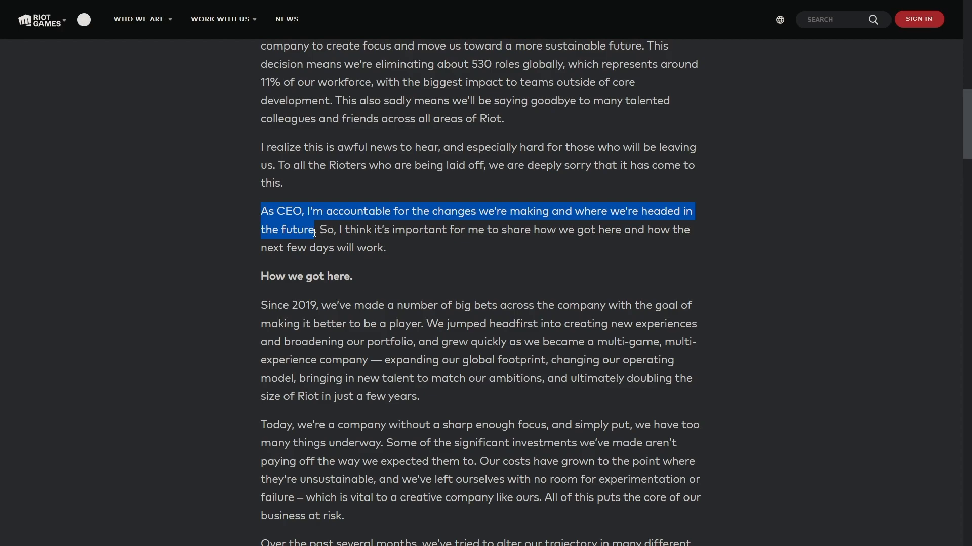
# Locate the passage saying the layoffs aren't to appease shareholders, then deselect it.
pyautogui.scroll(-3)
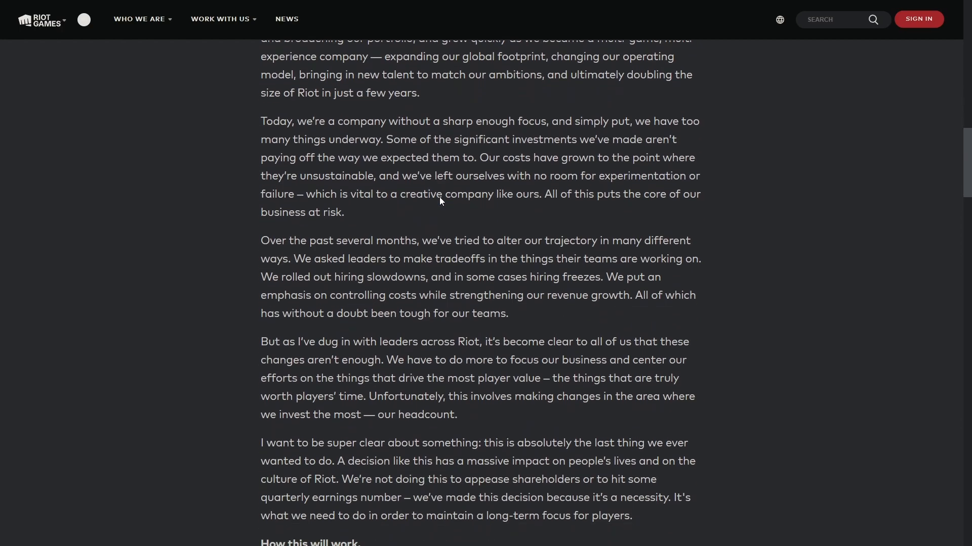
pyautogui.scroll(-3)
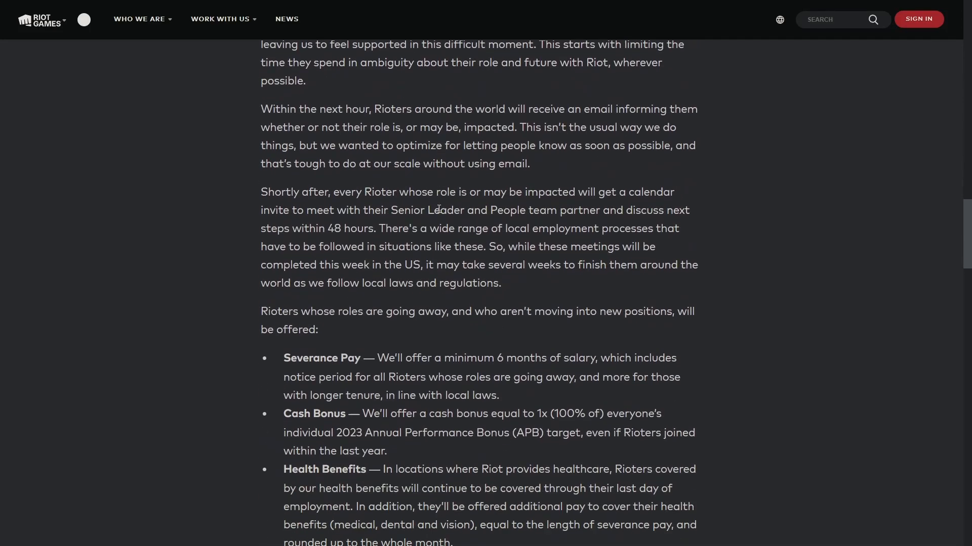
pyautogui.scroll(-3)
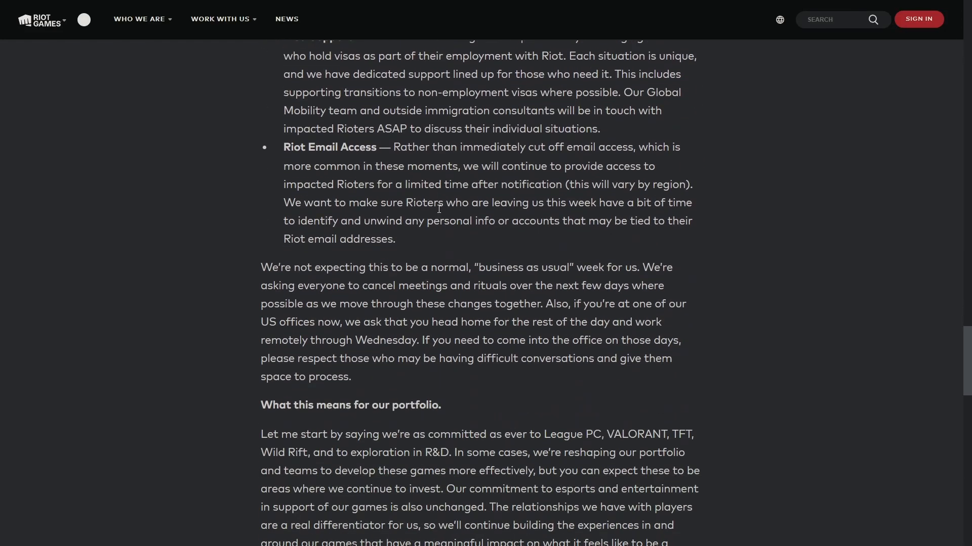
pyautogui.scroll(-3)
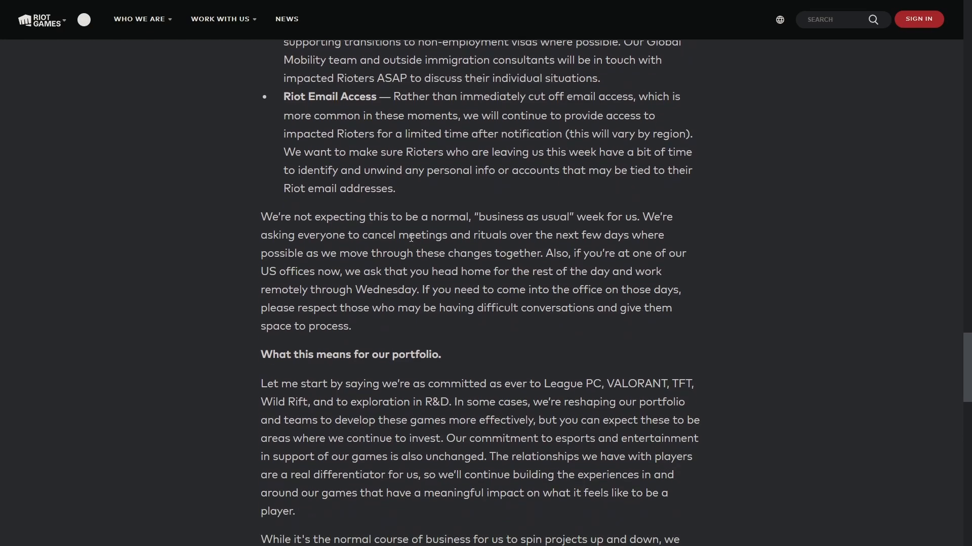
pyautogui.scroll(-3)
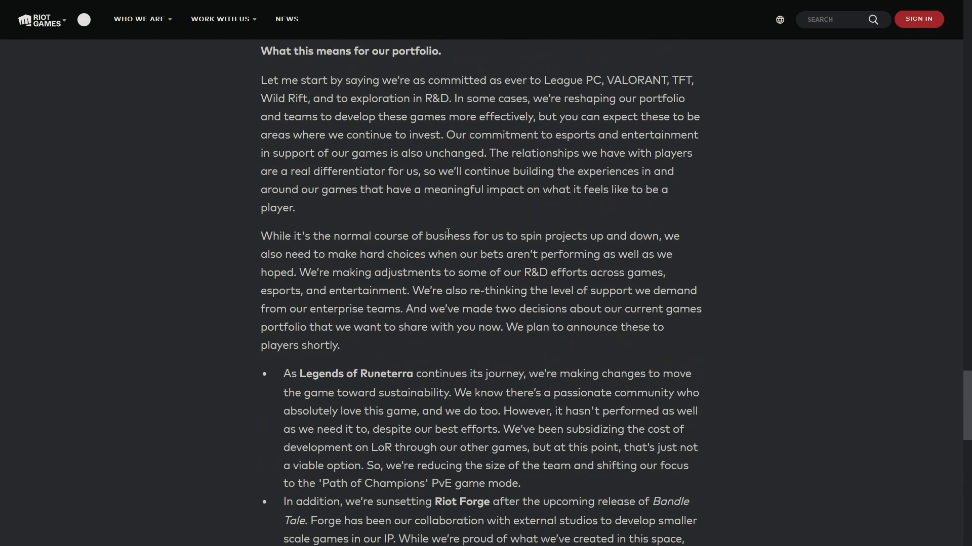
pyautogui.scroll(-3)
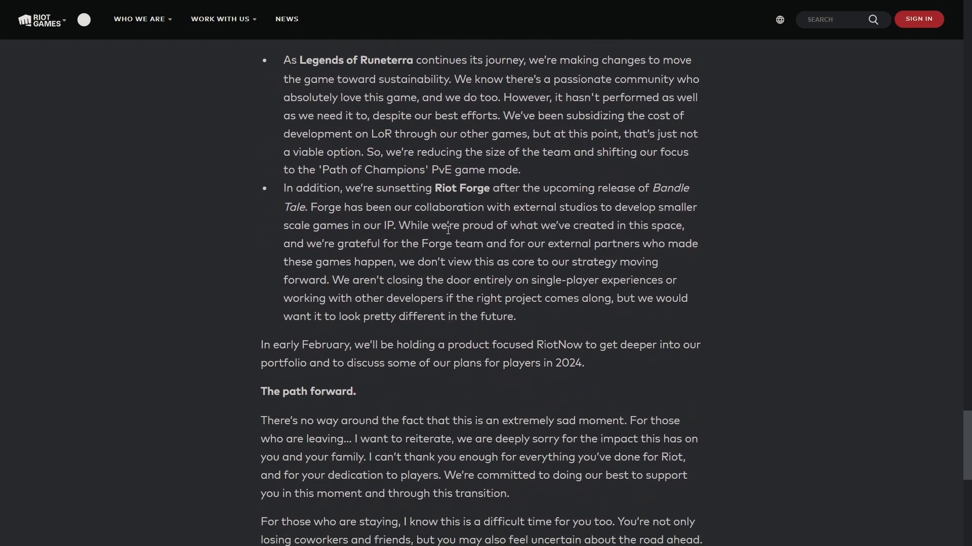
pyautogui.scroll(-3)
pyautogui.write('shareholders')
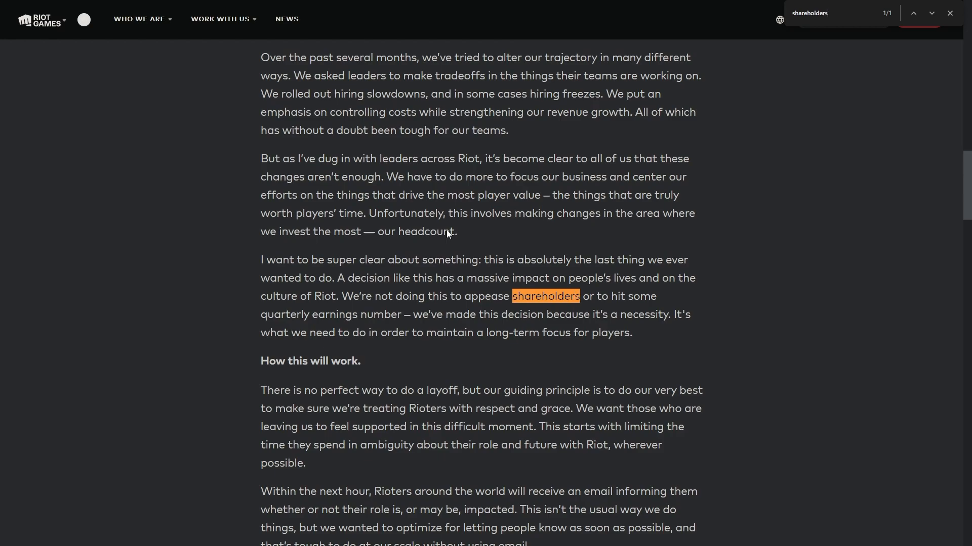
pyautogui.moveTo(398, 307)
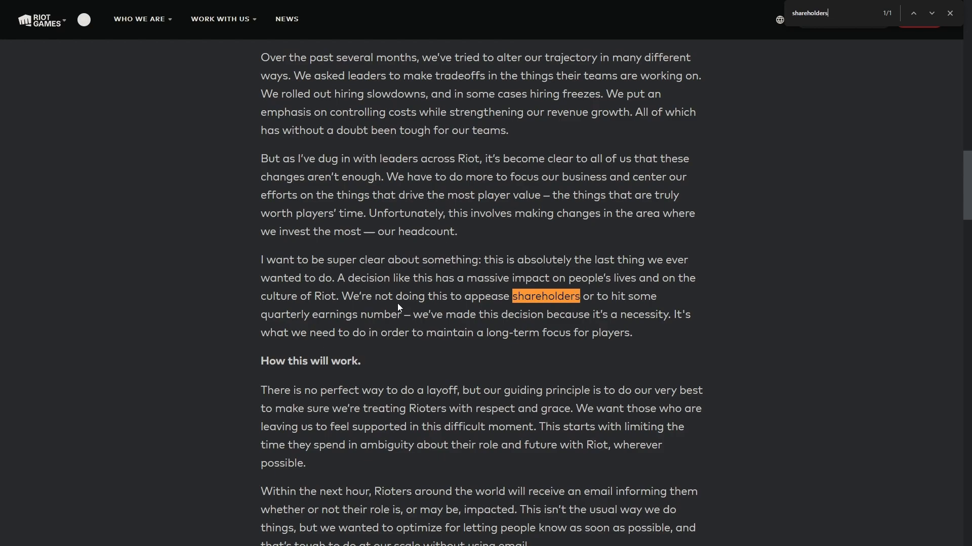
pyautogui.moveTo(340, 297)
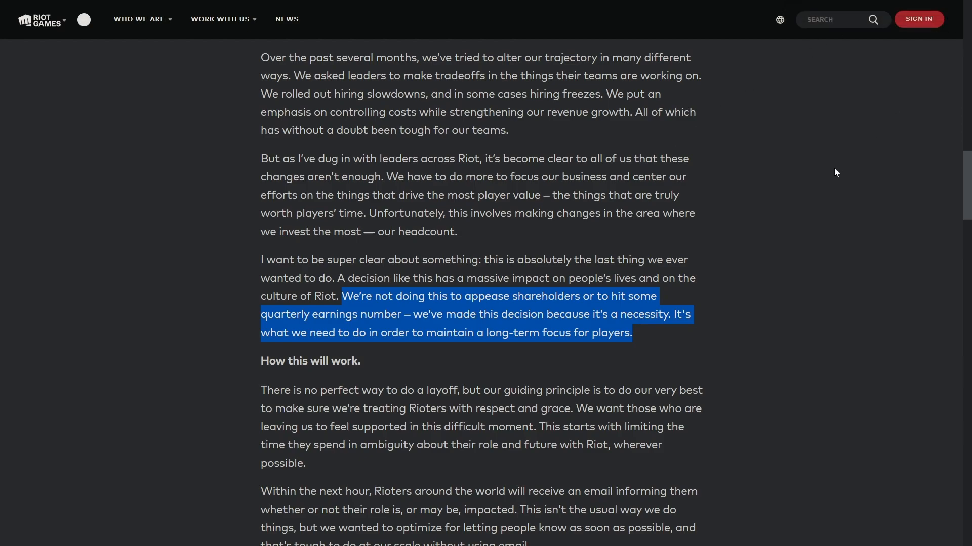
pyautogui.click(829, 182)
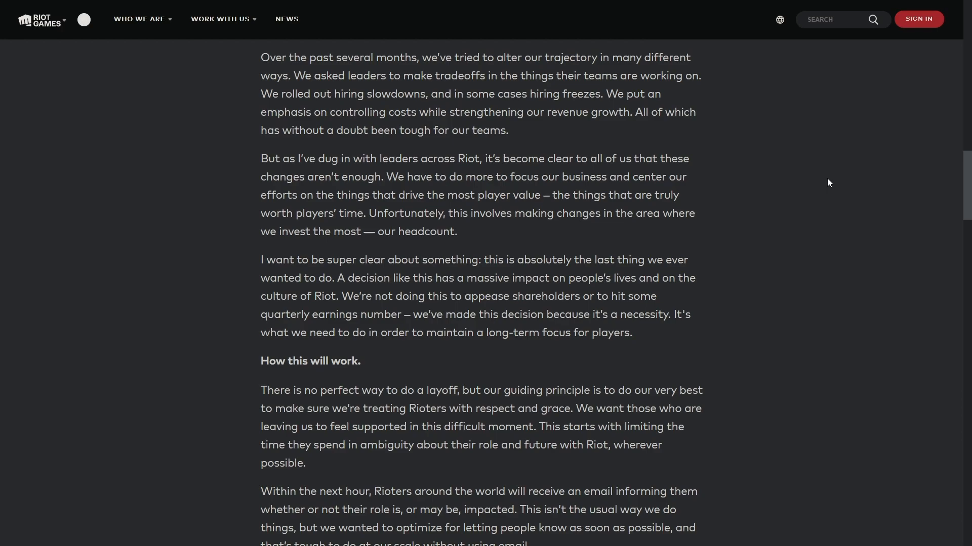
pyautogui.moveTo(719, 203)
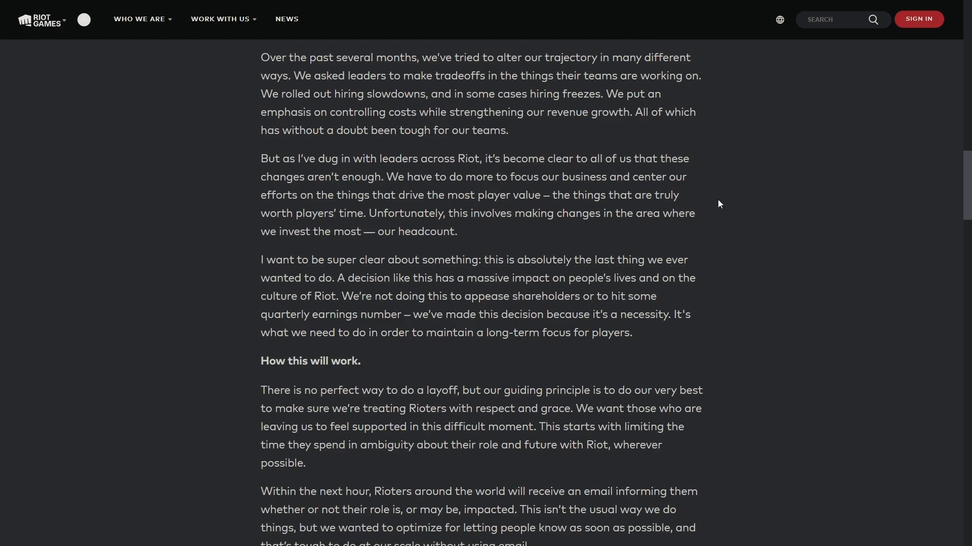
# Read down the letter from the title to the Legends of Runeterra and Riot Forge bullets.
pyautogui.scroll(3)
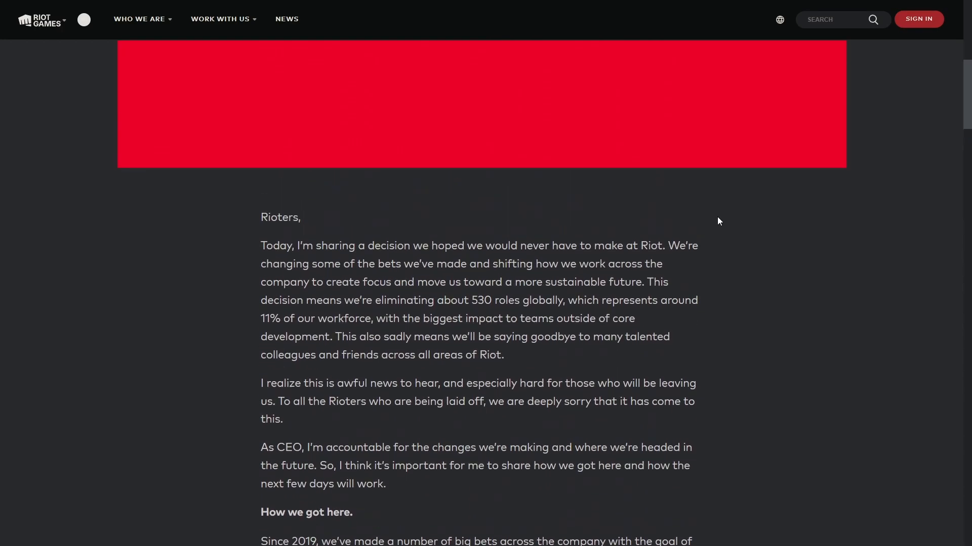
pyautogui.scroll(3)
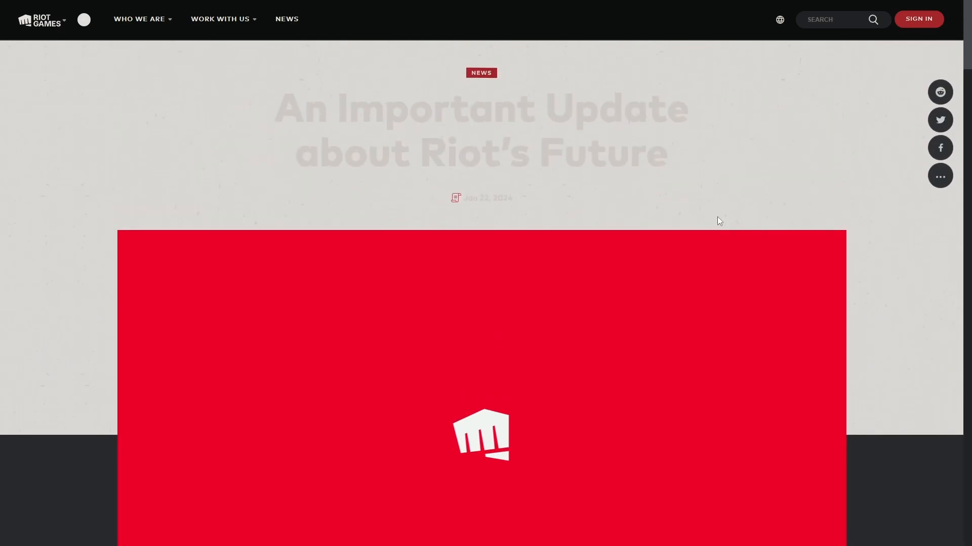
pyautogui.scroll(-3)
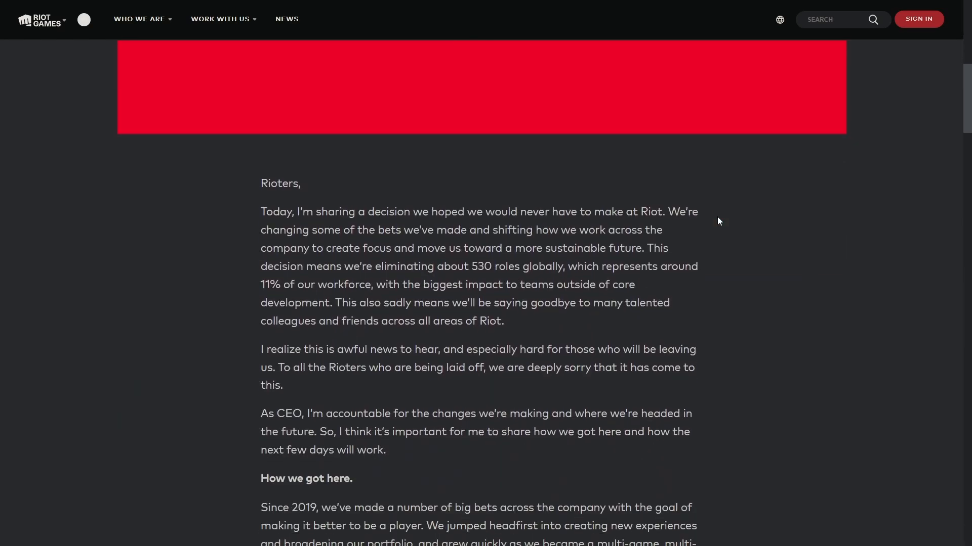
pyautogui.scroll(-3)
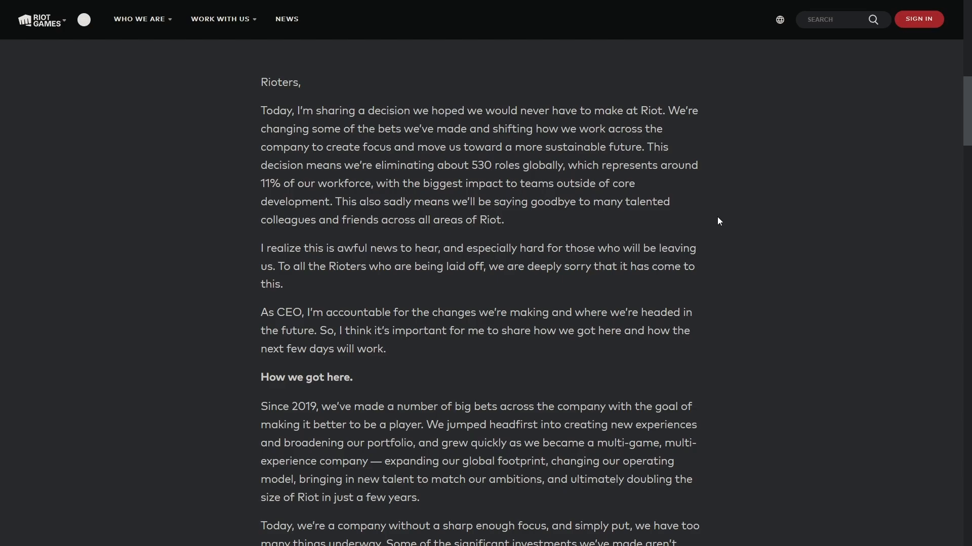
pyautogui.scroll(-3)
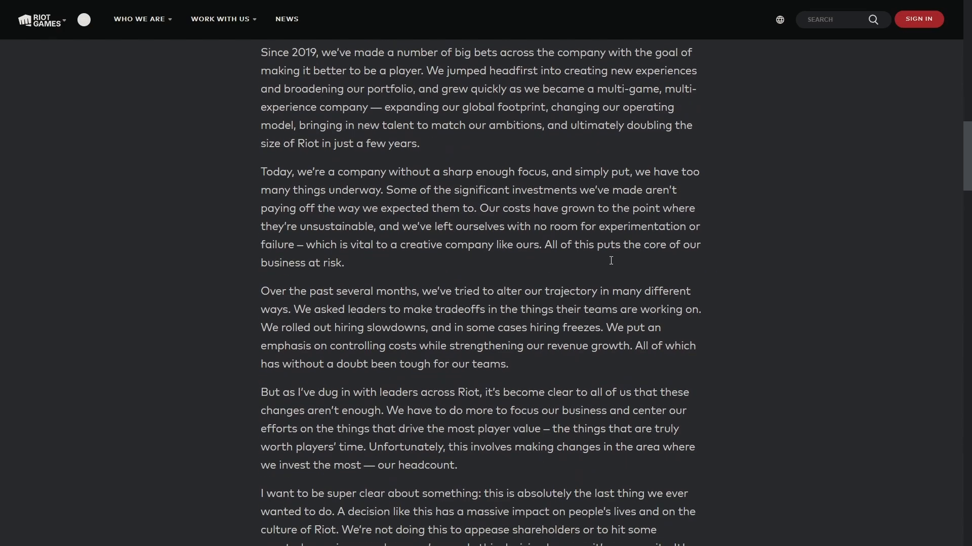
pyautogui.scroll(-3)
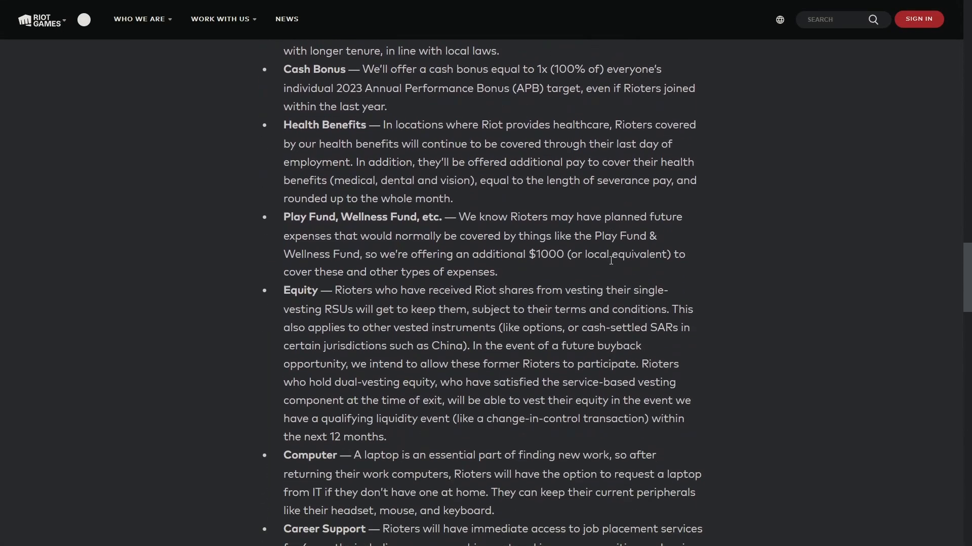
pyautogui.scroll(-3)
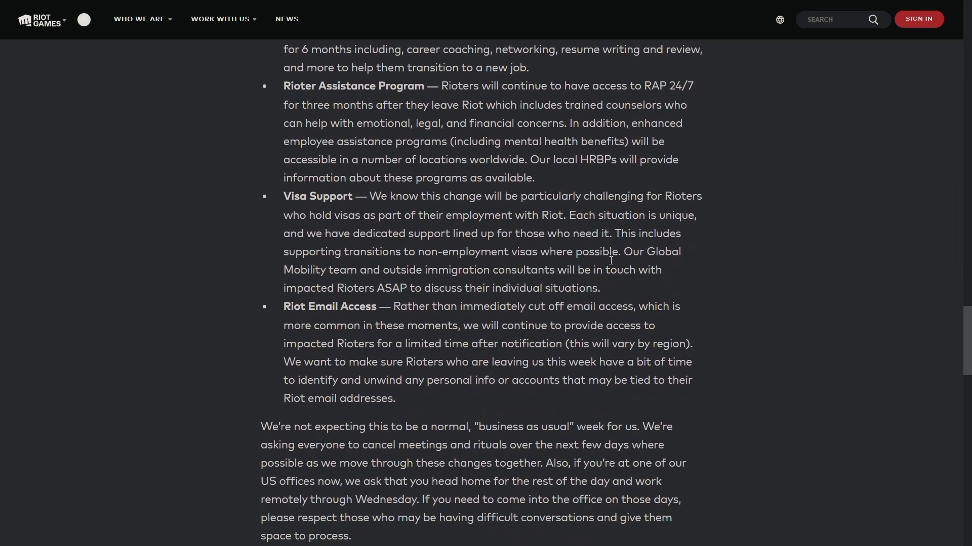
pyautogui.scroll(-3)
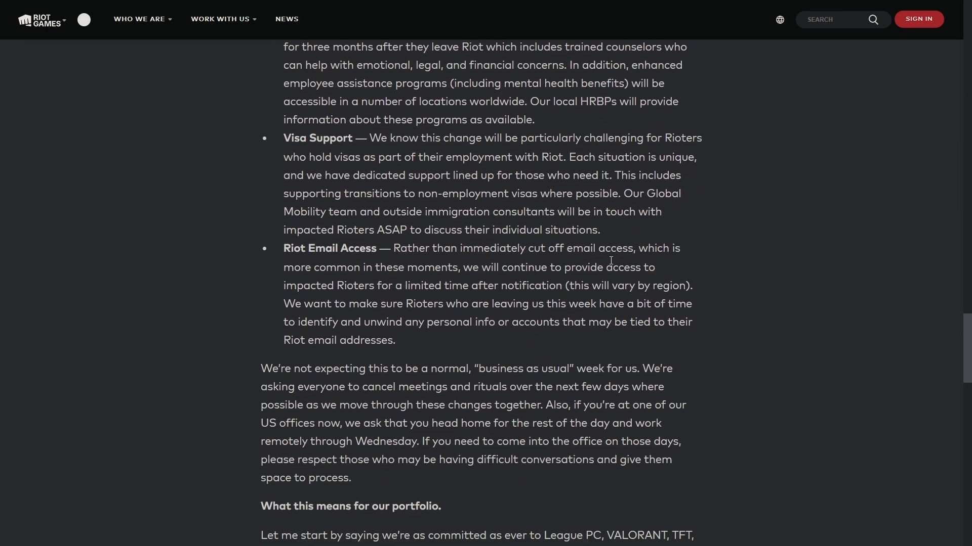
pyautogui.scroll(-3)
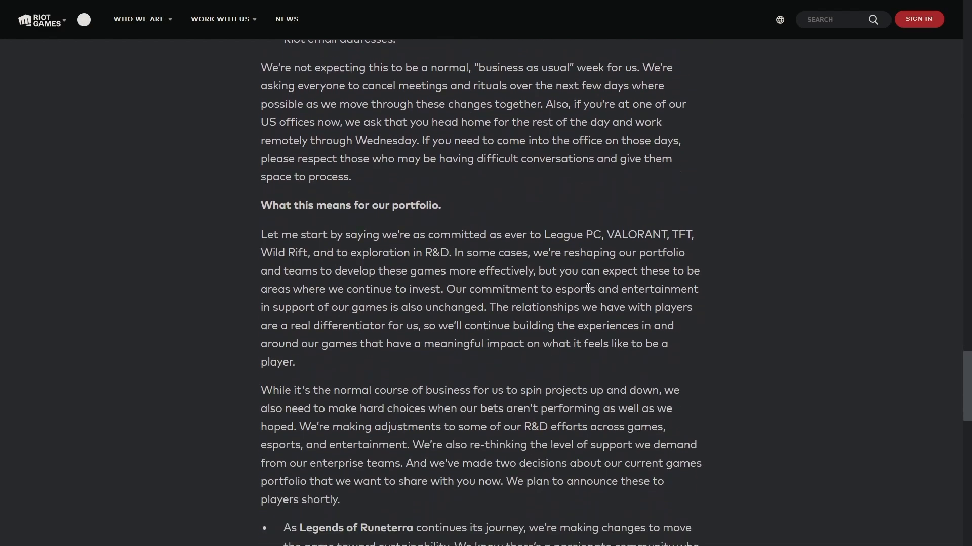
pyautogui.scroll(-3)
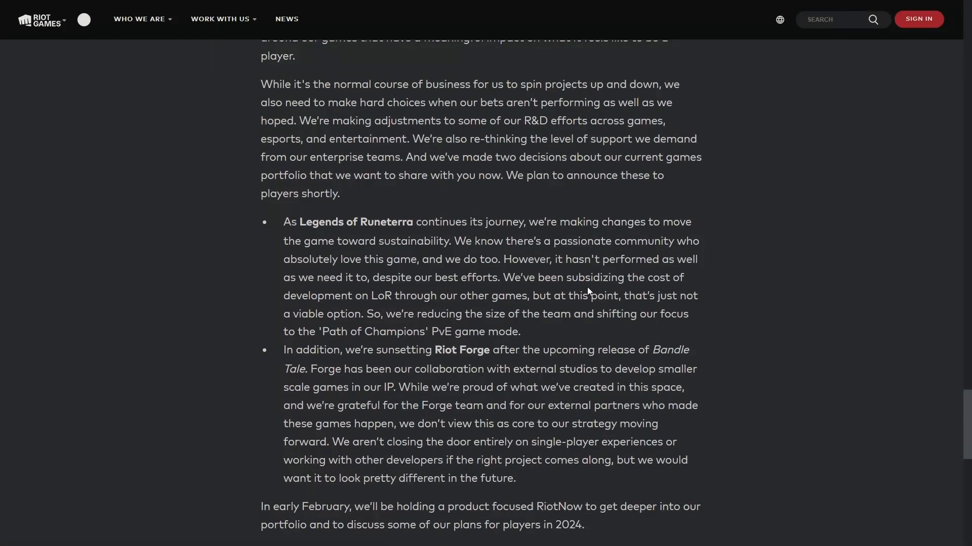
pyautogui.scroll(3)
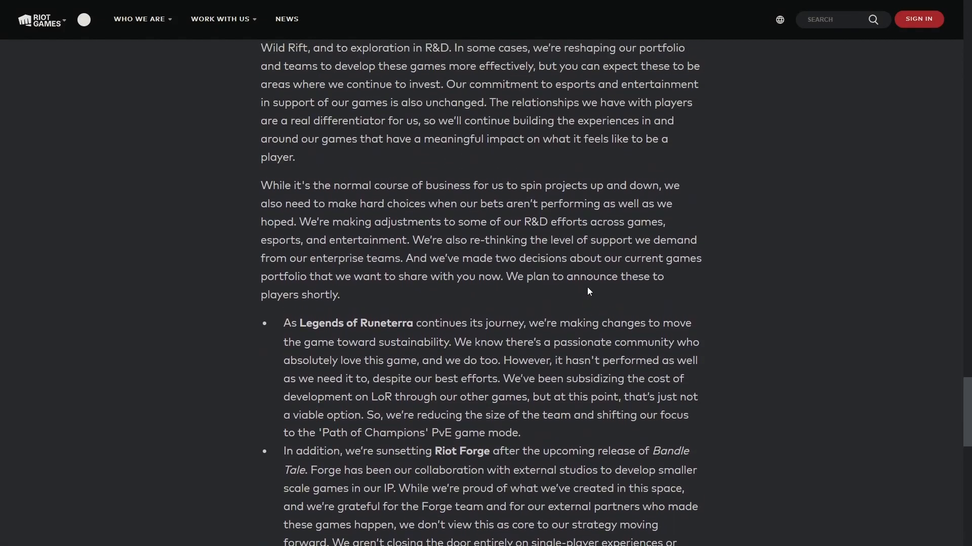
pyautogui.scroll(-3)
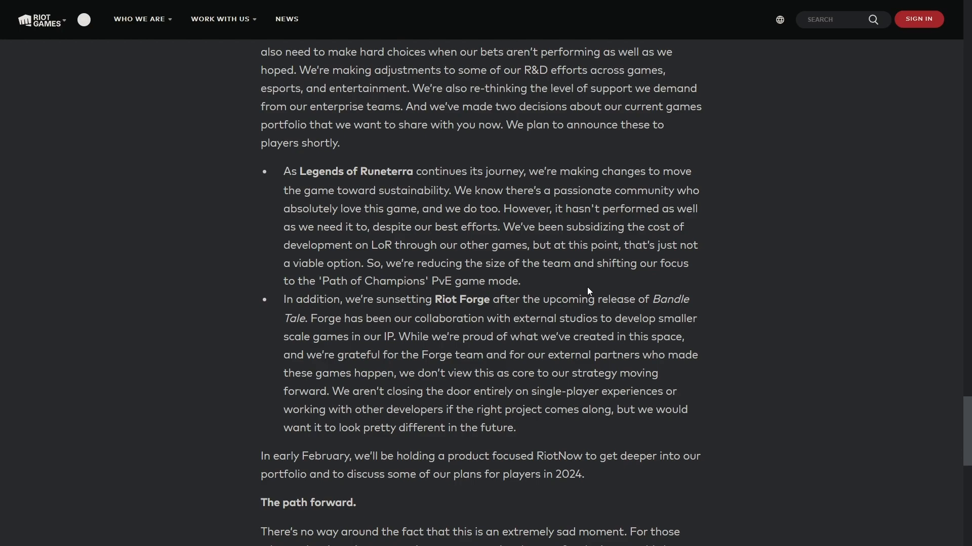
pyautogui.moveTo(300, 178)
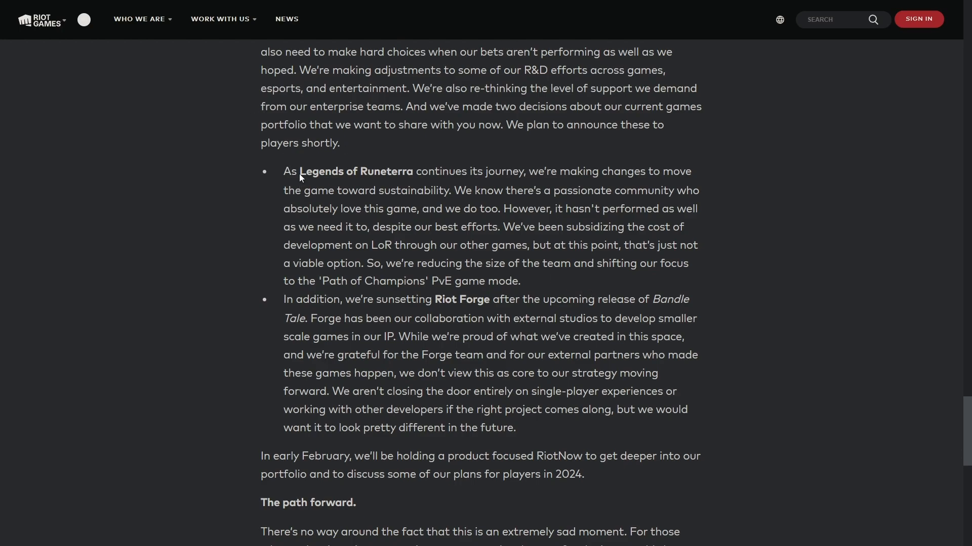
pyautogui.moveTo(413, 170)
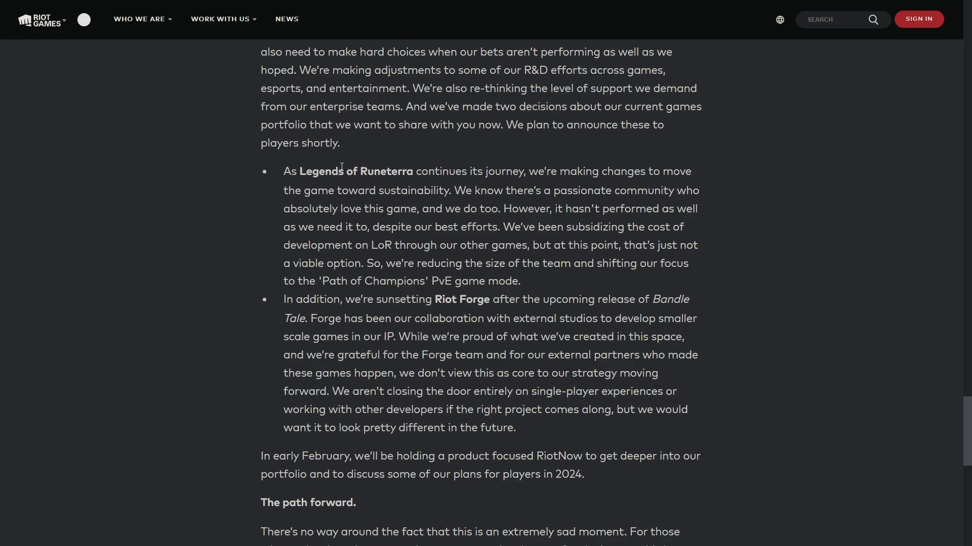
pyautogui.moveTo(408, 175)
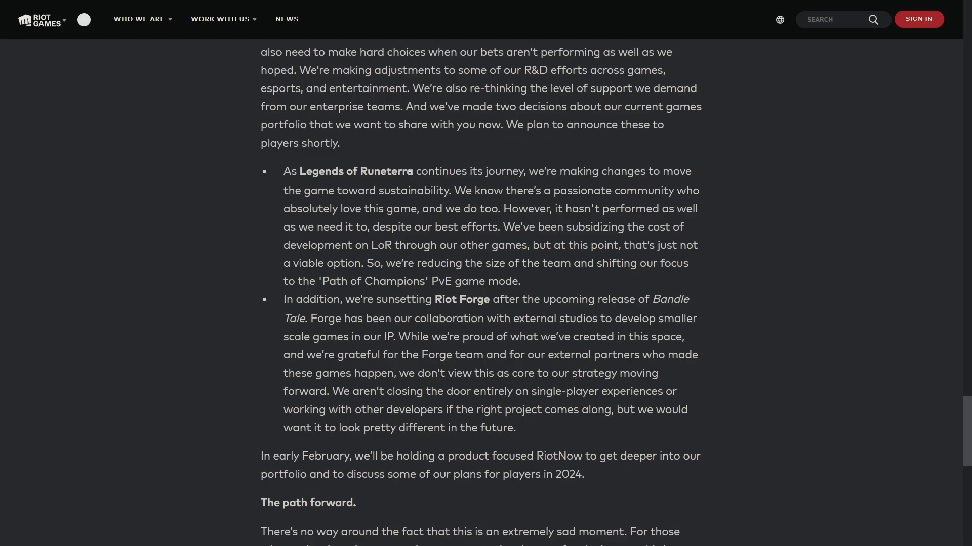
pyautogui.moveTo(446, 315)
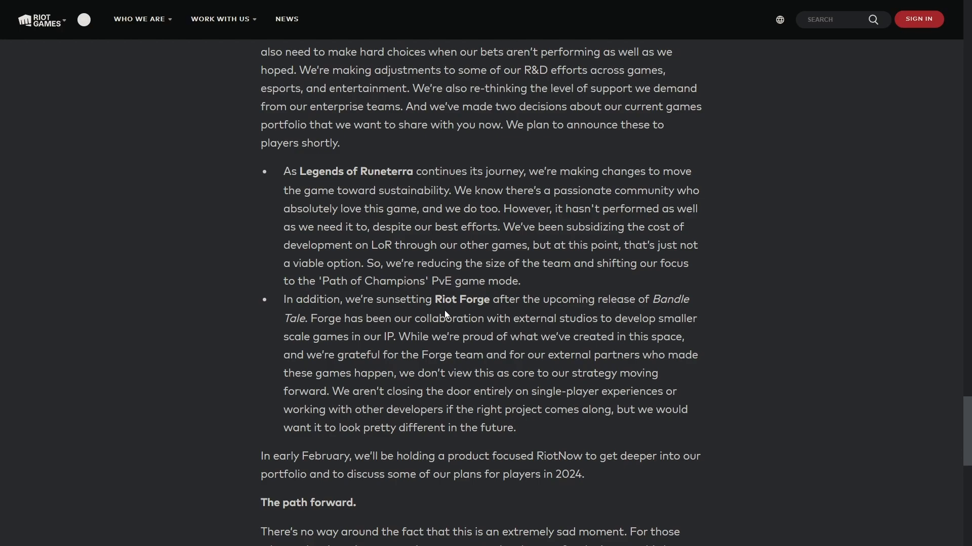
pyautogui.moveTo(388, 299)
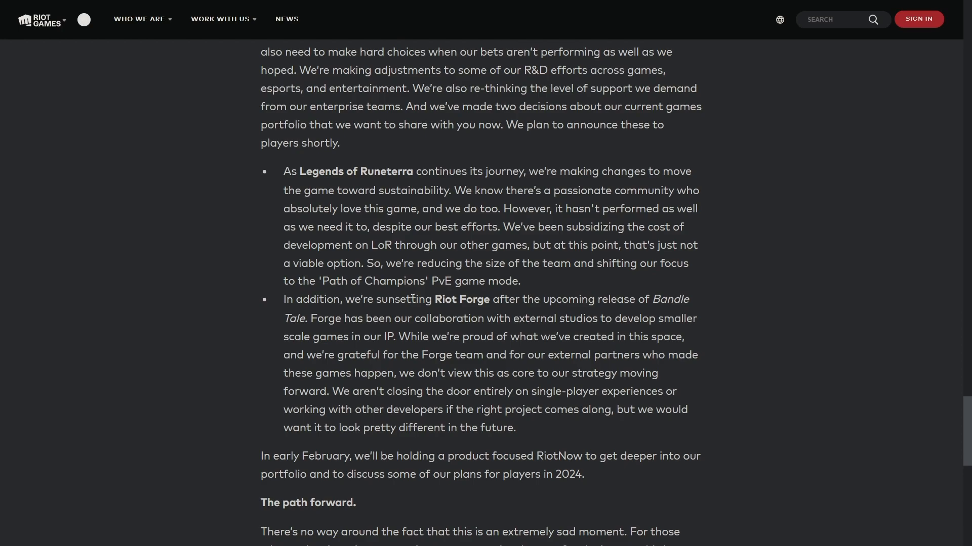
pyautogui.moveTo(275, 313)
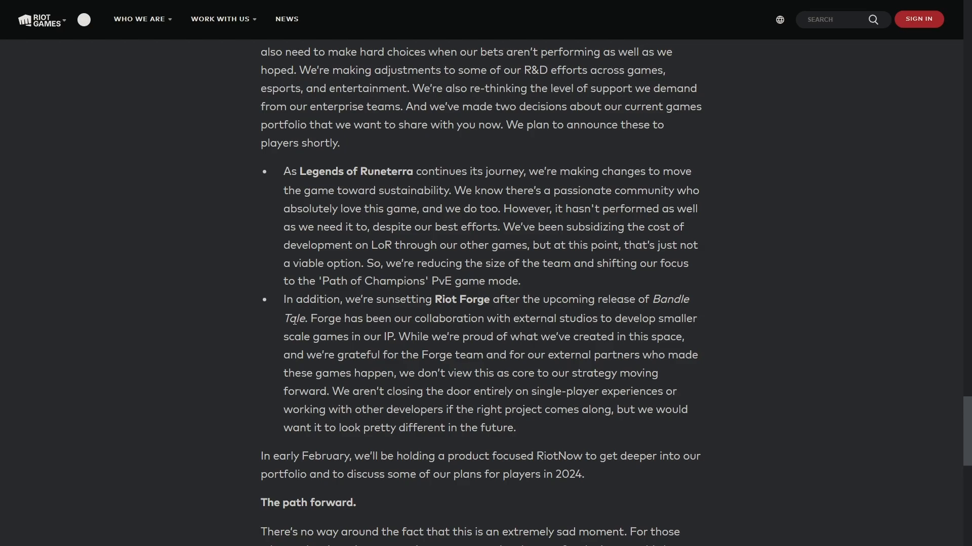
# Scroll back up from the Riot Forge bullets to the 'How this will work' section.
pyautogui.scroll(-3)
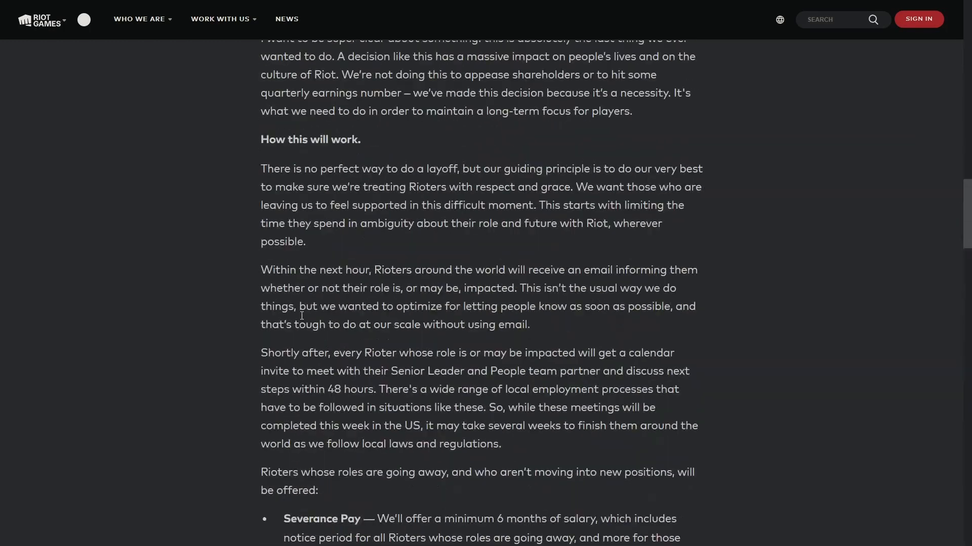
pyautogui.scroll(3)
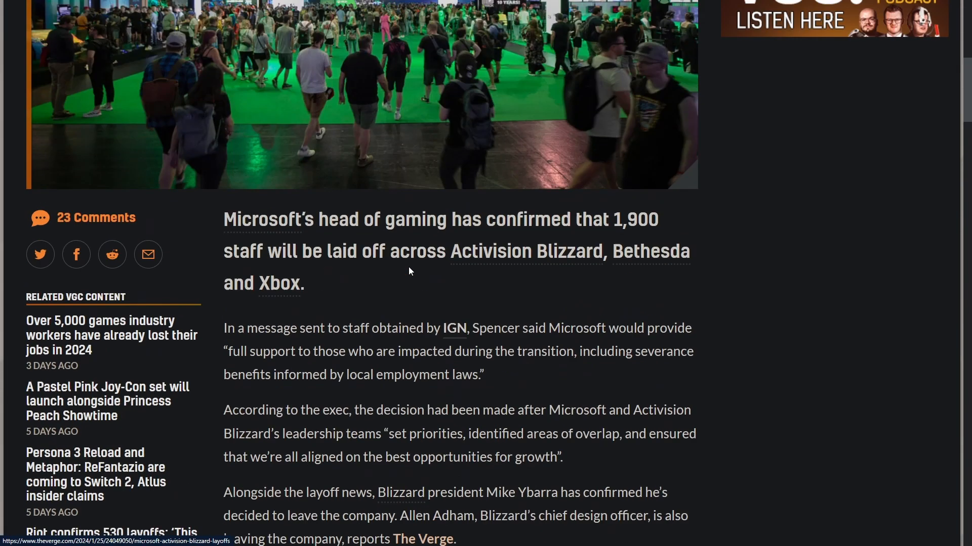
# Read the VGC Microsoft article's opening paragraphs, highlighting 'Xbox' in the first sentence.
pyautogui.scroll(3)
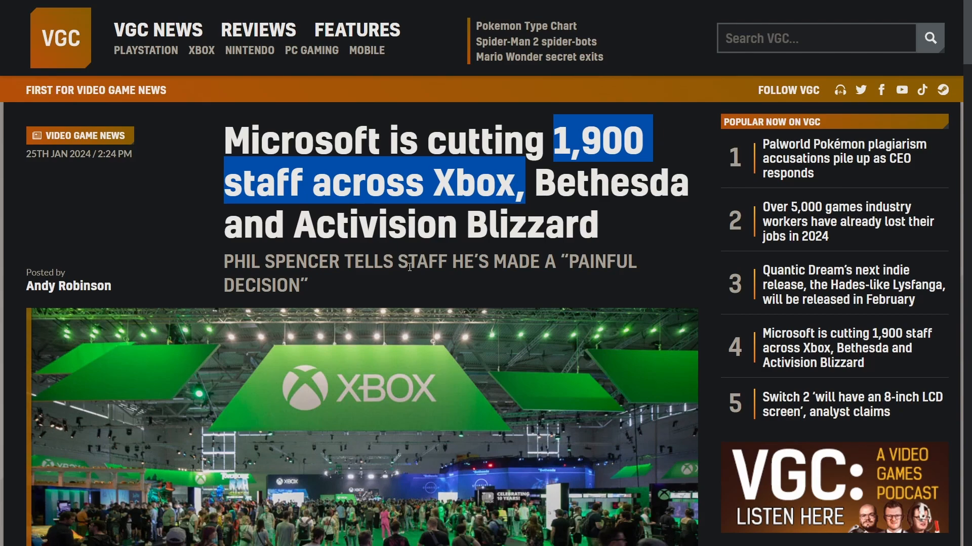
pyautogui.scroll(-3)
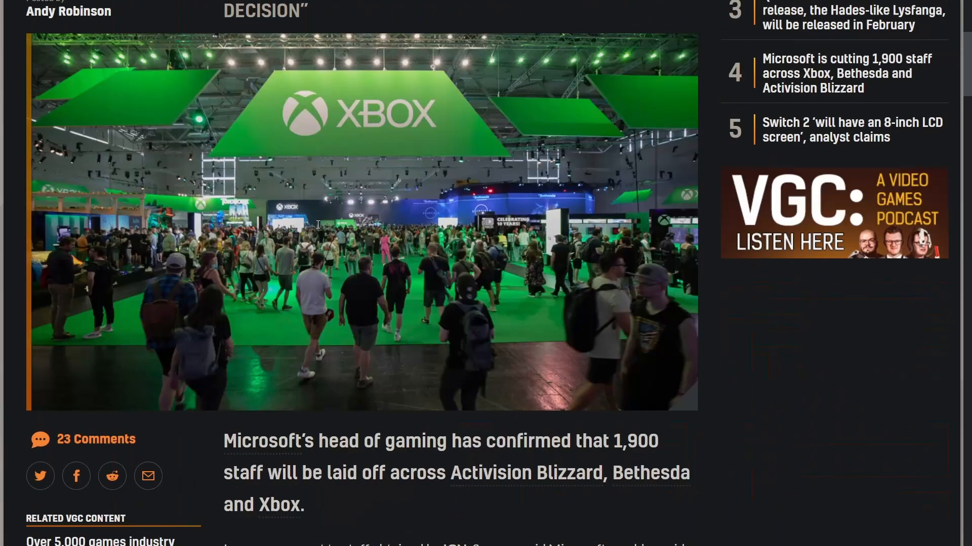
pyautogui.scroll(-3)
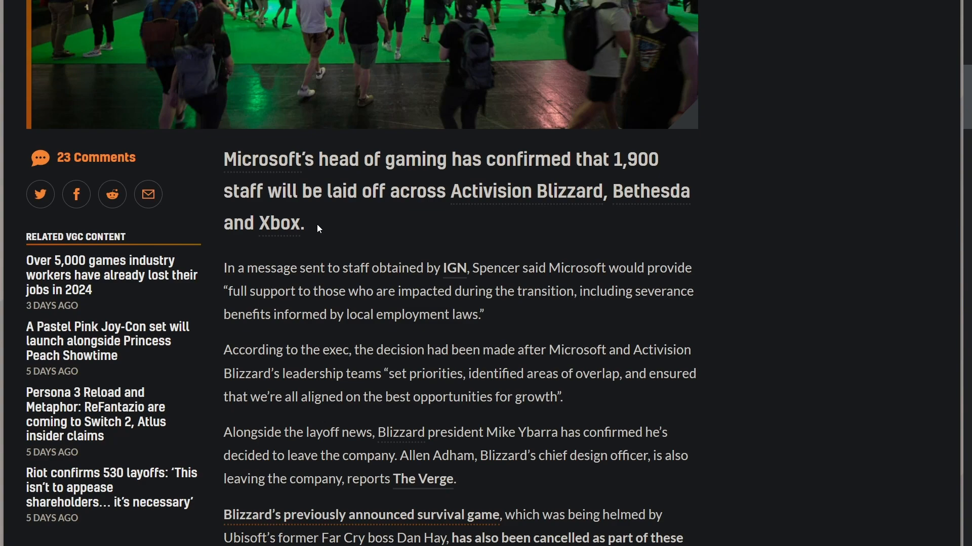
pyautogui.moveTo(327, 221)
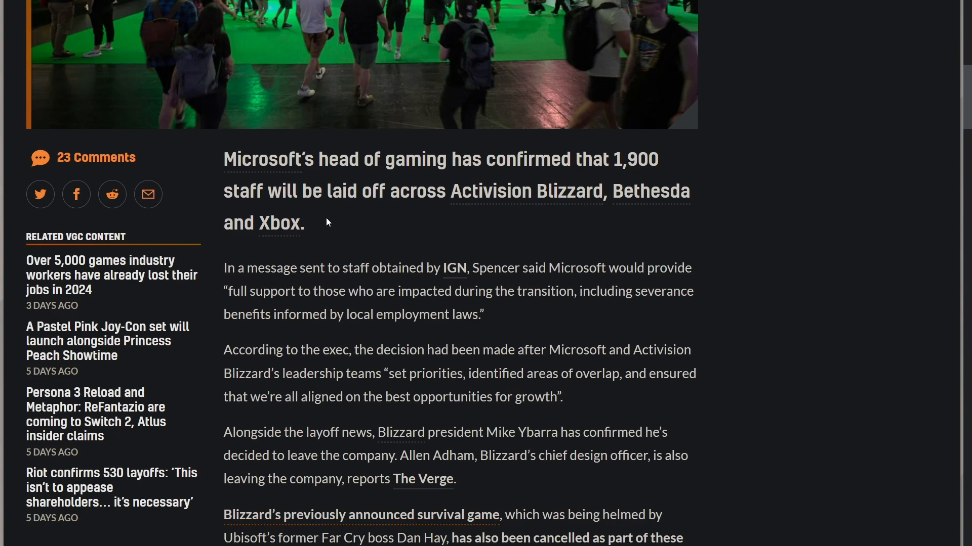
pyautogui.doubleClick(628, 159)
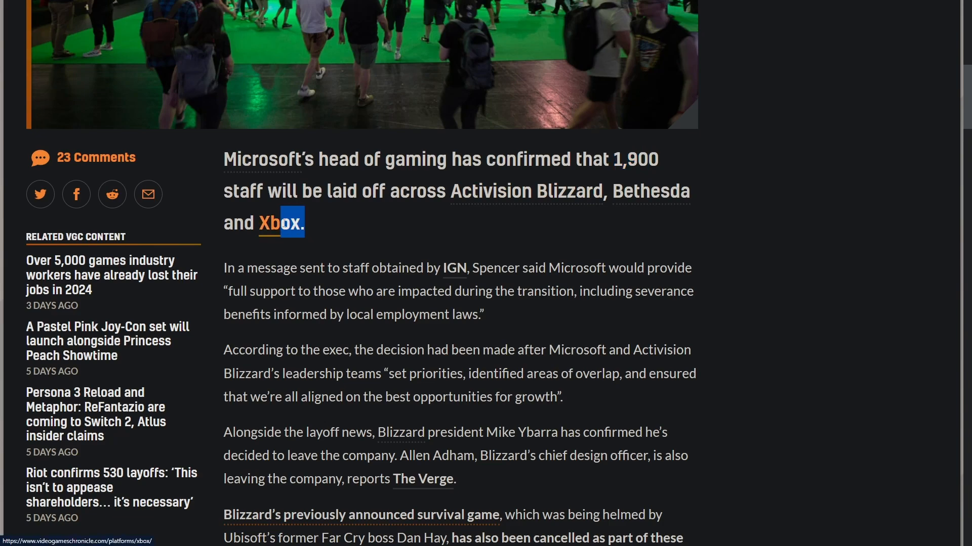
pyautogui.scroll(-3)
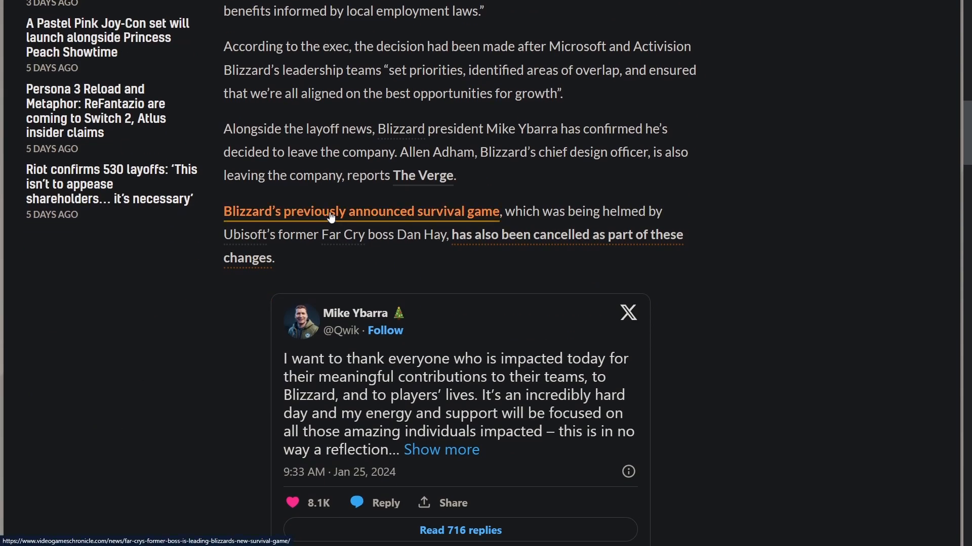
pyautogui.scroll(-3)
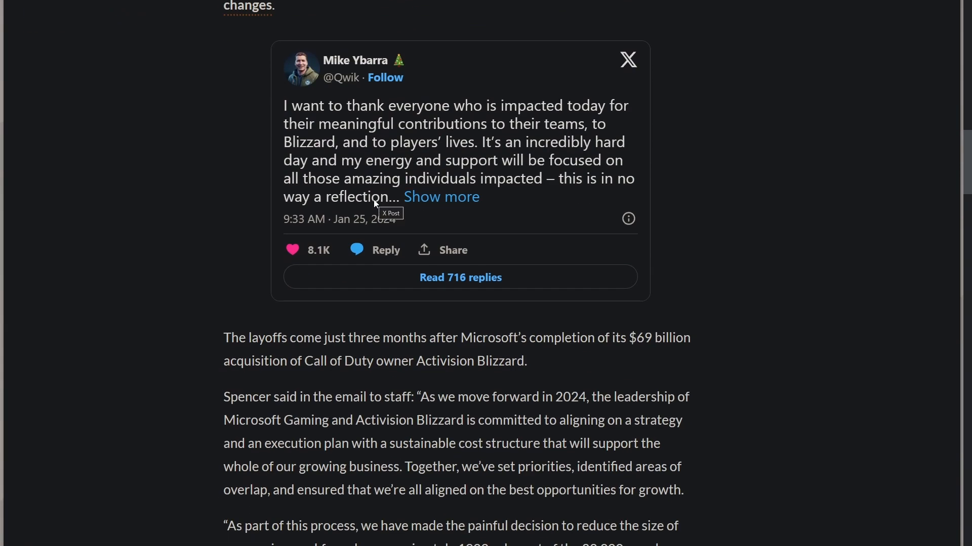
pyautogui.moveTo(381, 195)
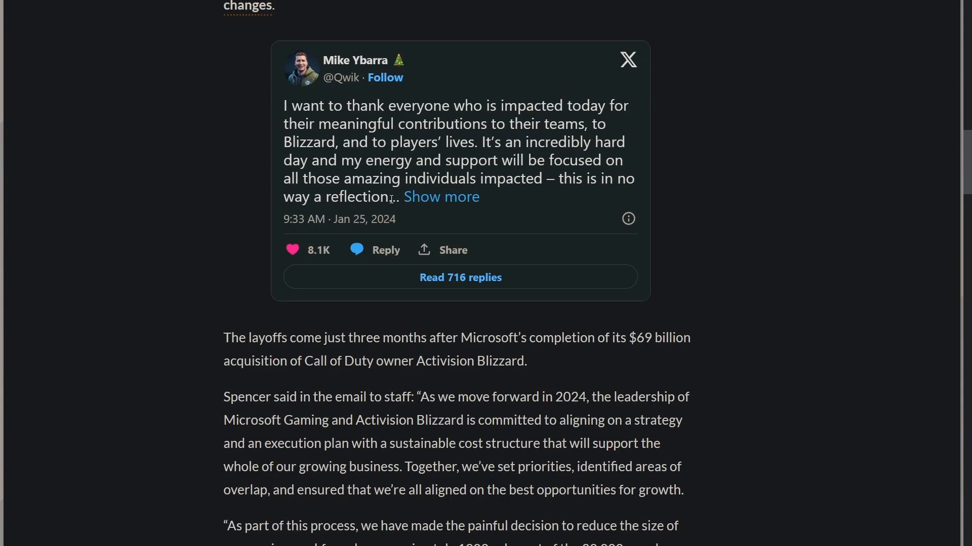
pyautogui.scroll(-3)
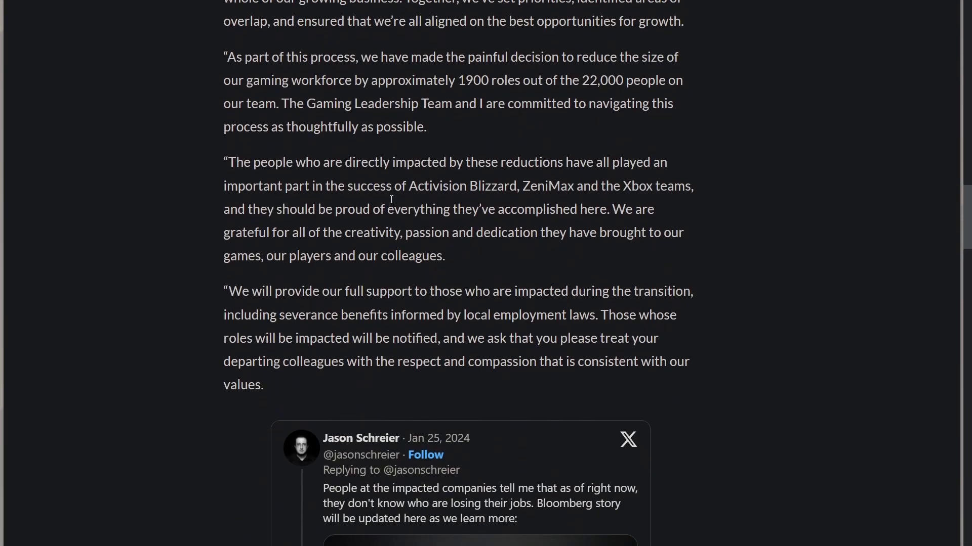
pyautogui.scroll(3)
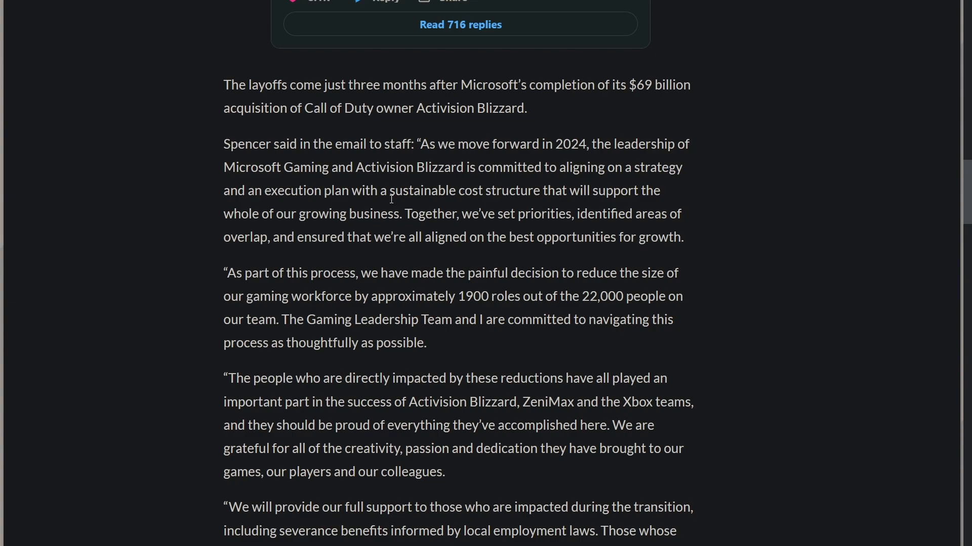
pyautogui.scroll(-3)
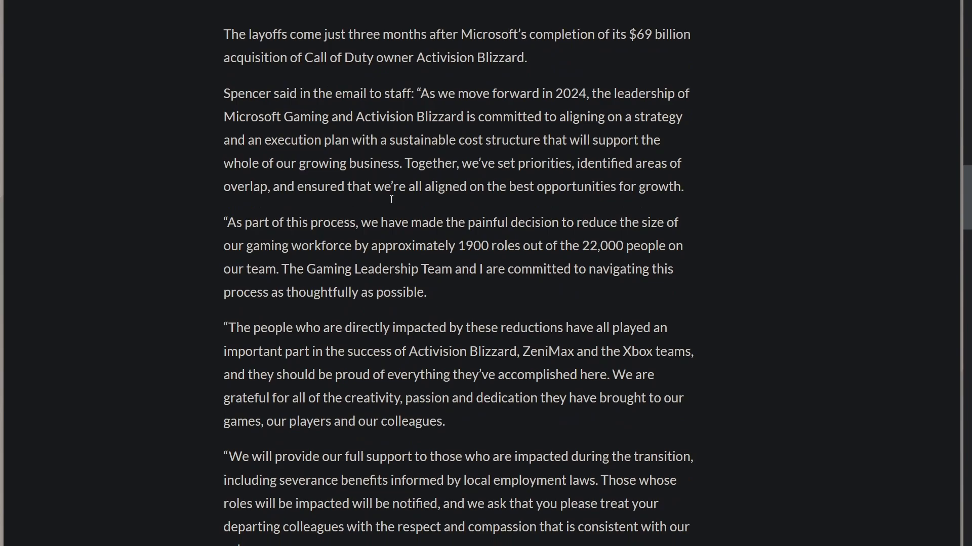
pyautogui.scroll(-3)
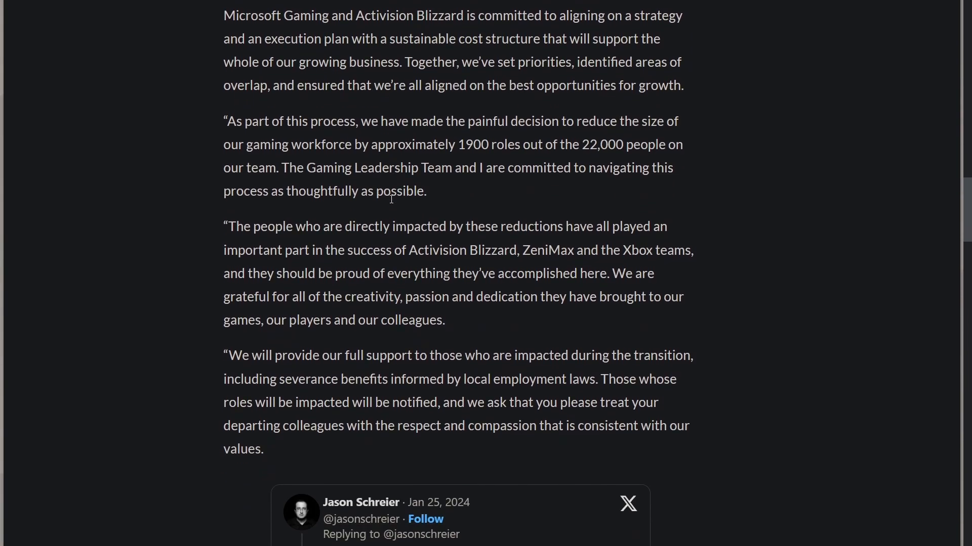
pyautogui.scroll(-3)
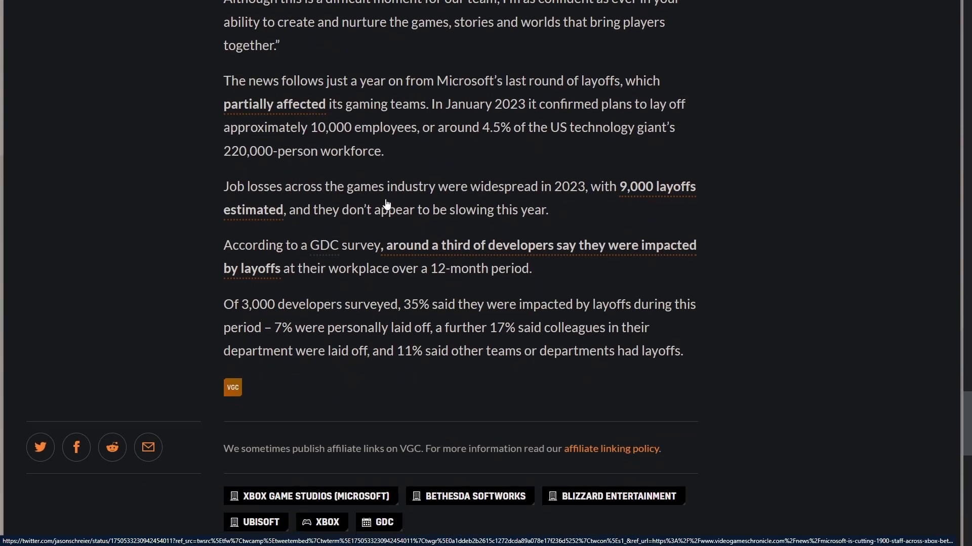
pyautogui.scroll(-3)
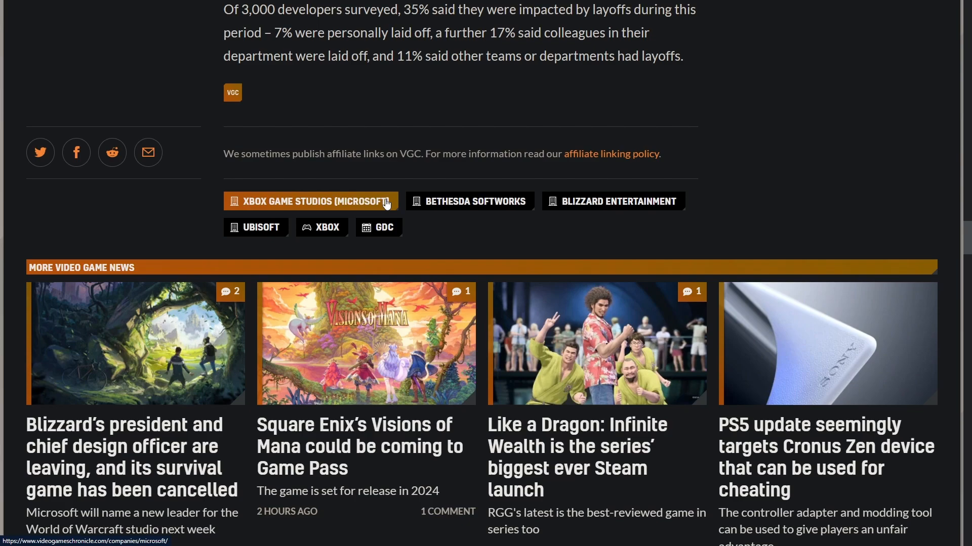
pyautogui.moveTo(426, 140)
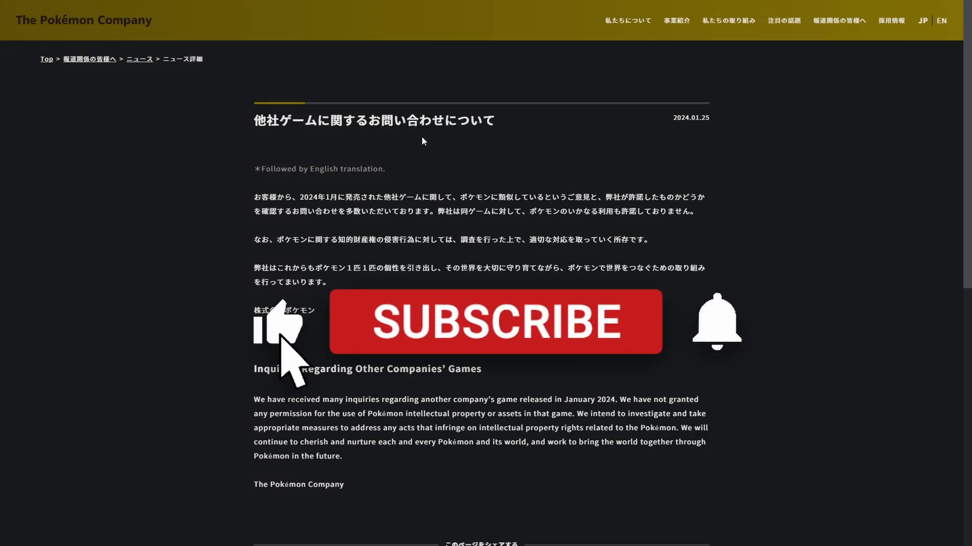
pyautogui.moveTo(638, 357)
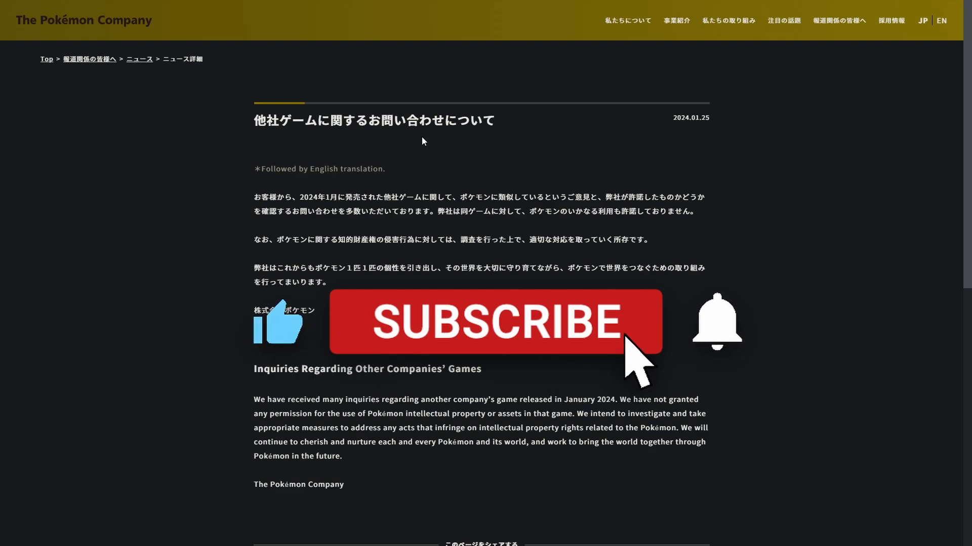
# View The Pokémon Company's 2024.01.25 notice on inquiries about other companies' games in English.
pyautogui.click(495, 320)
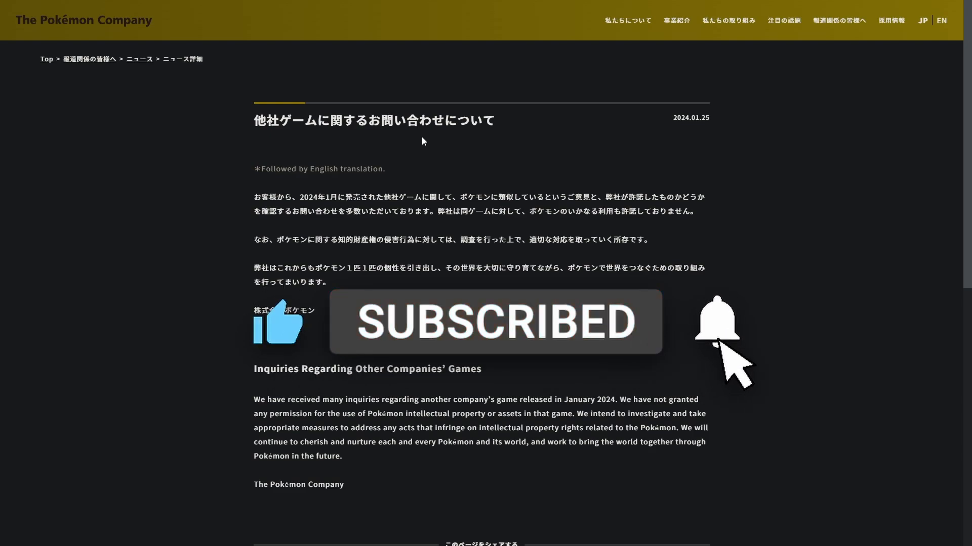
pyautogui.click(717, 321)
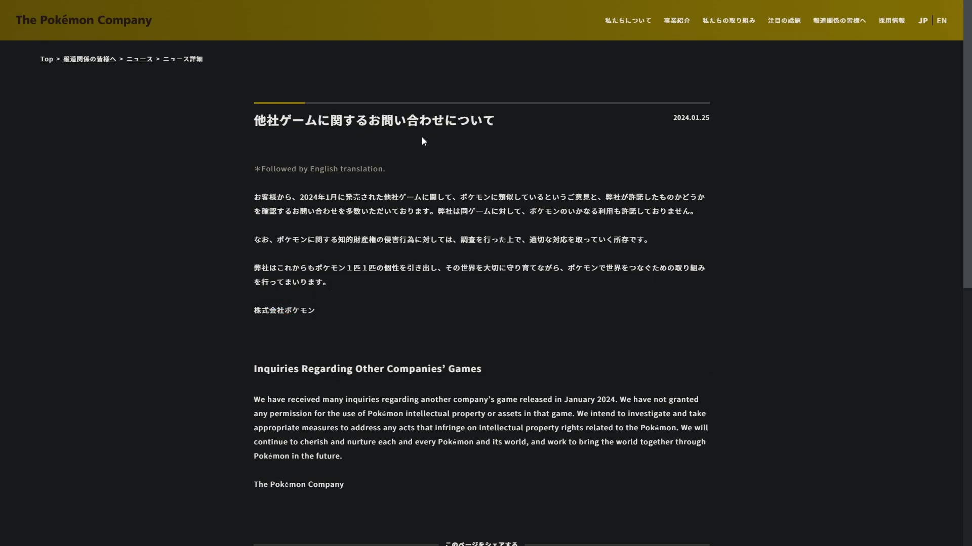
pyautogui.moveTo(496, 235)
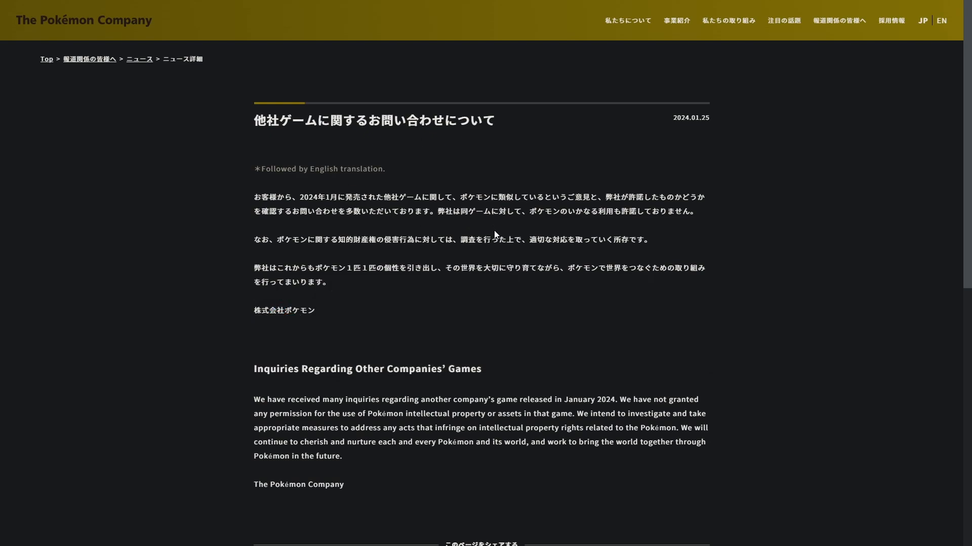
pyautogui.moveTo(487, 245)
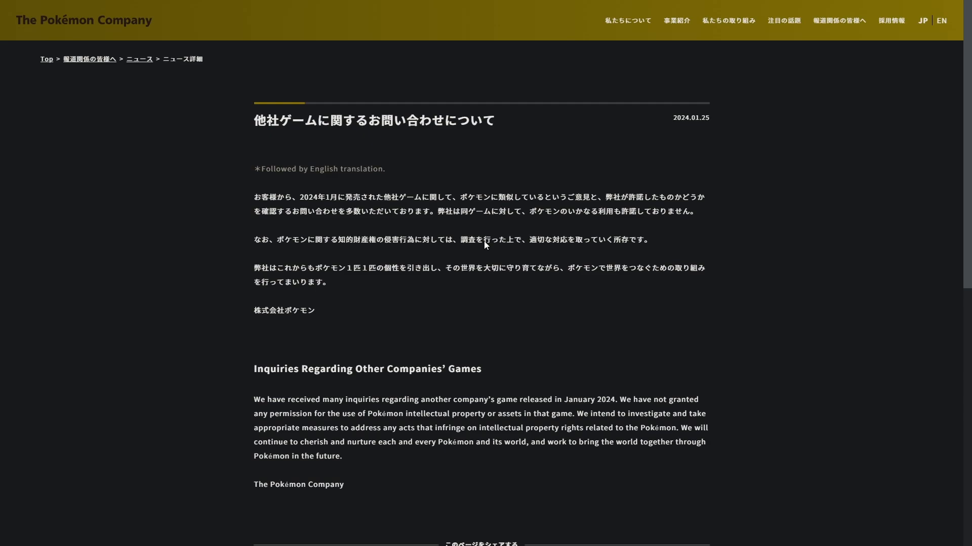
pyautogui.moveTo(247, 129)
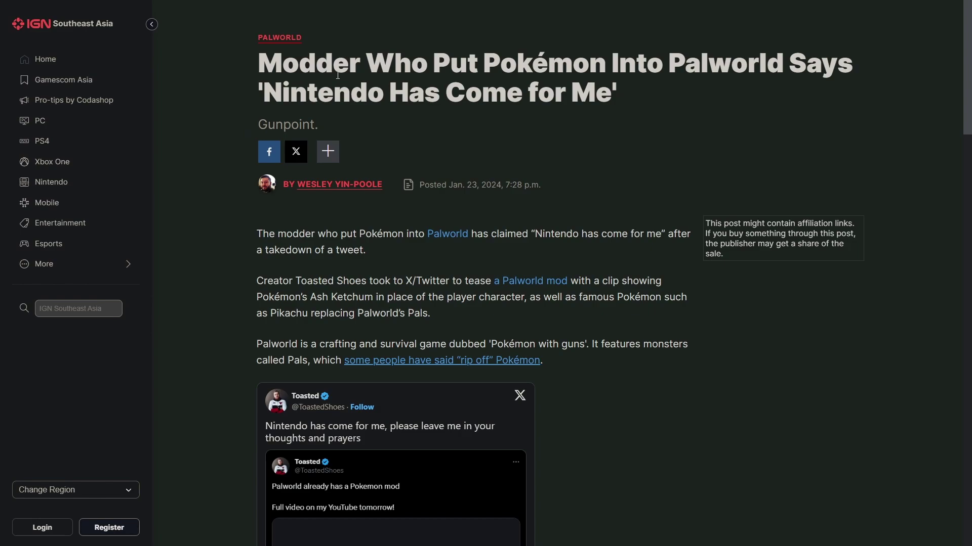
pyautogui.moveTo(332, 380)
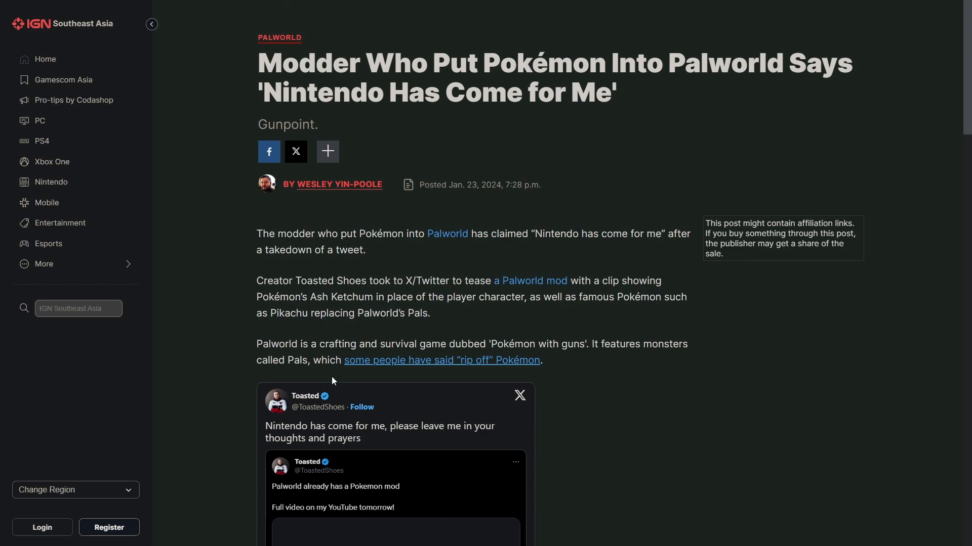
# Scroll to the Toasted Shoes tweet, highlight 'Nintendo has come for me' and its disabled media notice.
pyautogui.scroll(-3)
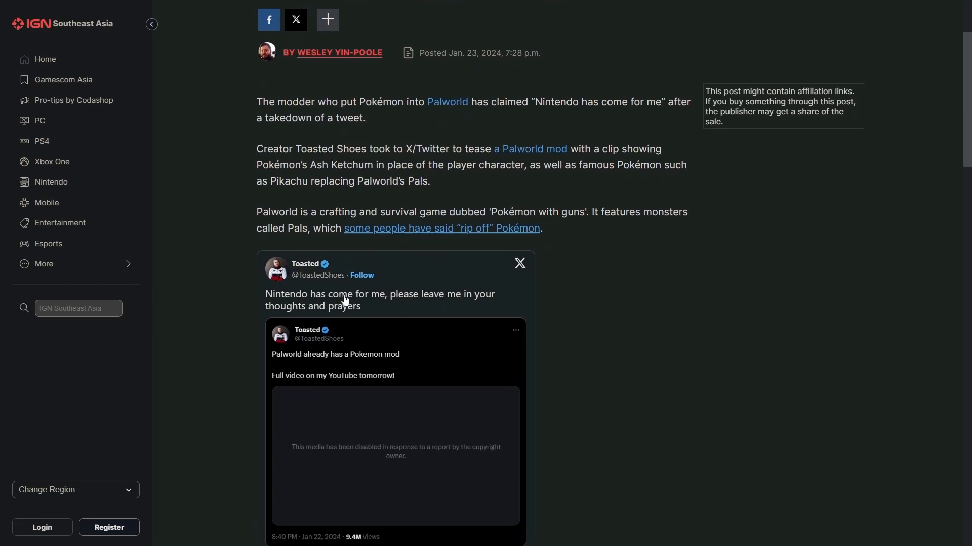
pyautogui.scroll(-3)
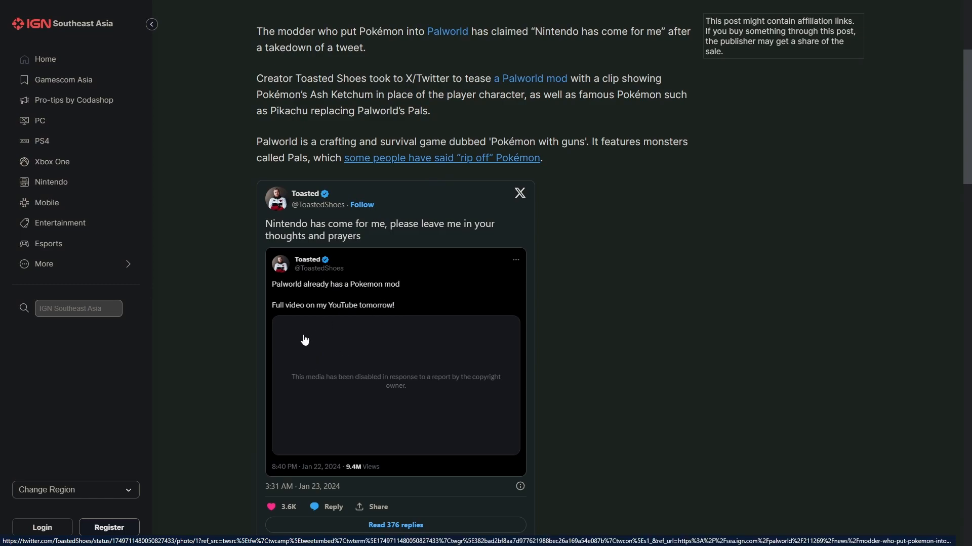
pyautogui.moveTo(387, 316)
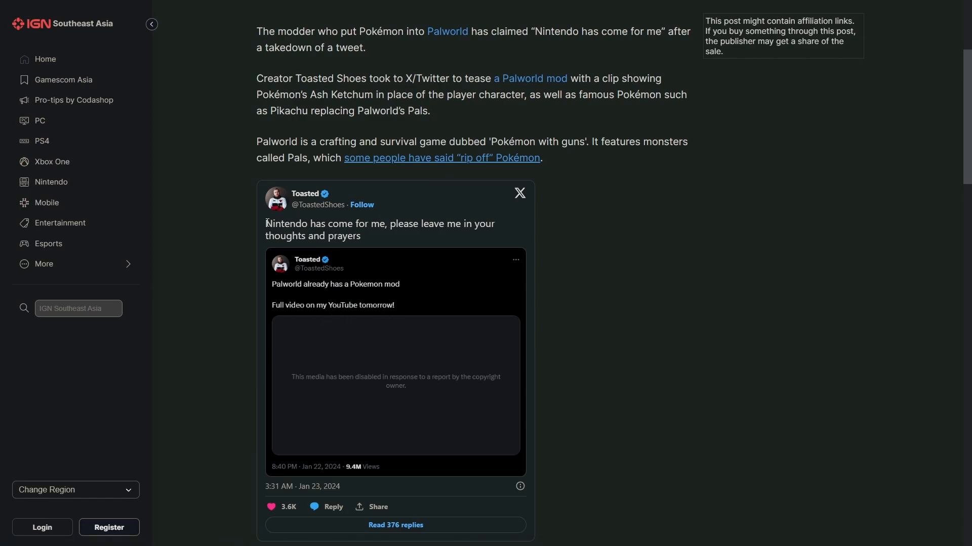
pyautogui.doubleClick(289, 223)
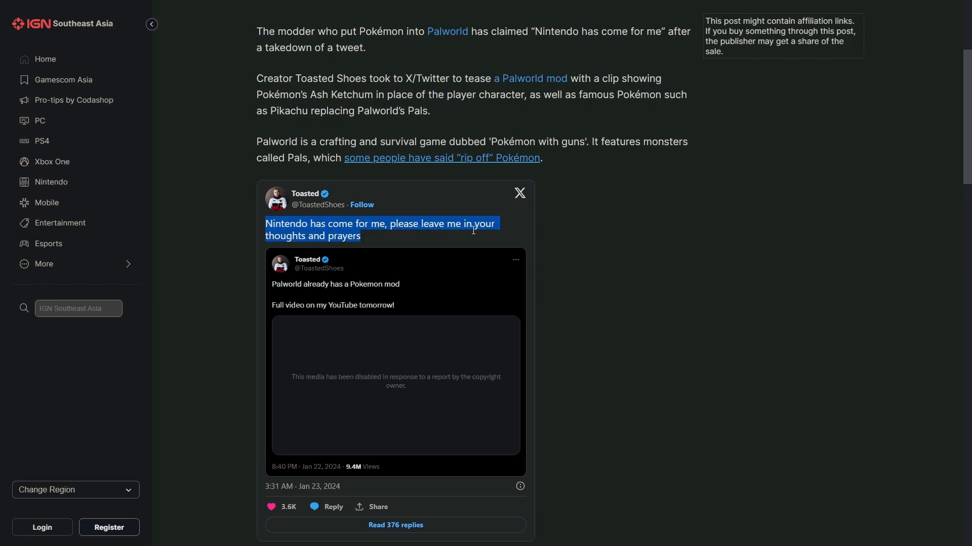
pyautogui.moveTo(381, 374)
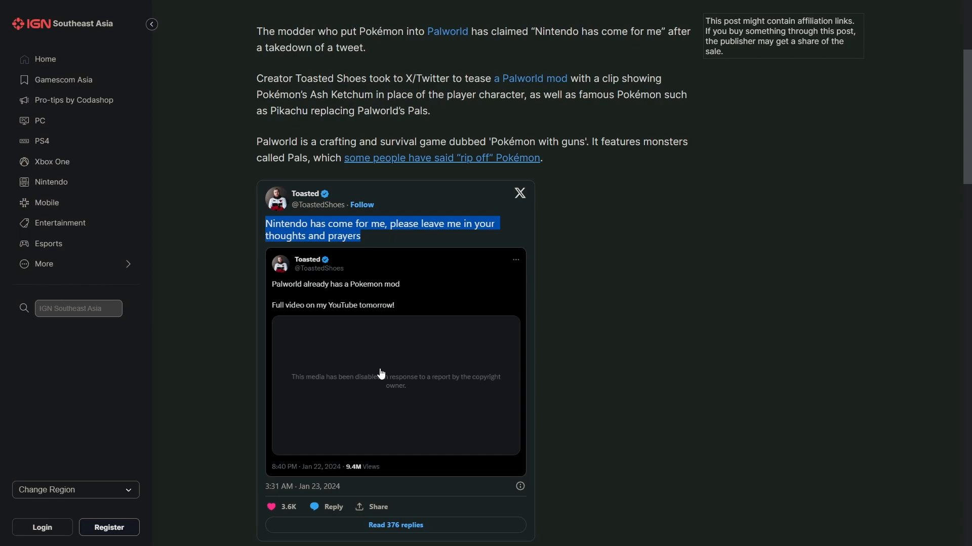
pyautogui.moveTo(370, 382)
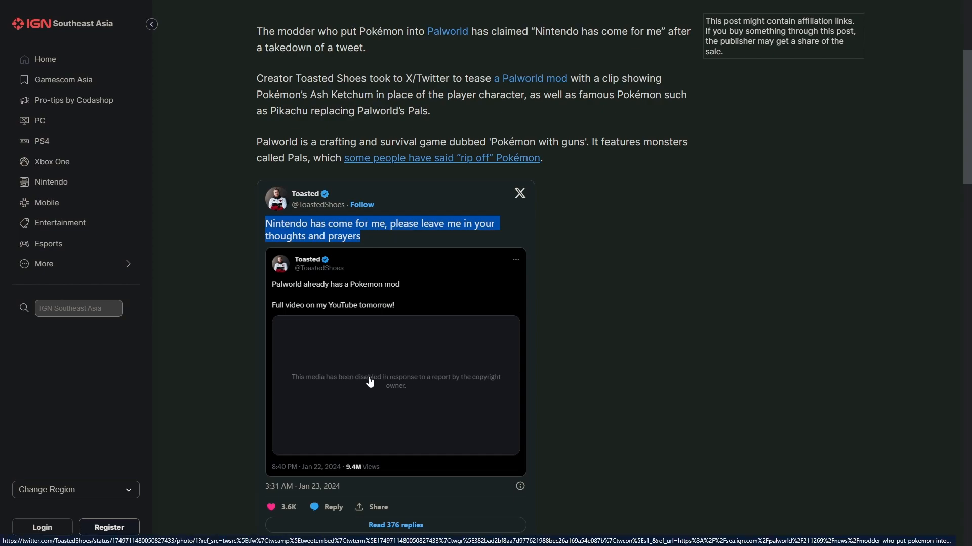
pyautogui.moveTo(352, 389)
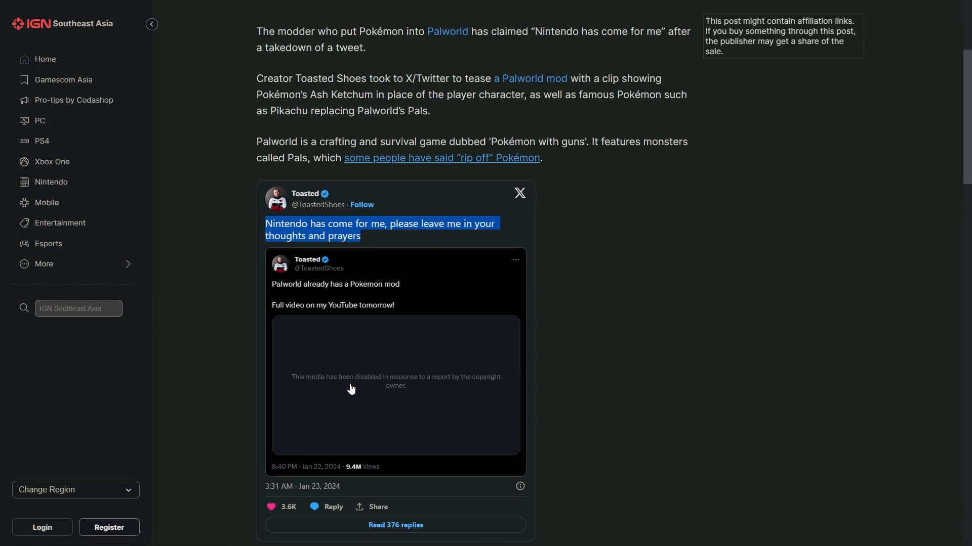
pyautogui.moveTo(457, 384)
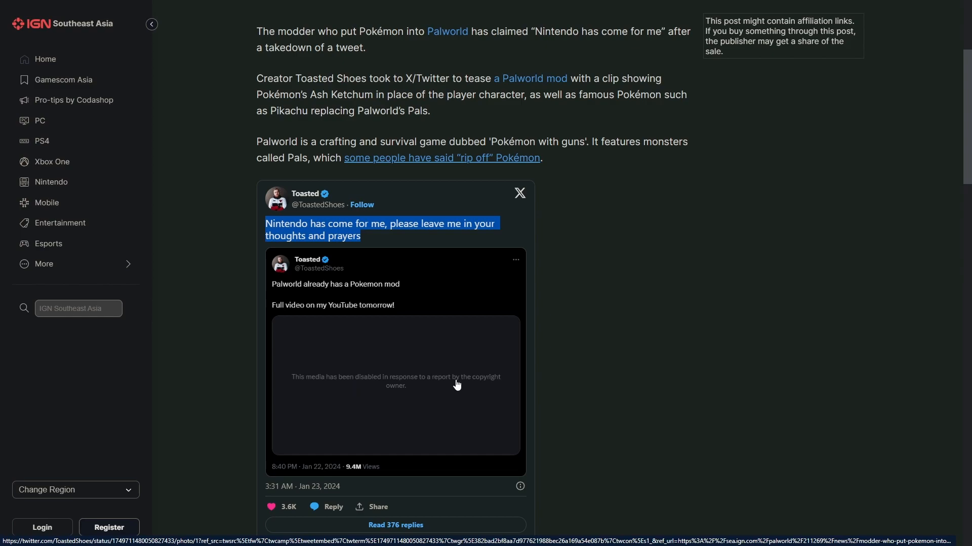
pyautogui.moveTo(404, 401)
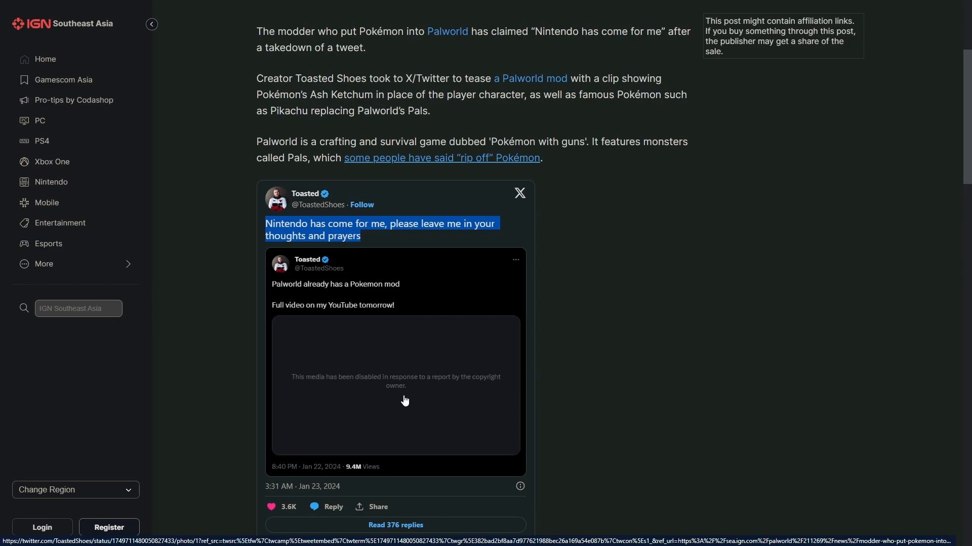
pyautogui.moveTo(473, 366)
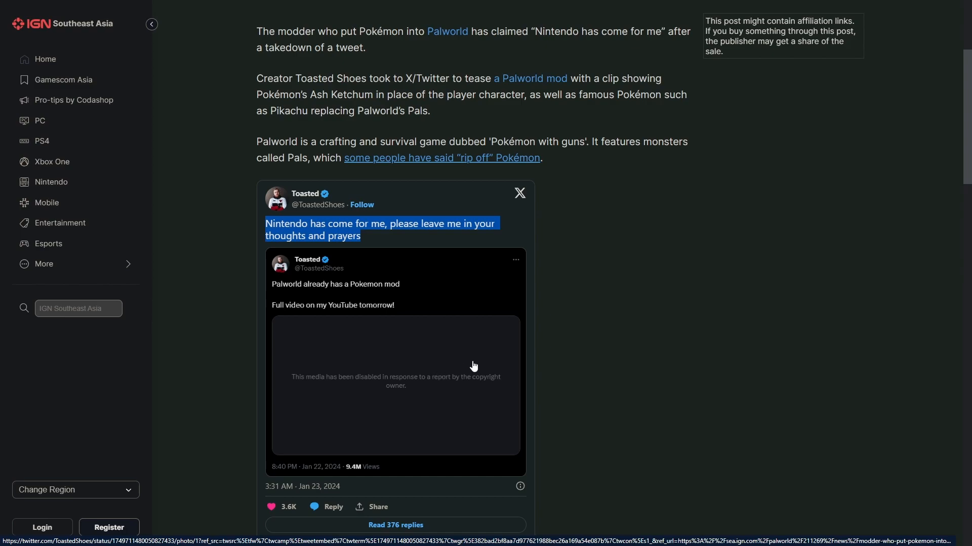
pyautogui.scroll(3)
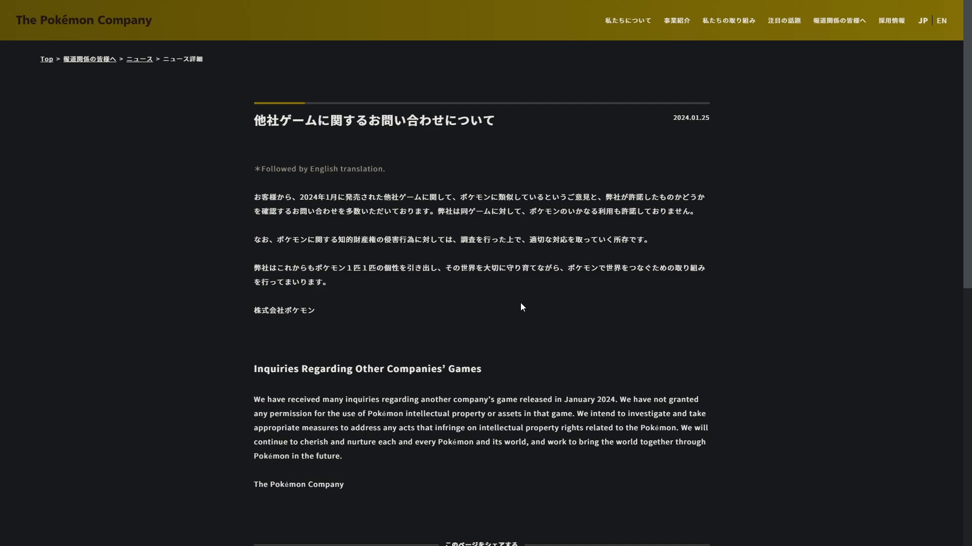
# Scroll down The Pokémon Company notice to its English translation and company signature.
pyautogui.scroll(-3)
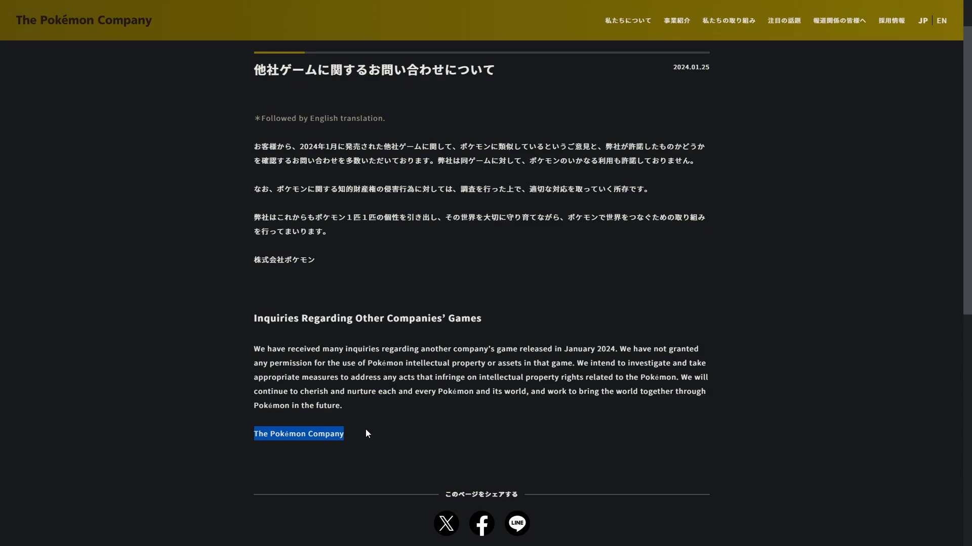
pyautogui.moveTo(357, 405)
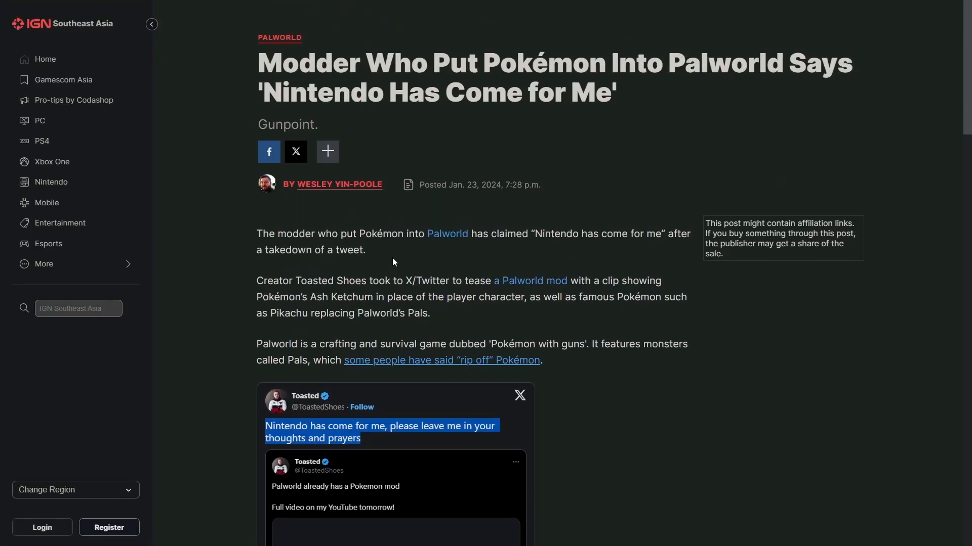
# Scroll down the page before returning to The Pokémon Company statement.
pyautogui.scroll(-3)
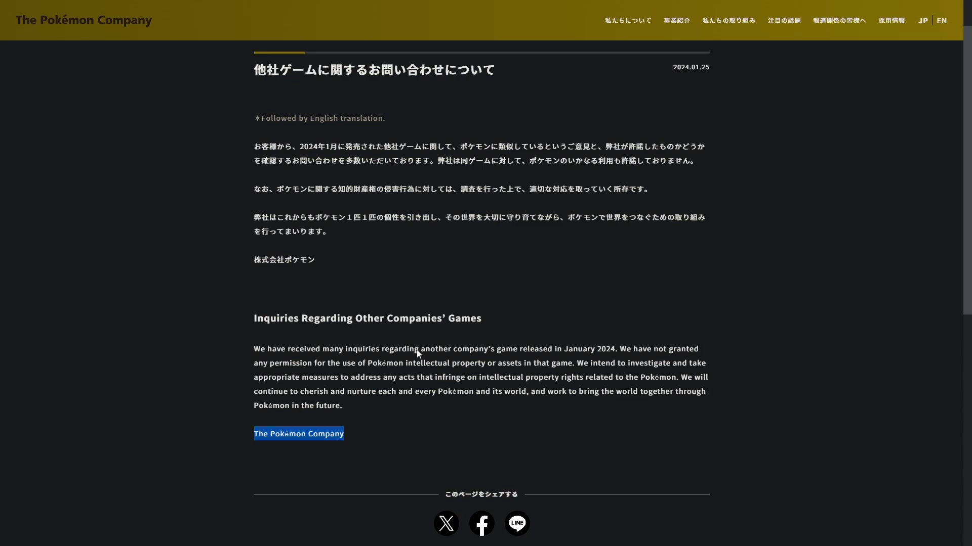
pyautogui.moveTo(446, 280)
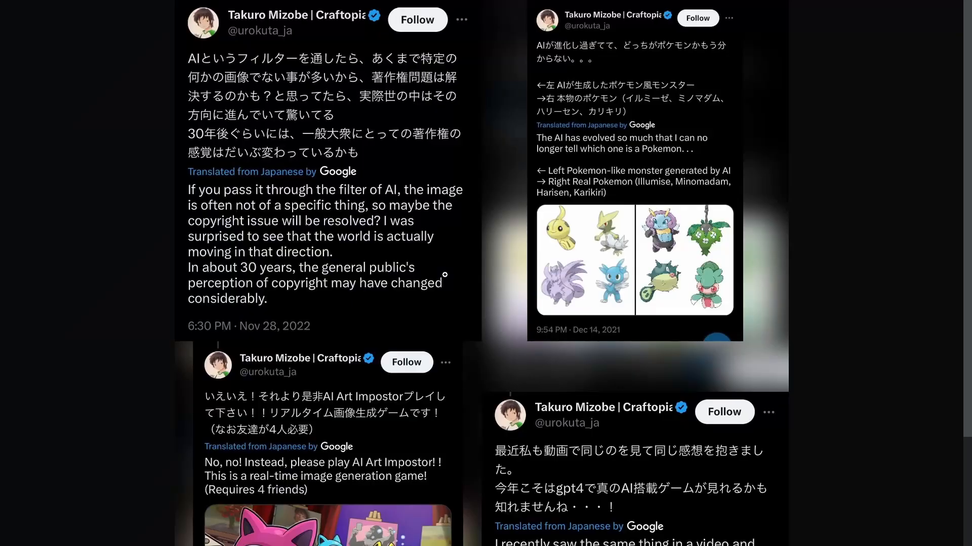
pyautogui.moveTo(395, 189)
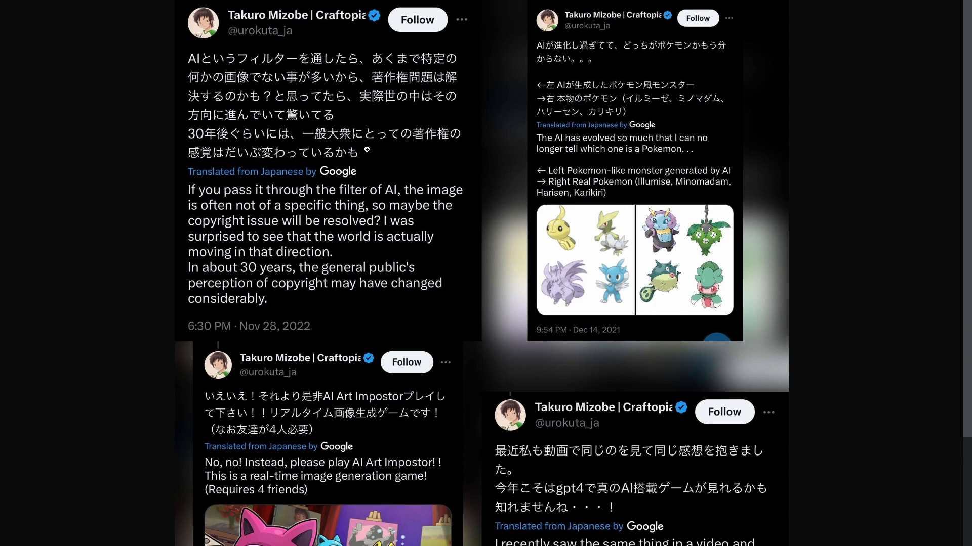
# Scroll through the collage of Takuro Mizobe's translated X posts on AI monsters and copyright.
pyautogui.scroll(-3)
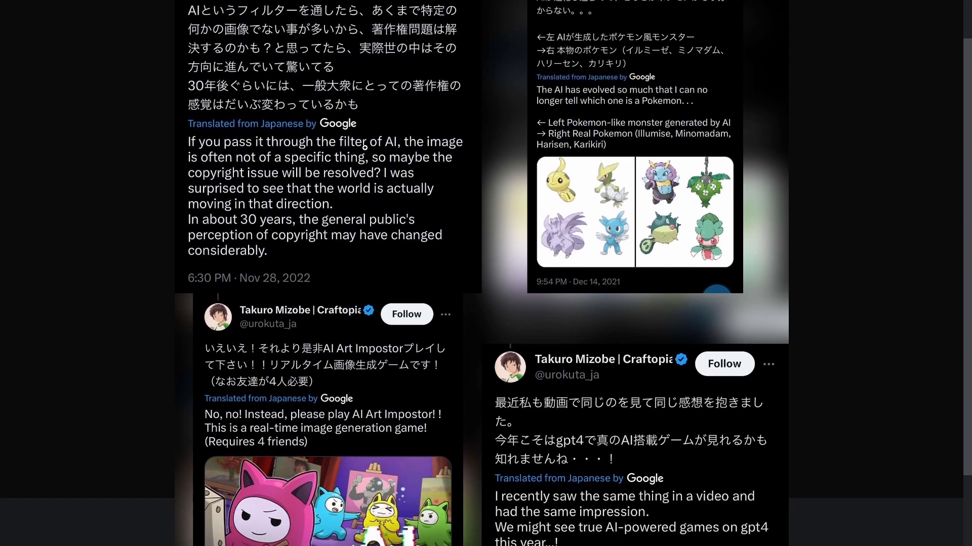
pyautogui.scroll(-3)
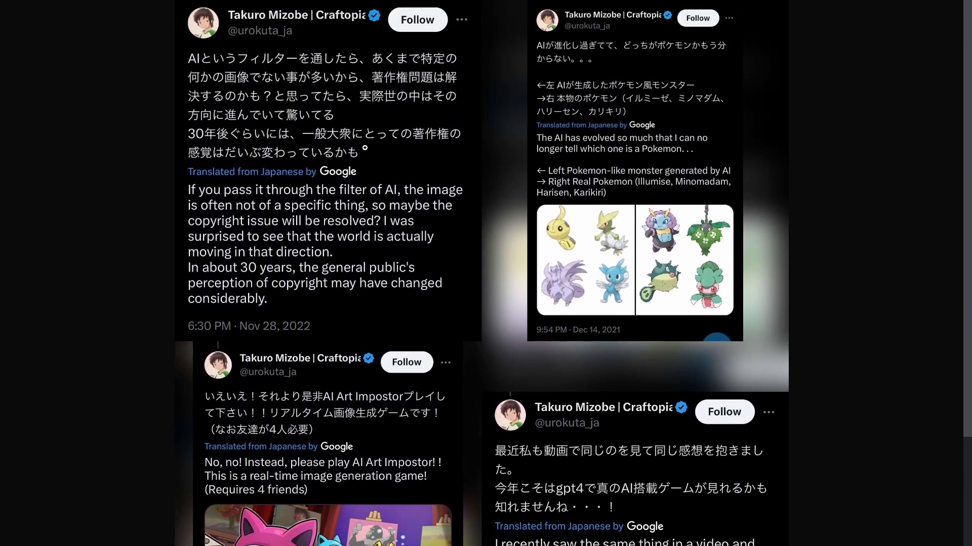
pyautogui.scroll(-3)
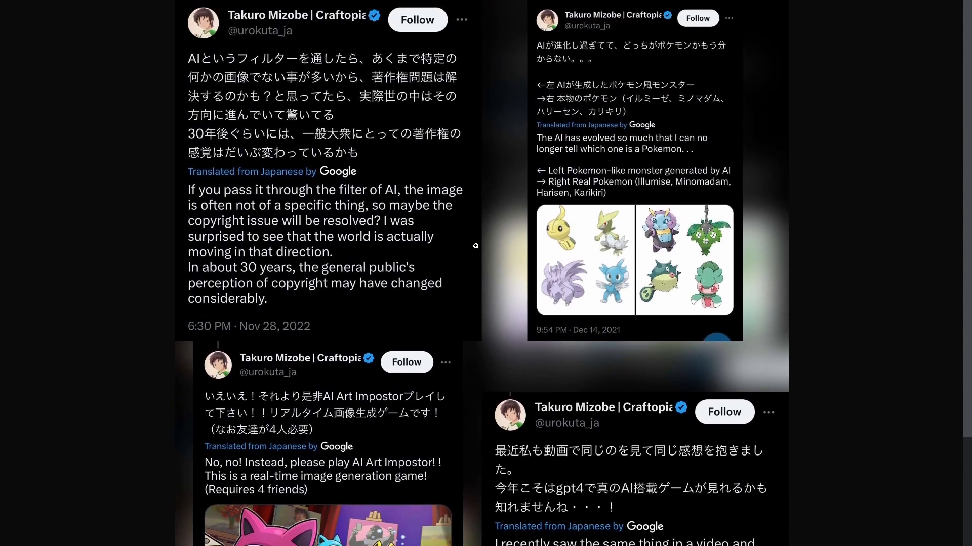
pyautogui.scroll(-3)
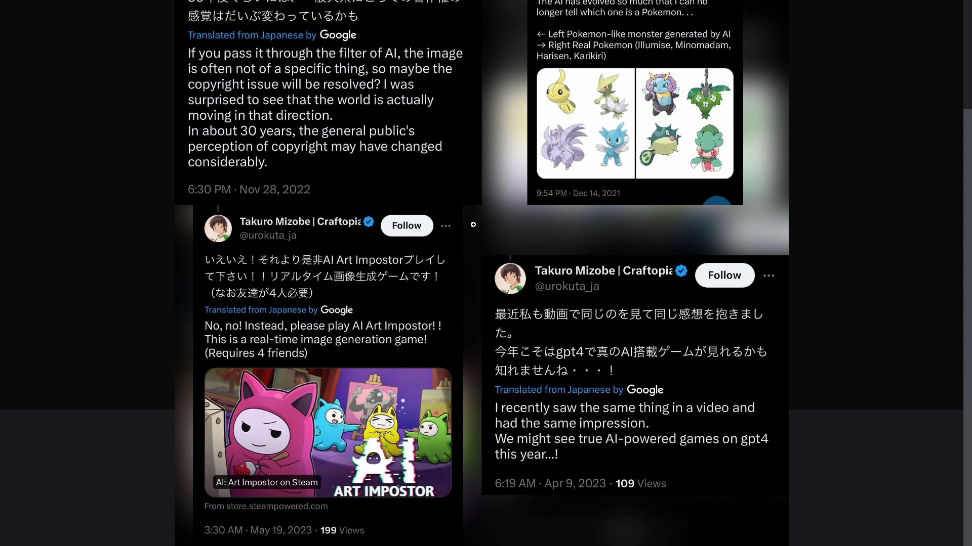
pyautogui.scroll(3)
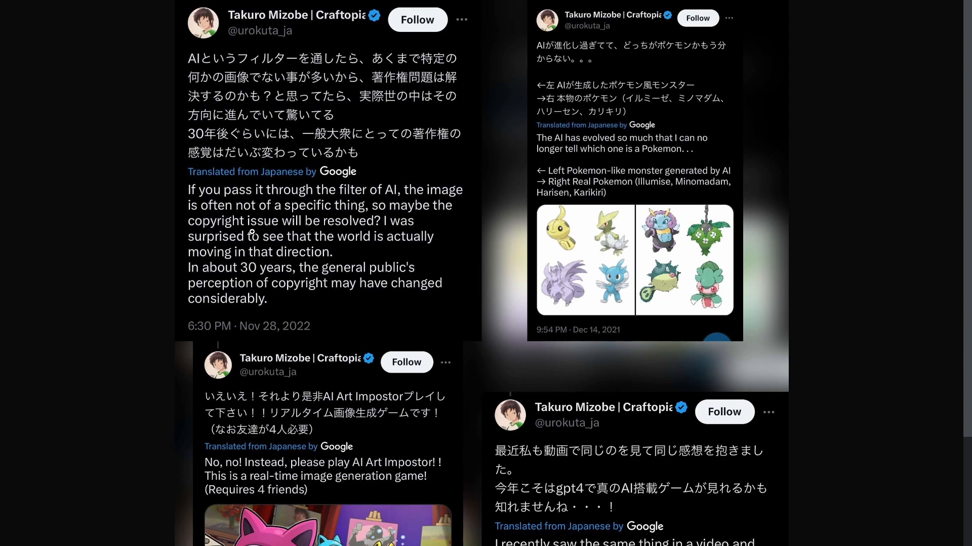
pyautogui.moveTo(386, 244)
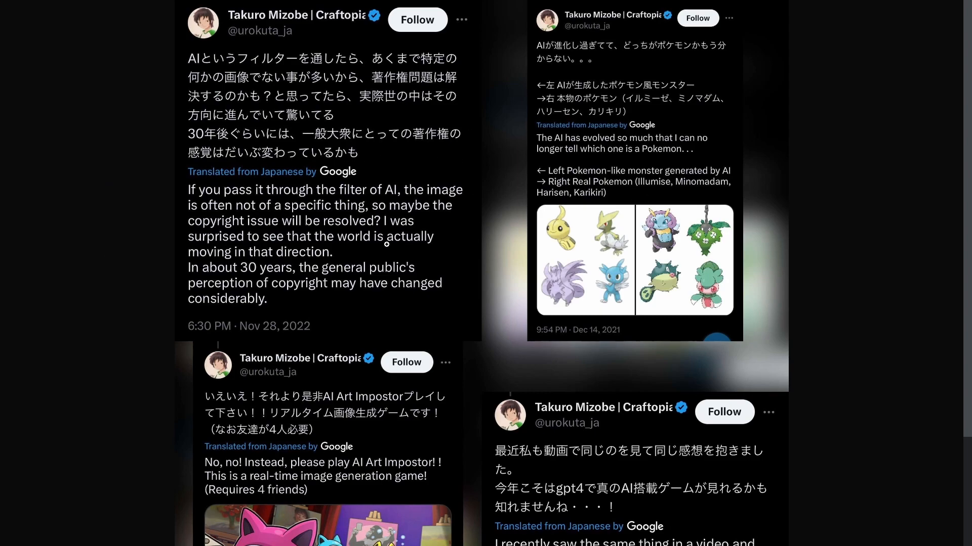
pyautogui.scroll(-3)
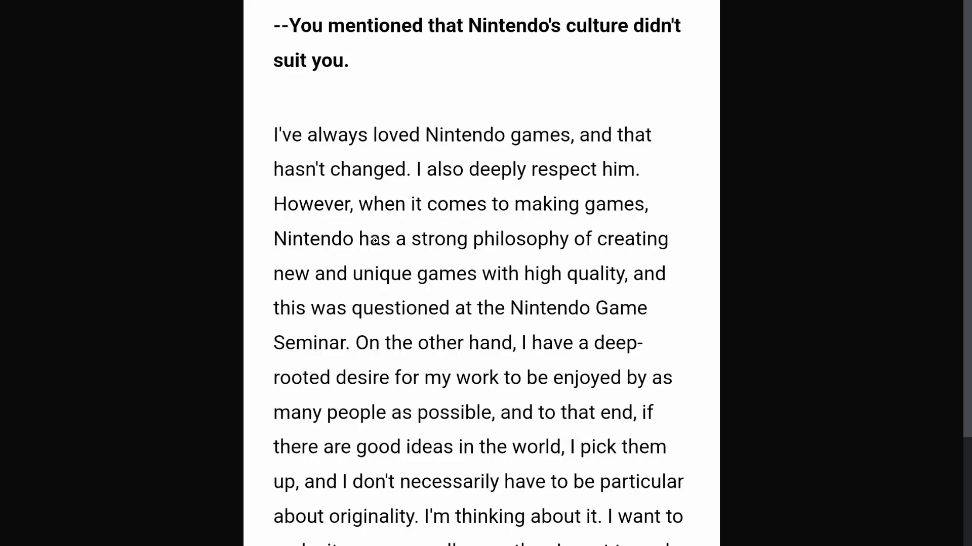
pyautogui.moveTo(368, 205)
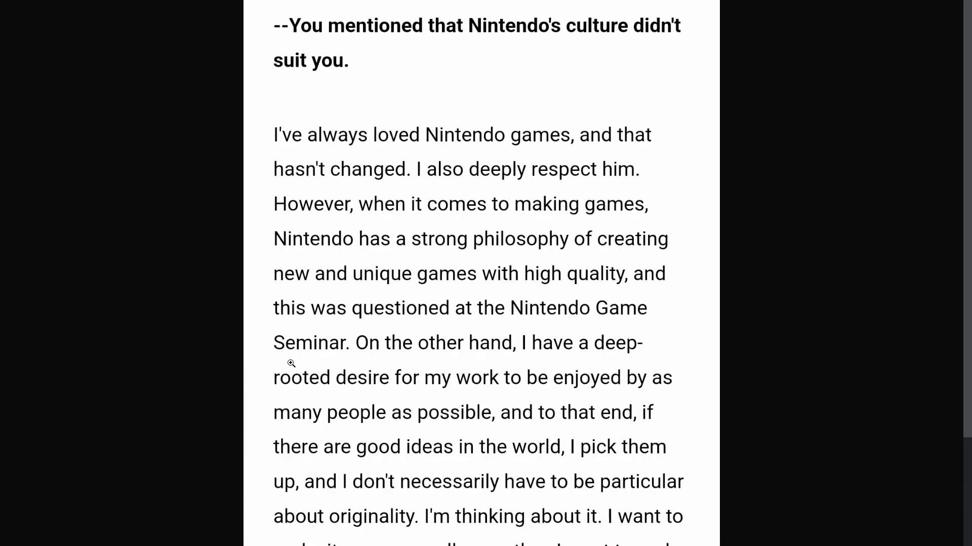
pyautogui.scroll(-3)
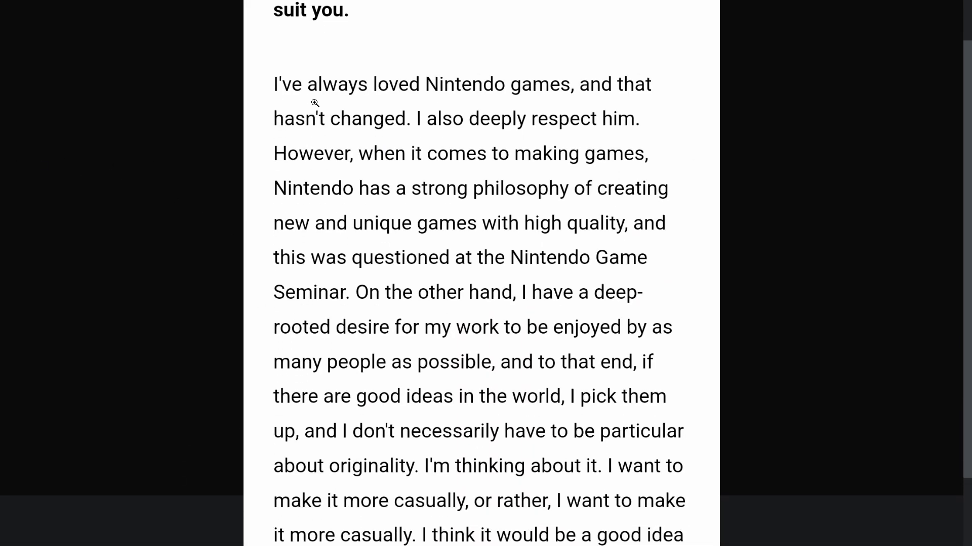
pyautogui.moveTo(382, 134)
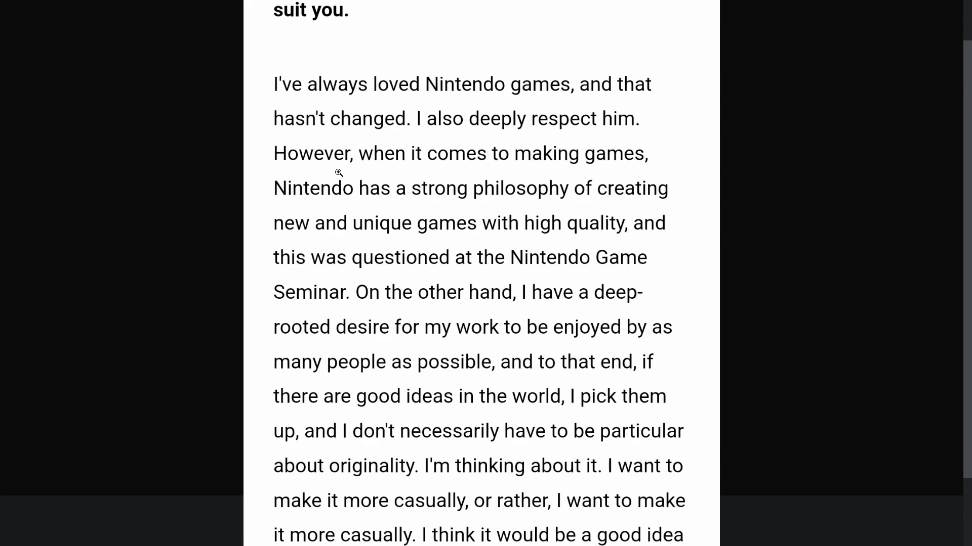
pyautogui.moveTo(668, 156)
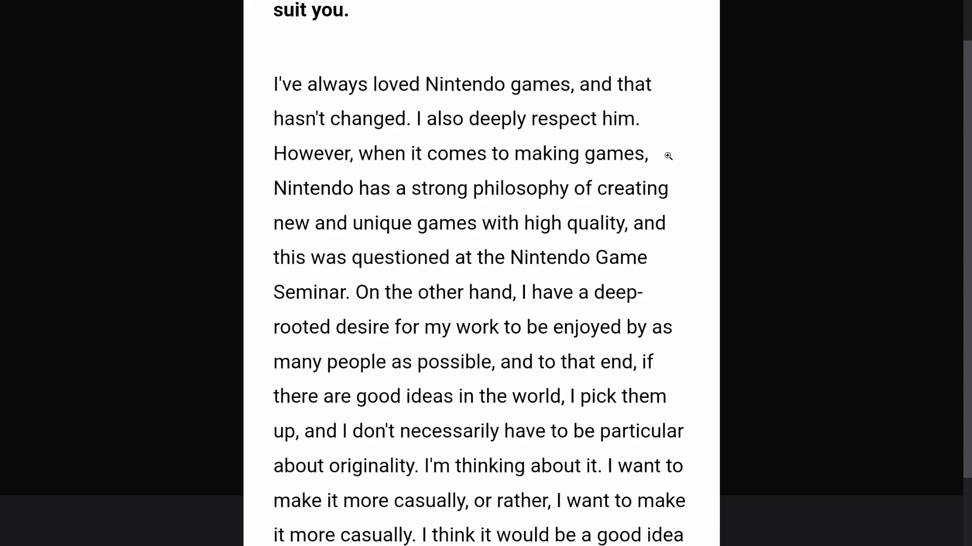
pyautogui.moveTo(327, 245)
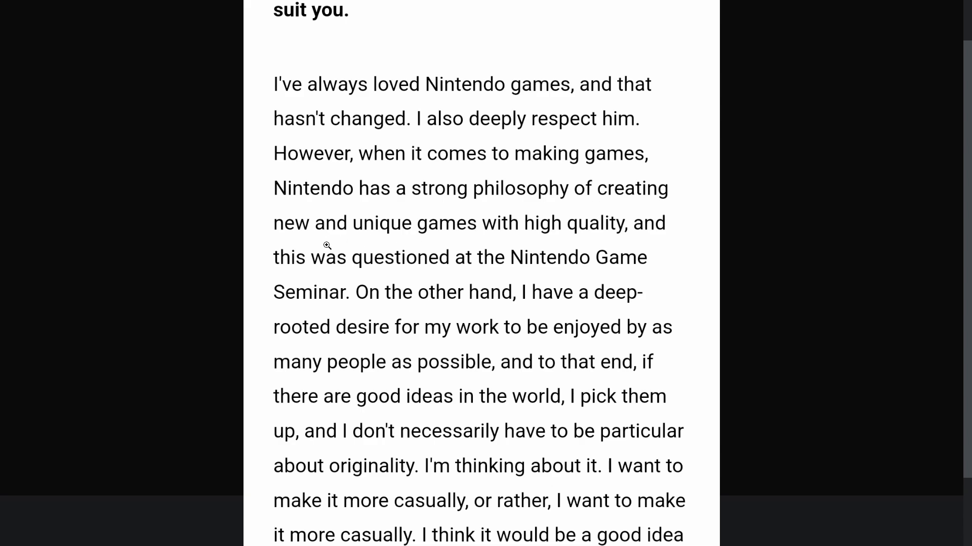
pyautogui.moveTo(566, 235)
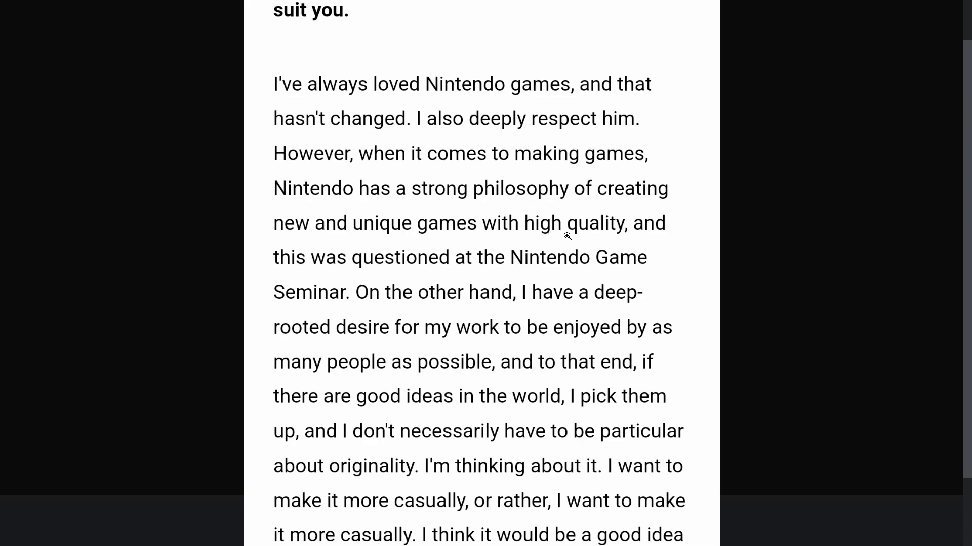
pyautogui.moveTo(321, 272)
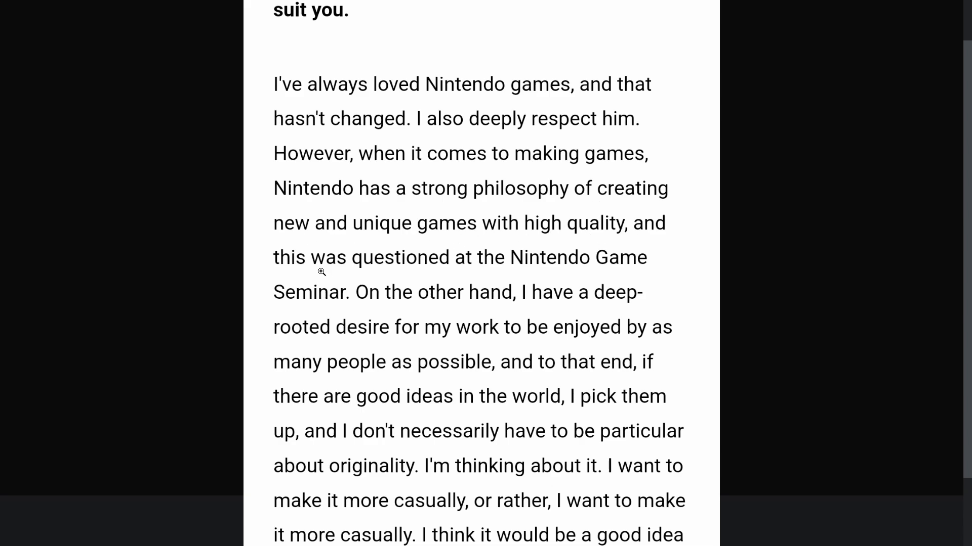
pyautogui.moveTo(302, 301)
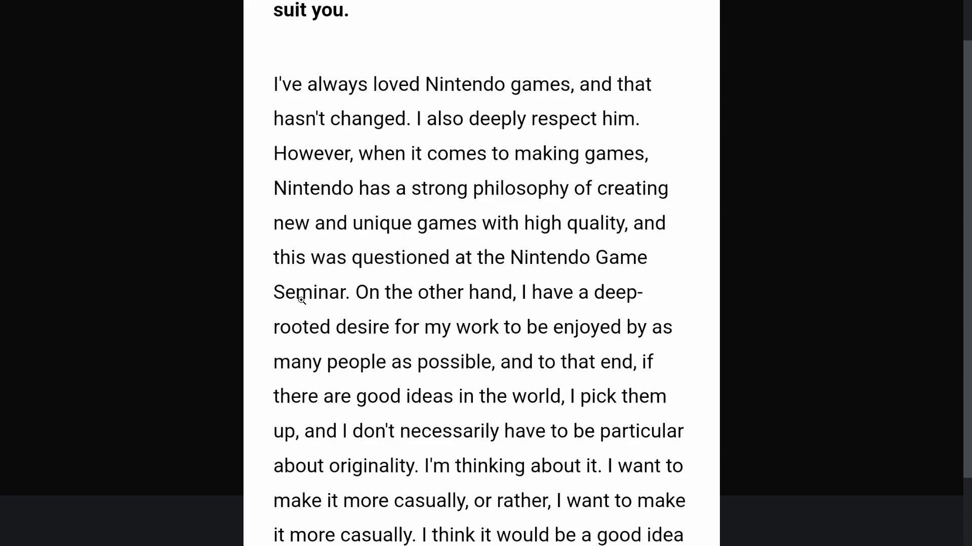
pyautogui.scroll(-3)
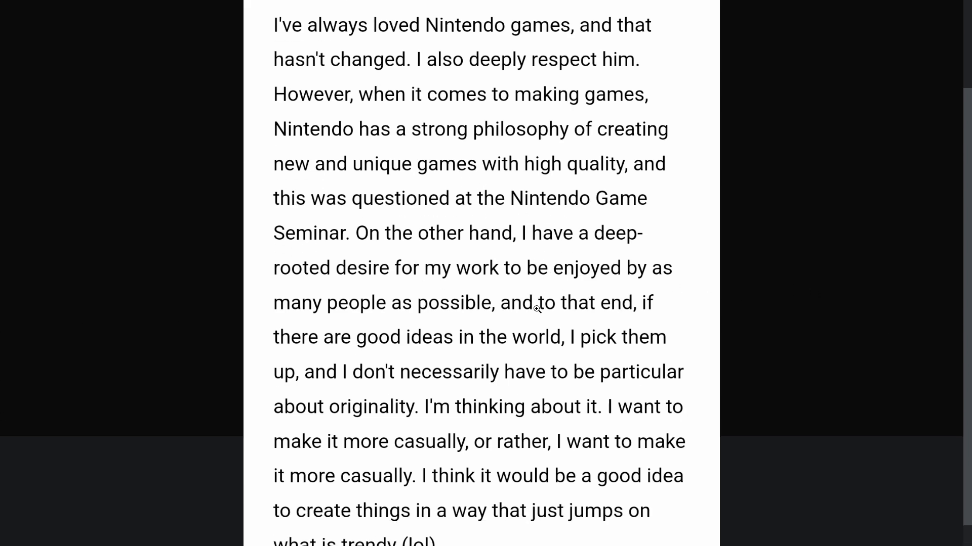
pyautogui.scroll(-3)
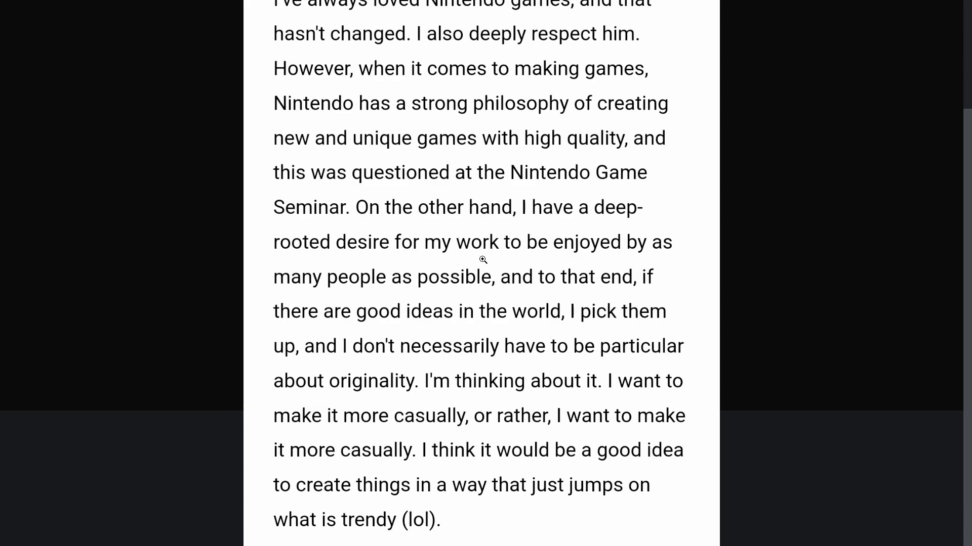
pyautogui.moveTo(383, 292)
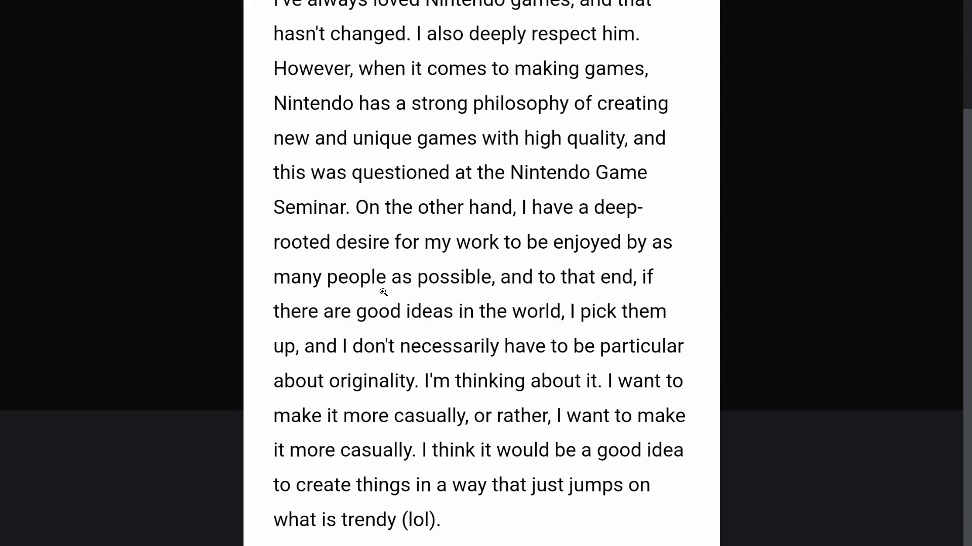
pyautogui.moveTo(404, 327)
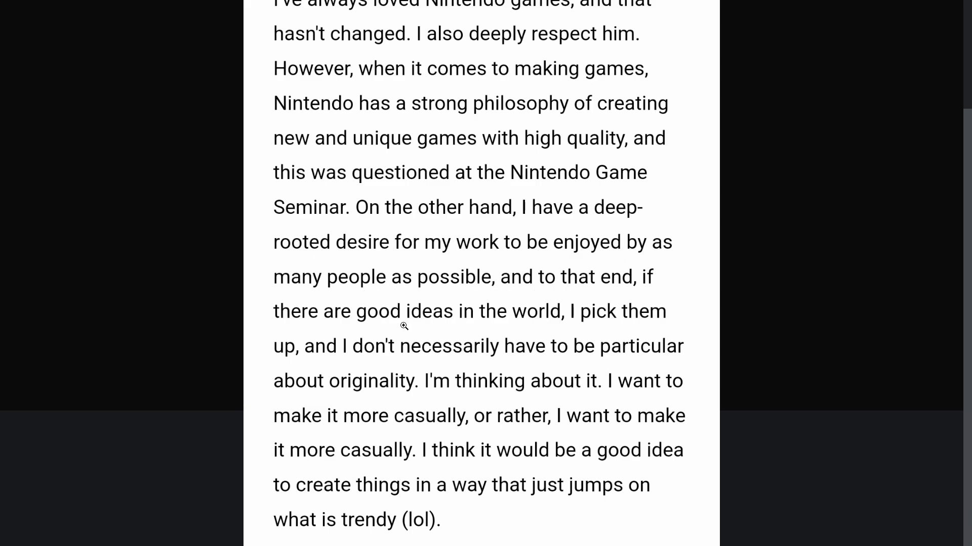
pyautogui.moveTo(589, 322)
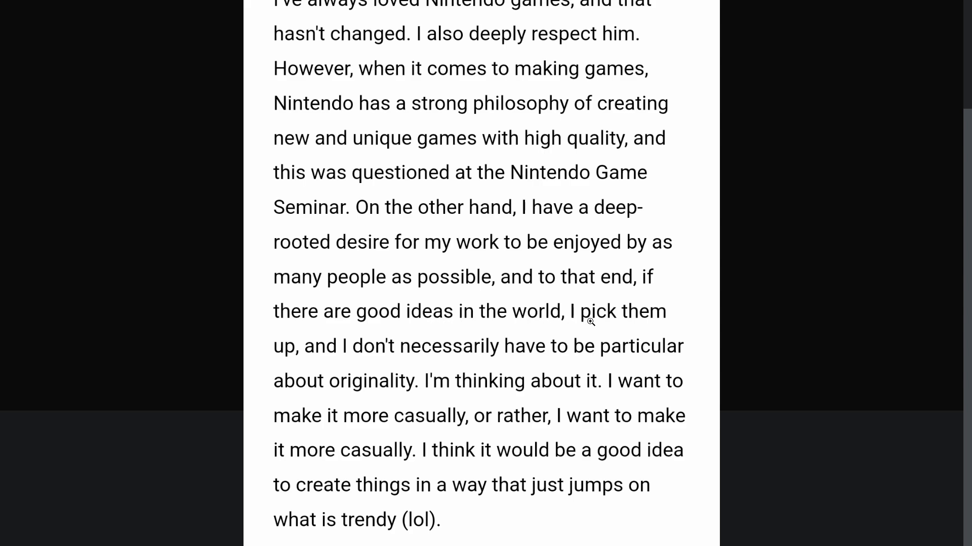
pyautogui.moveTo(542, 353)
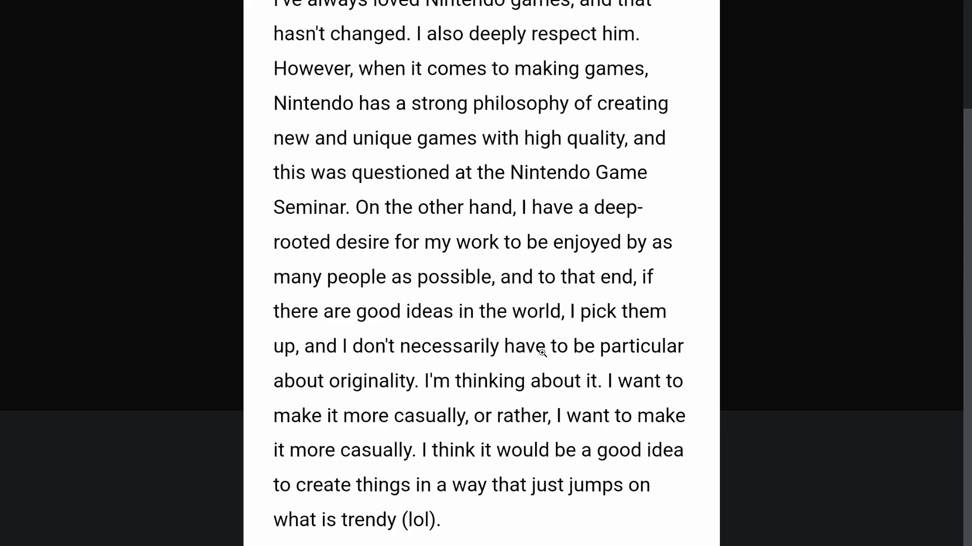
pyautogui.moveTo(412, 397)
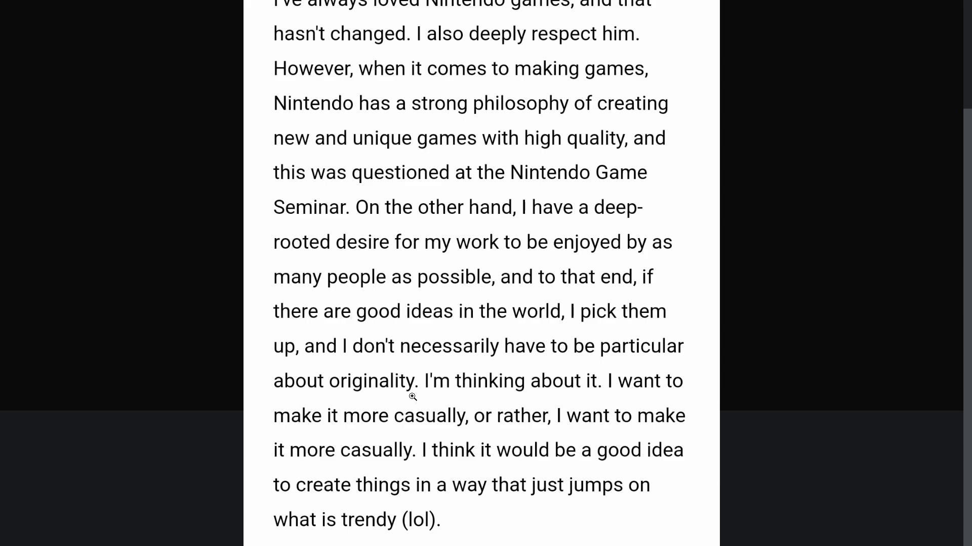
pyautogui.moveTo(586, 399)
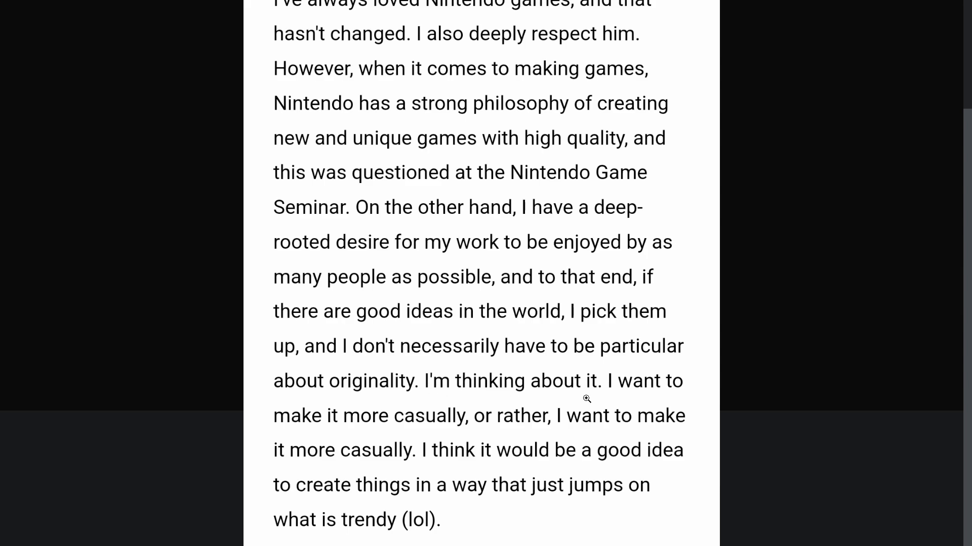
pyautogui.moveTo(419, 427)
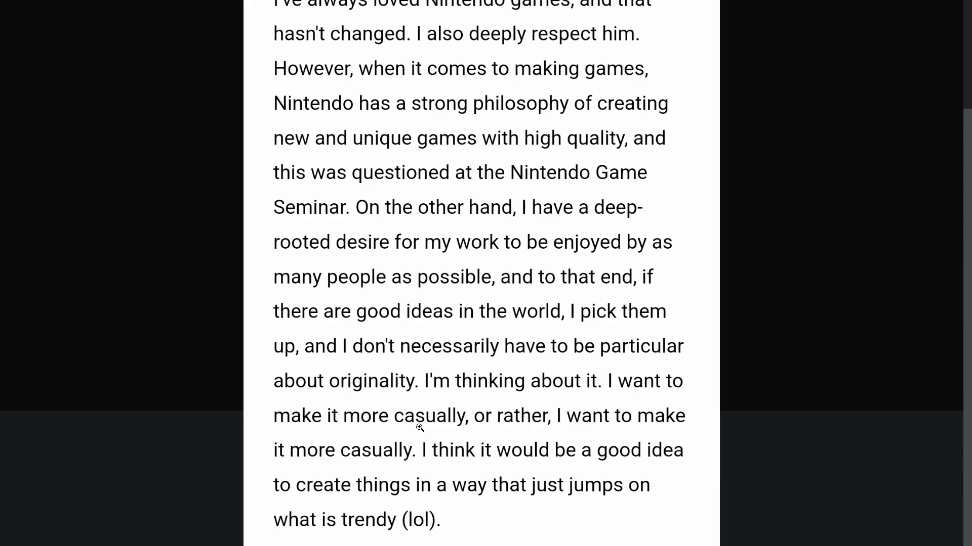
pyautogui.moveTo(333, 468)
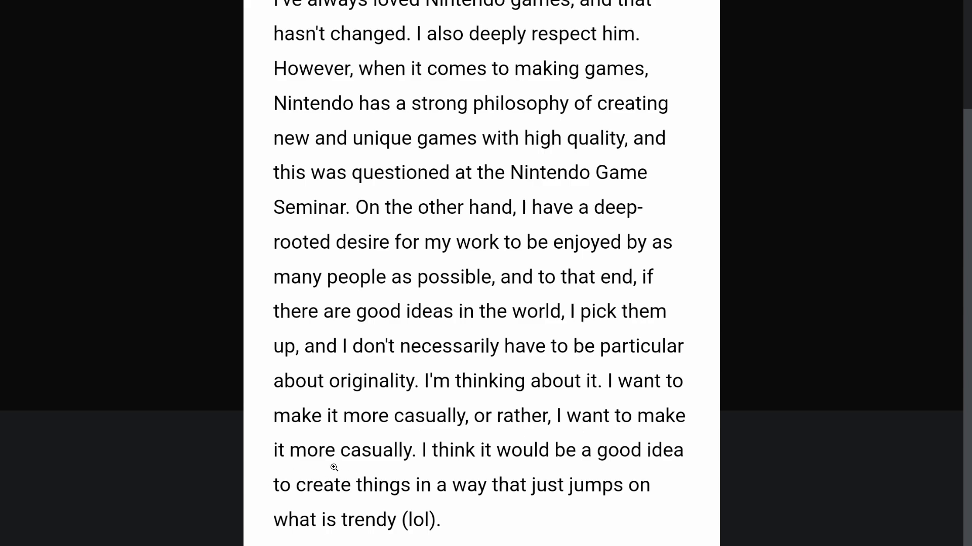
pyautogui.moveTo(537, 469)
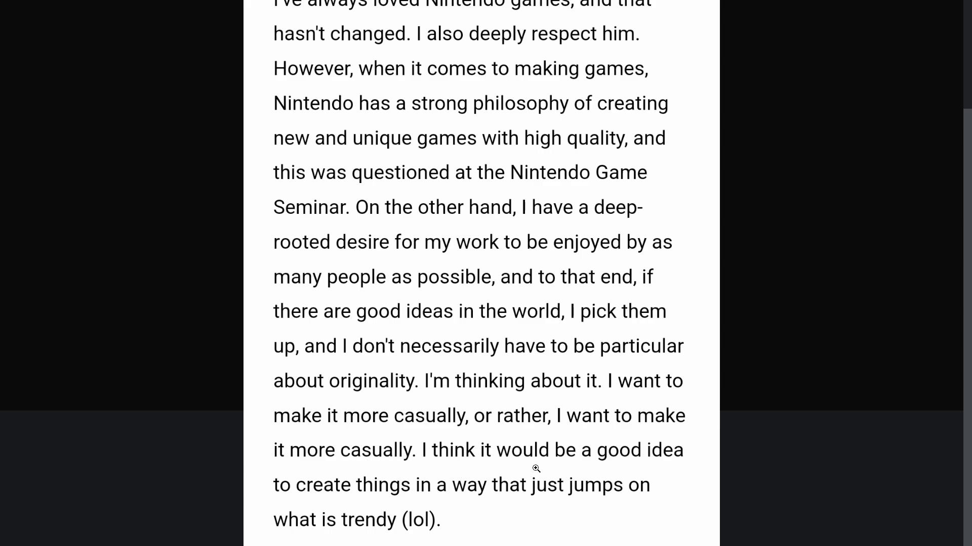
pyautogui.moveTo(497, 493)
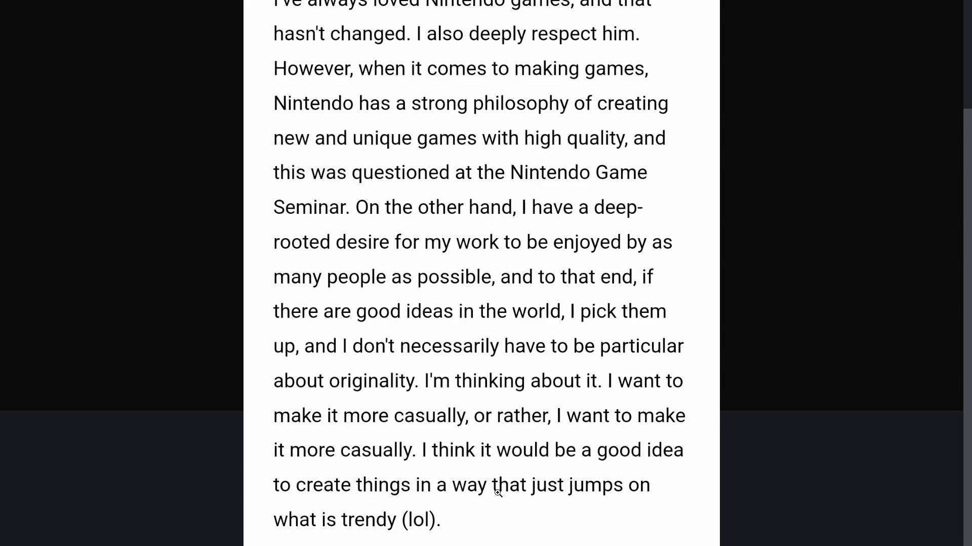
pyautogui.moveTo(437, 520)
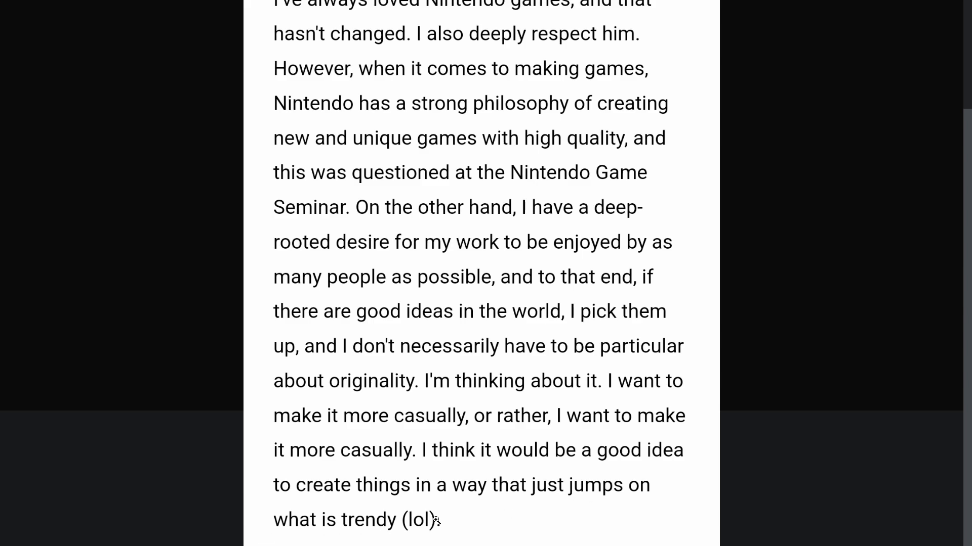
pyautogui.moveTo(313, 449)
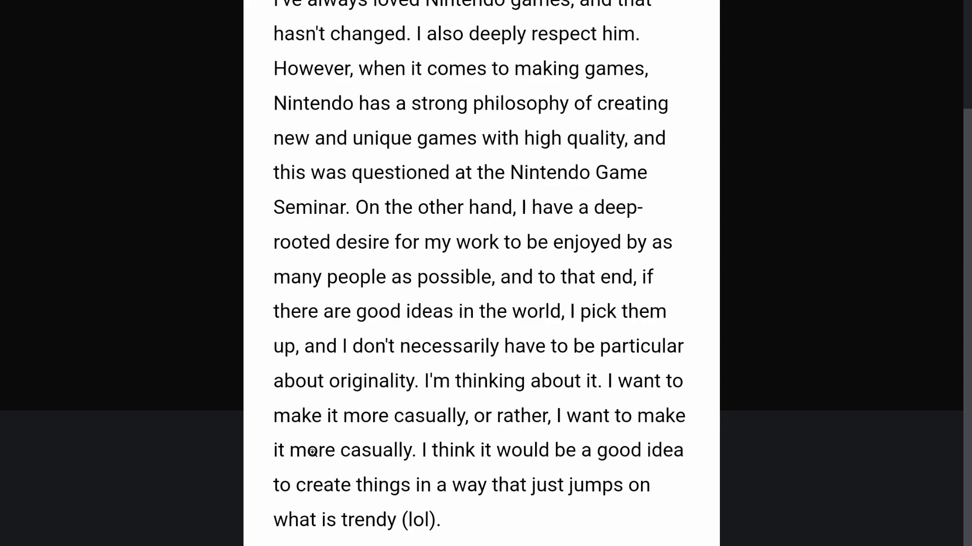
pyautogui.moveTo(324, 424)
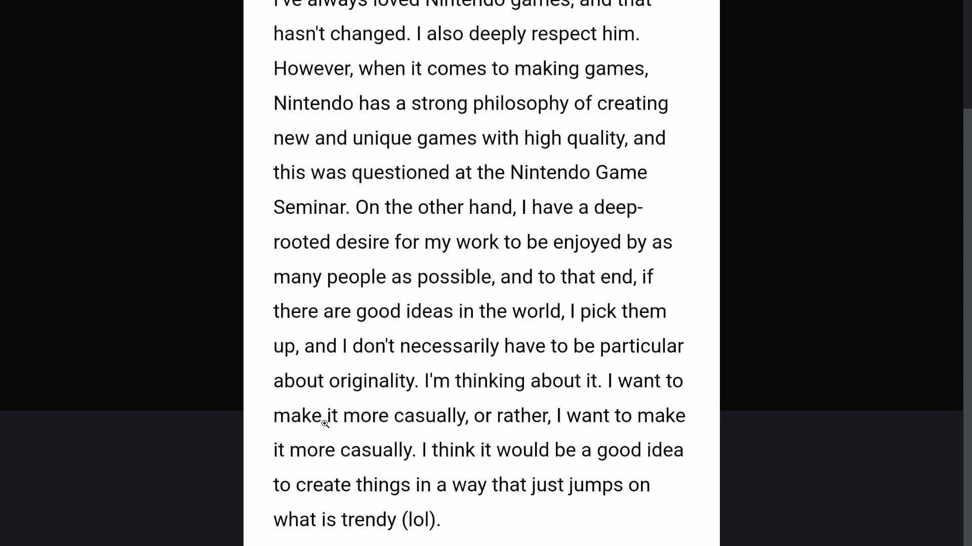
pyautogui.moveTo(421, 335)
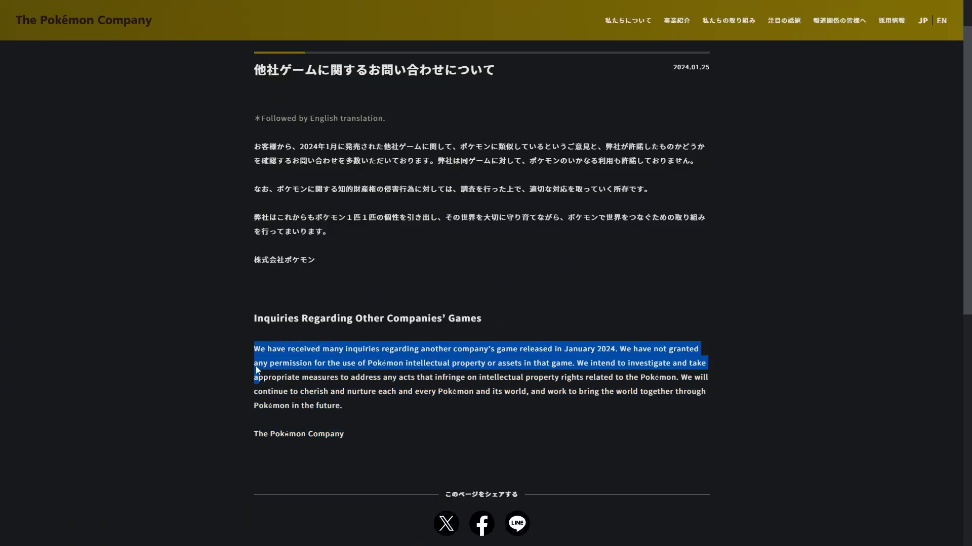
pyautogui.click(254, 358)
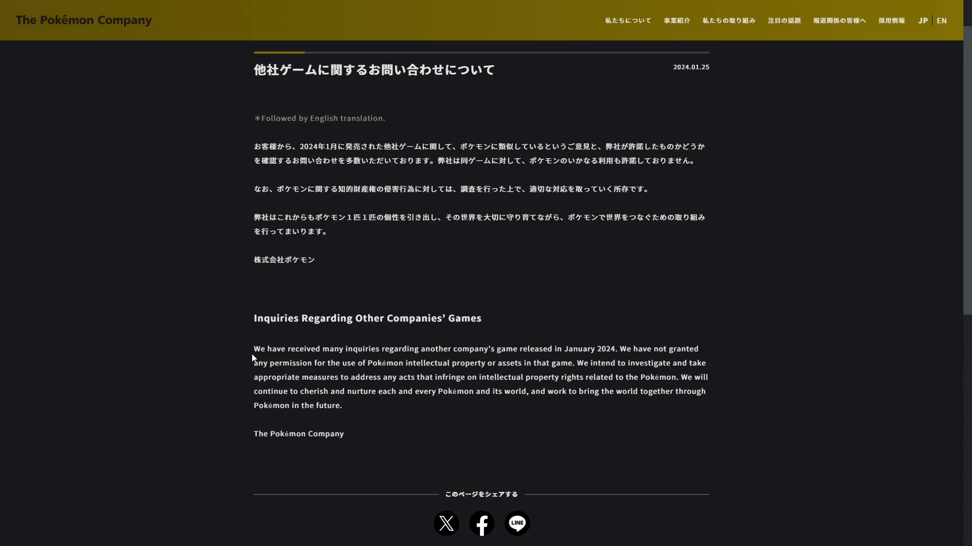
pyautogui.moveTo(554, 350)
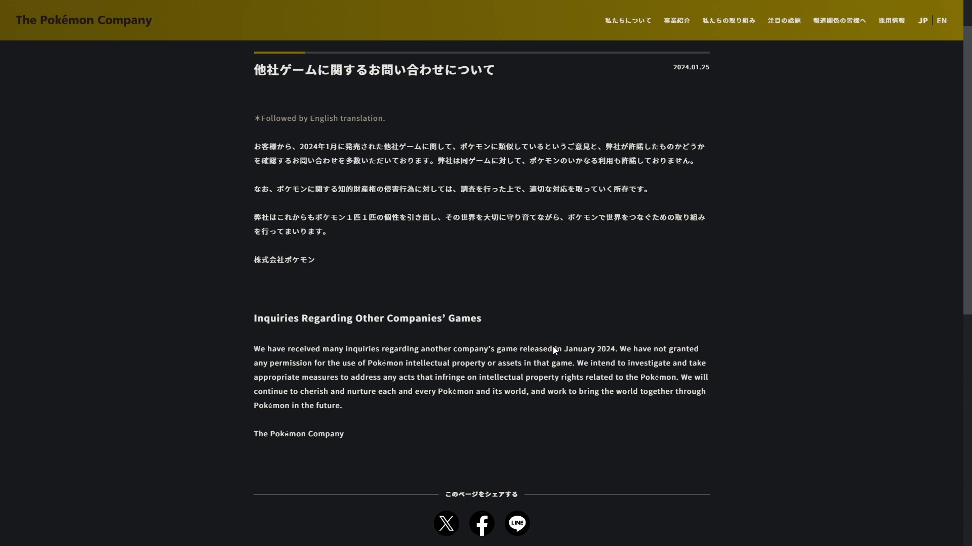
pyautogui.moveTo(568, 239)
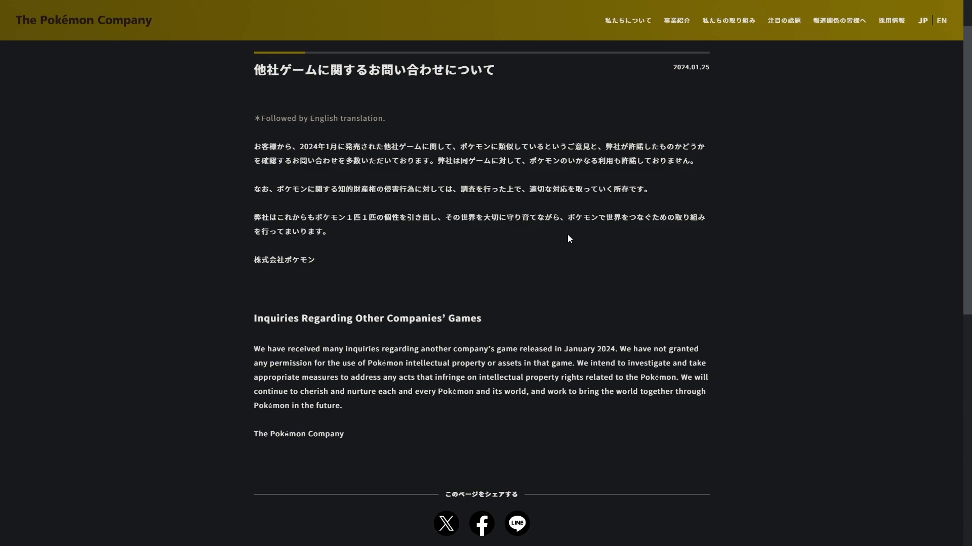
pyautogui.moveTo(578, 244)
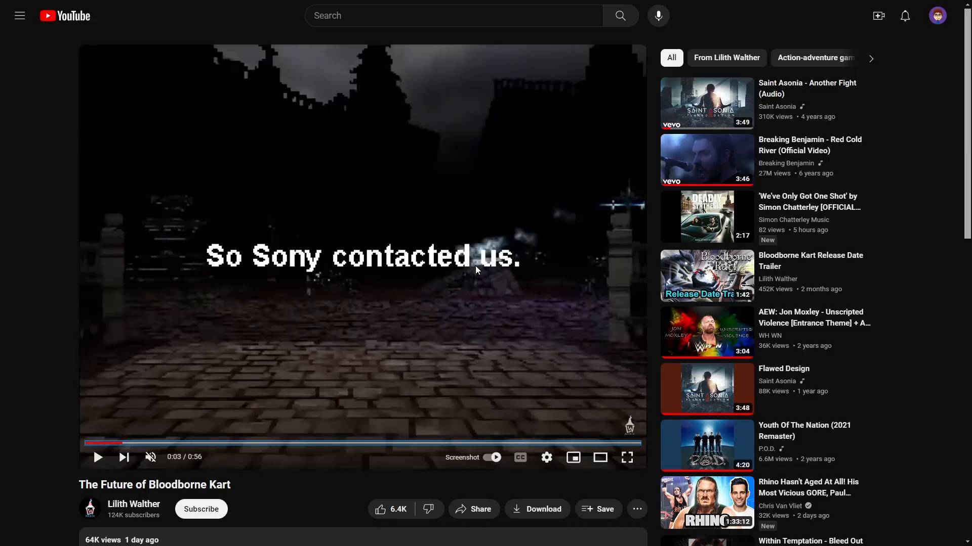
pyautogui.moveTo(104, 443)
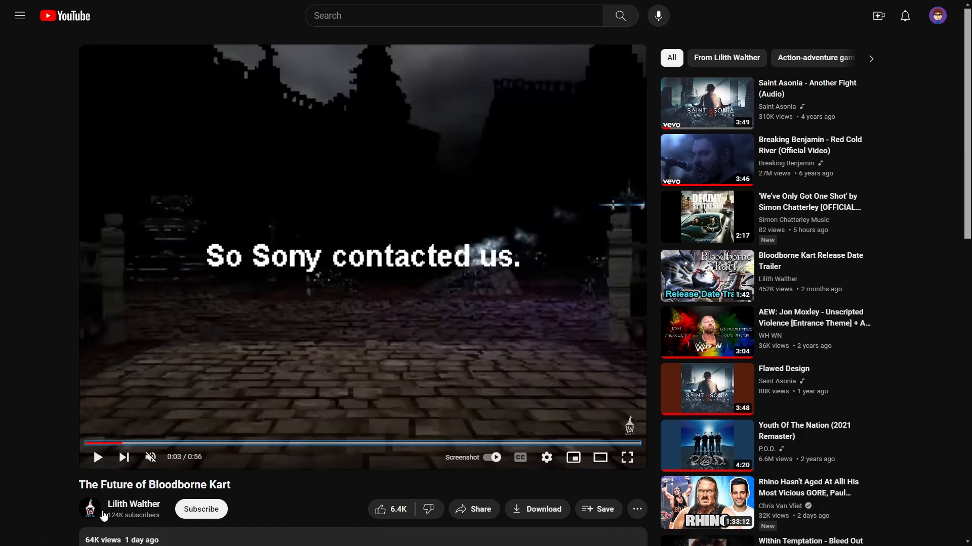
pyautogui.moveTo(134, 504)
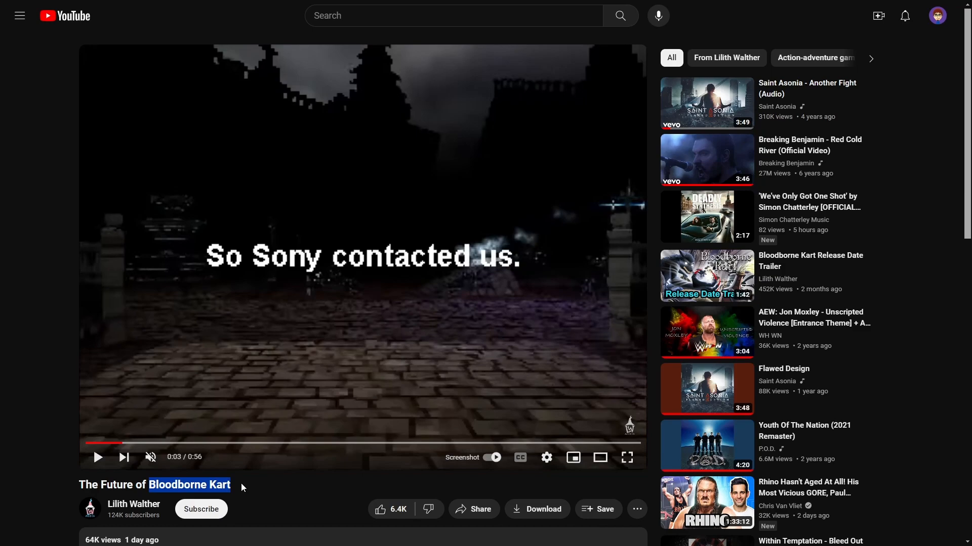
pyautogui.moveTo(147, 443)
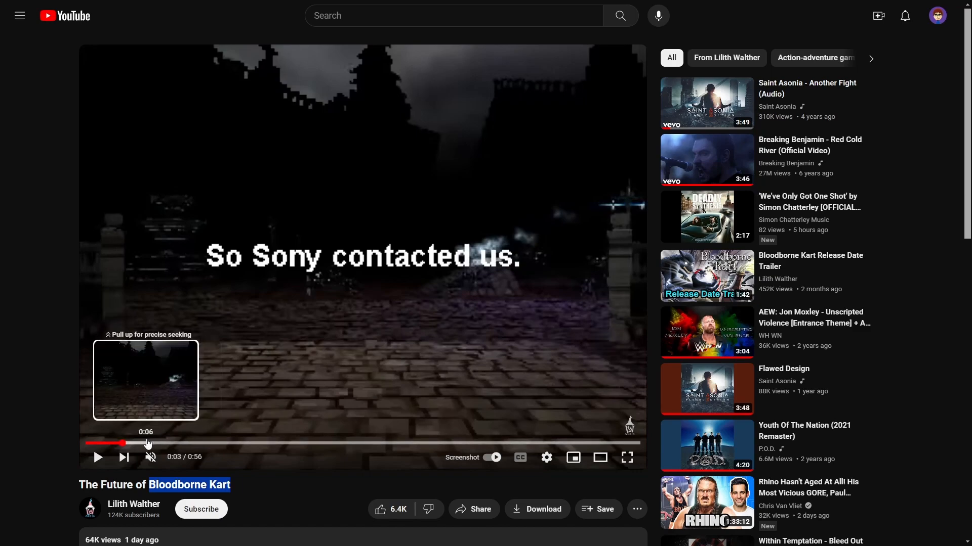
pyautogui.moveTo(153, 444)
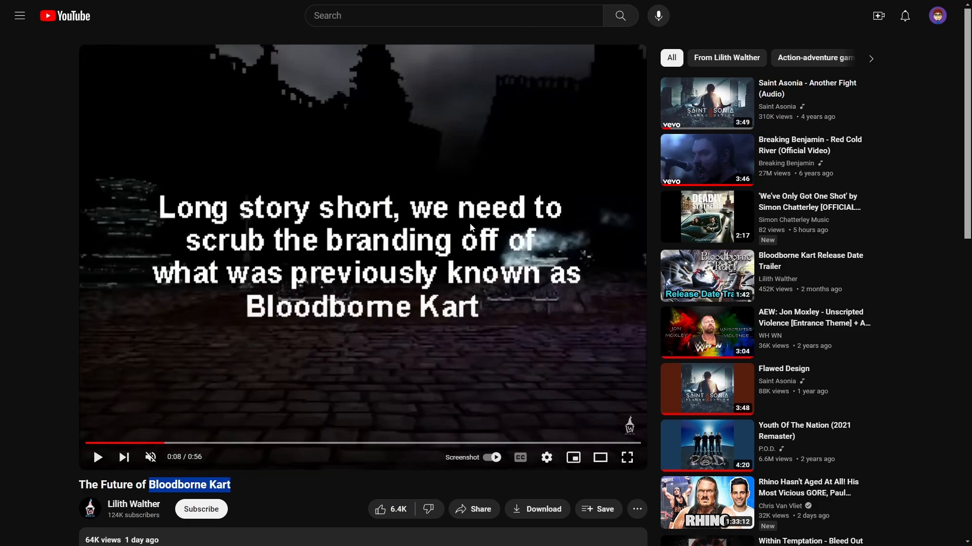
pyautogui.moveTo(286, 433)
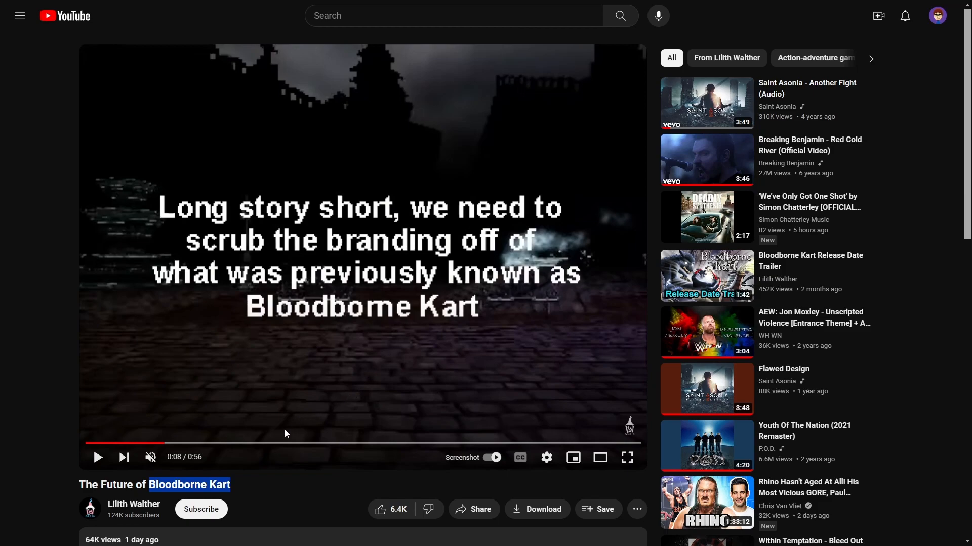
pyautogui.moveTo(267, 443)
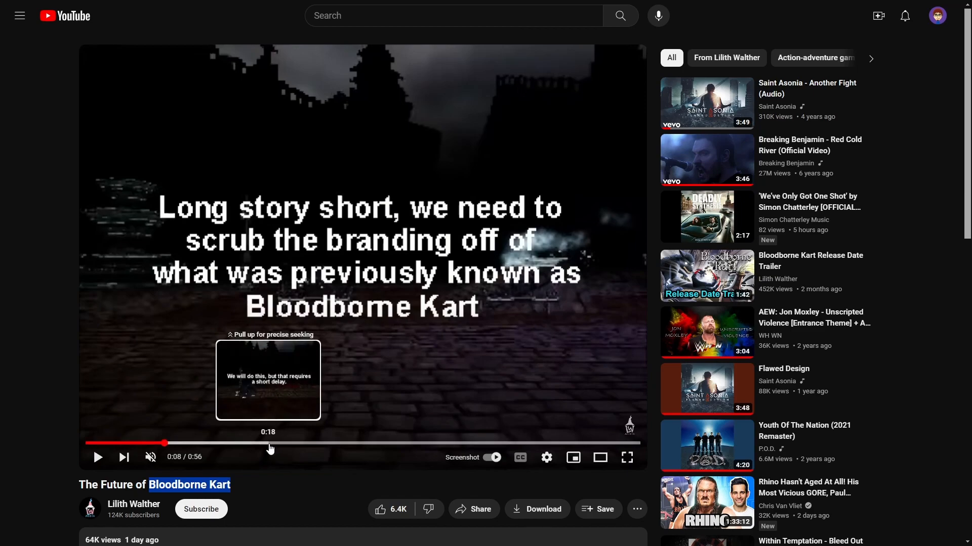
pyautogui.moveTo(275, 449)
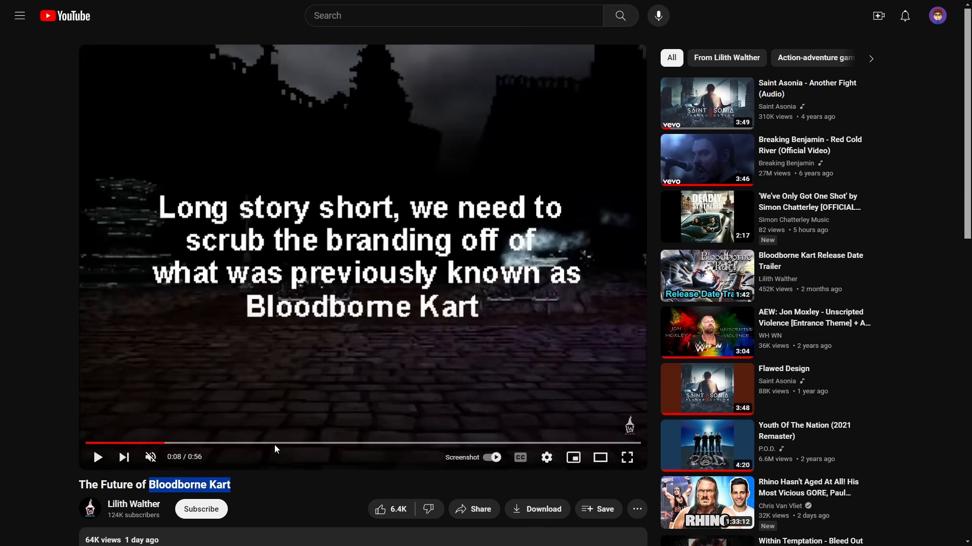
pyautogui.moveTo(278, 443)
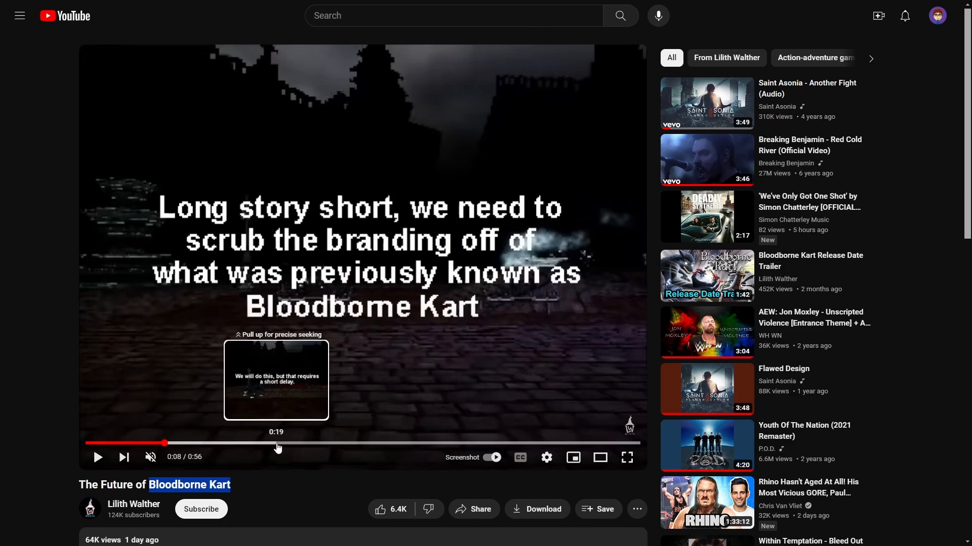
# Skip the Bloodborne Kart video past the delay and no-release-date notes to the creative control message at 0:43.
pyautogui.click(277, 443)
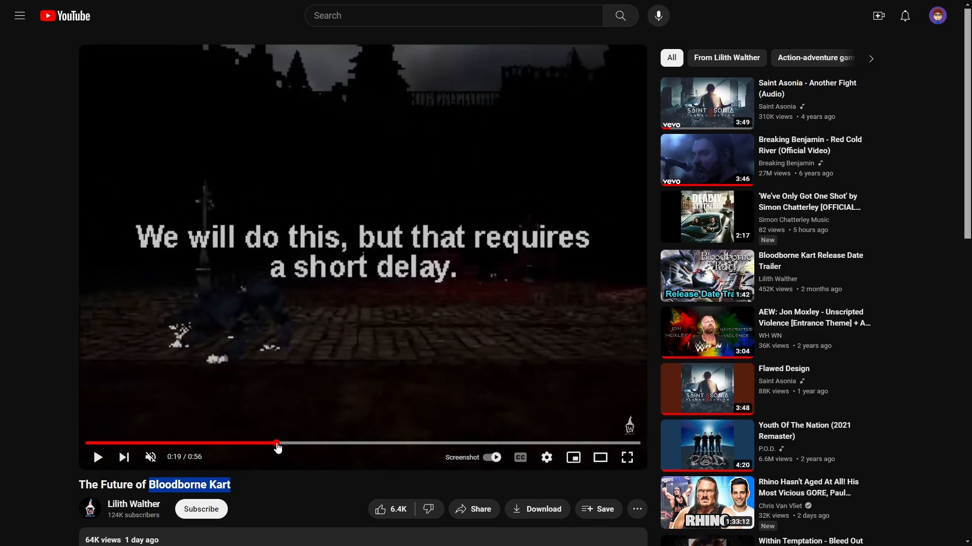
pyautogui.moveTo(403, 443)
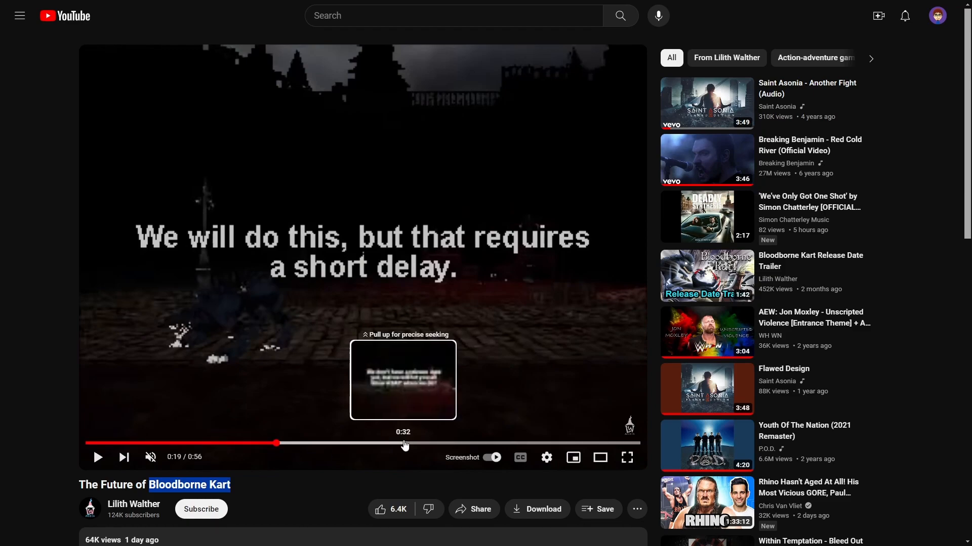
pyautogui.click(403, 444)
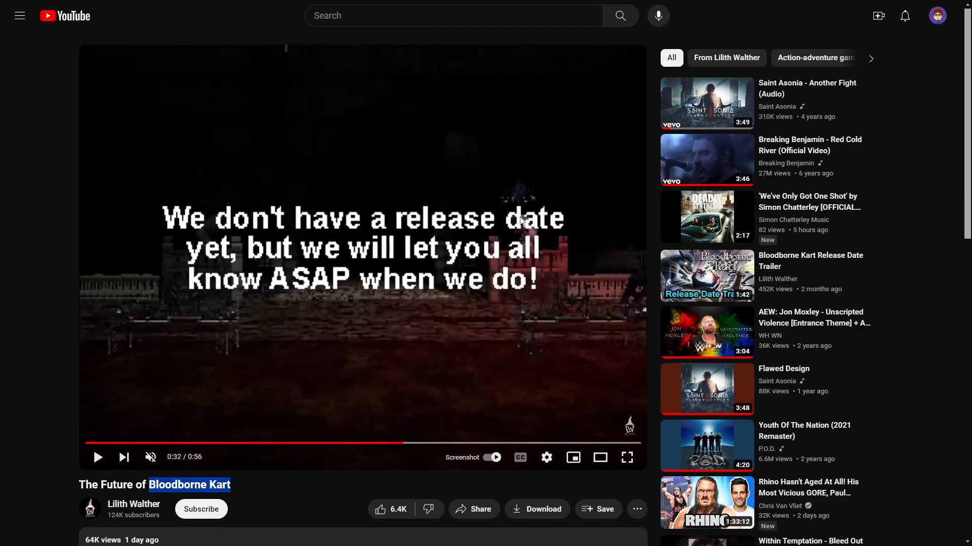
pyautogui.moveTo(512, 426)
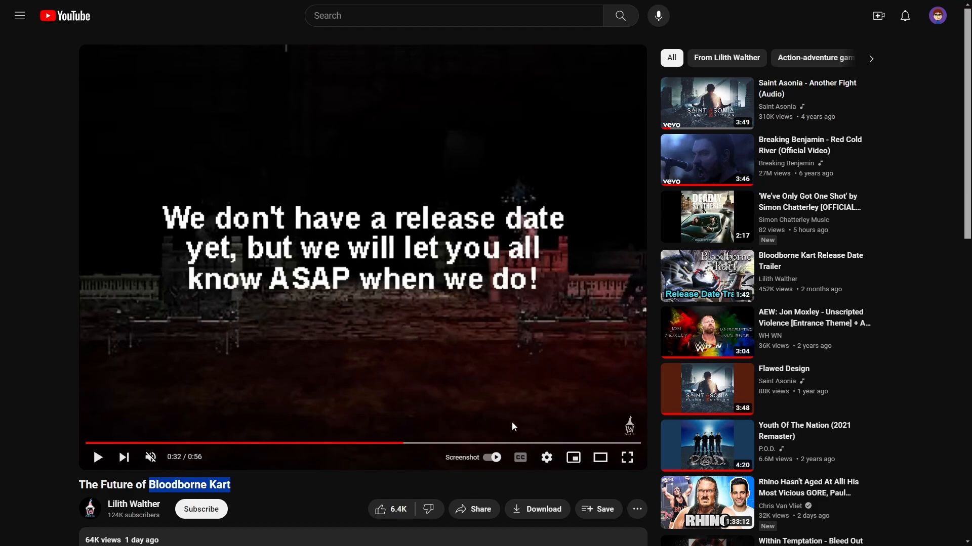
pyautogui.click(514, 443)
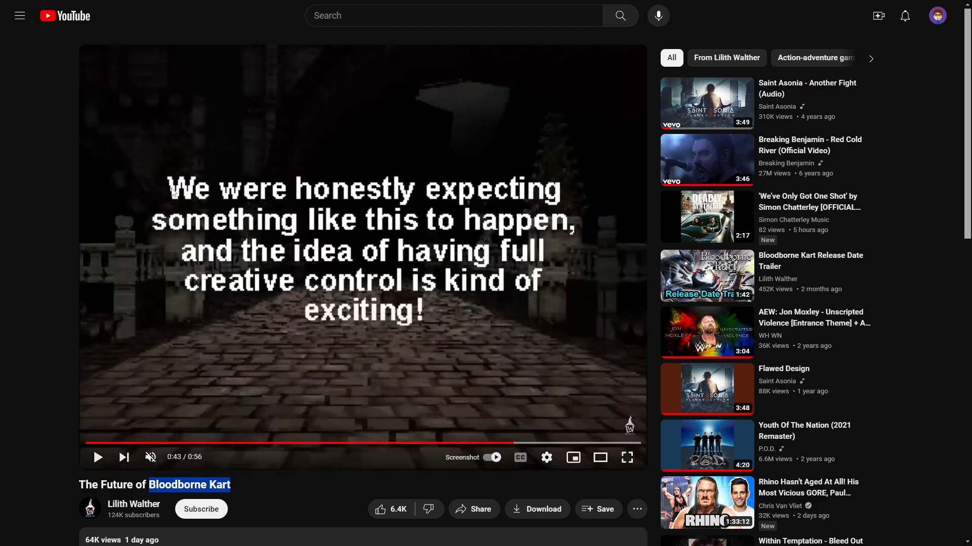
pyautogui.moveTo(434, 207)
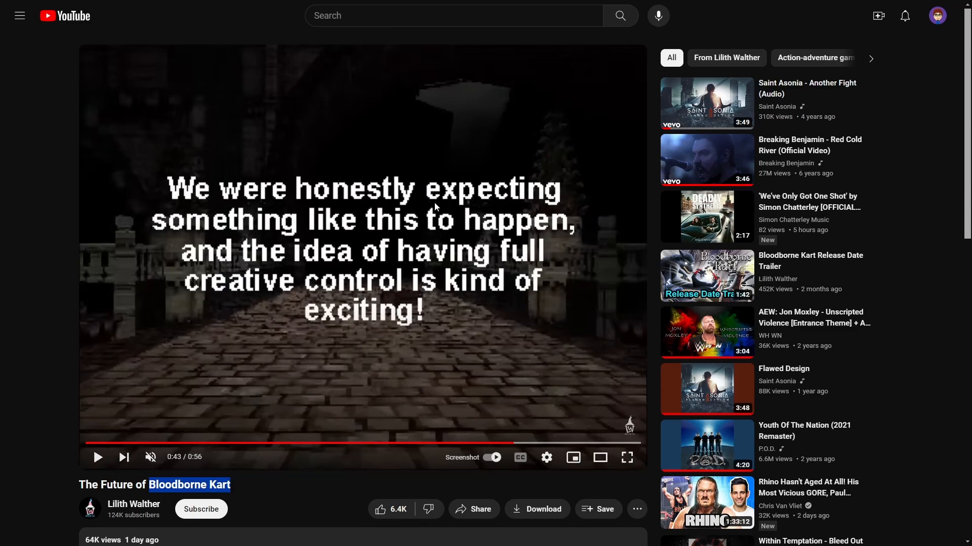
pyautogui.moveTo(260, 315)
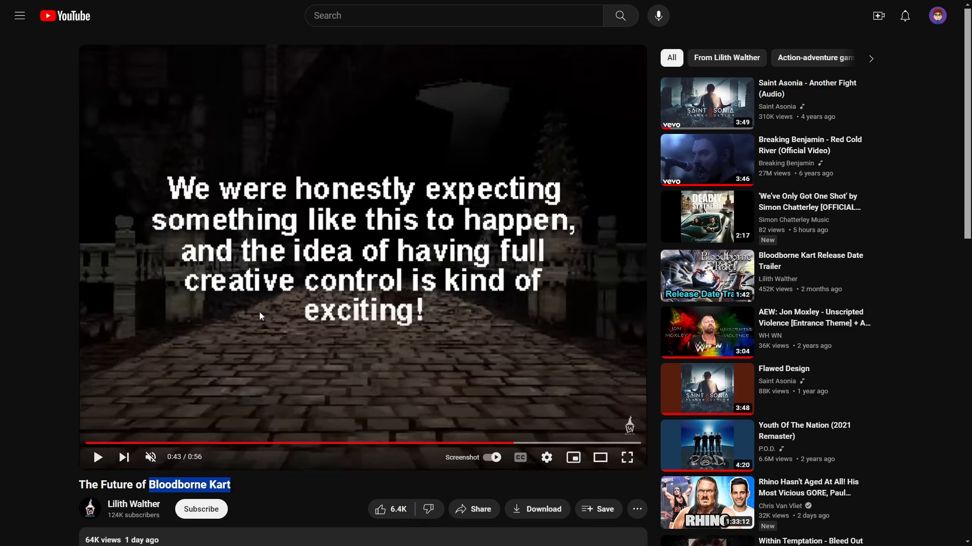
pyautogui.moveTo(385, 324)
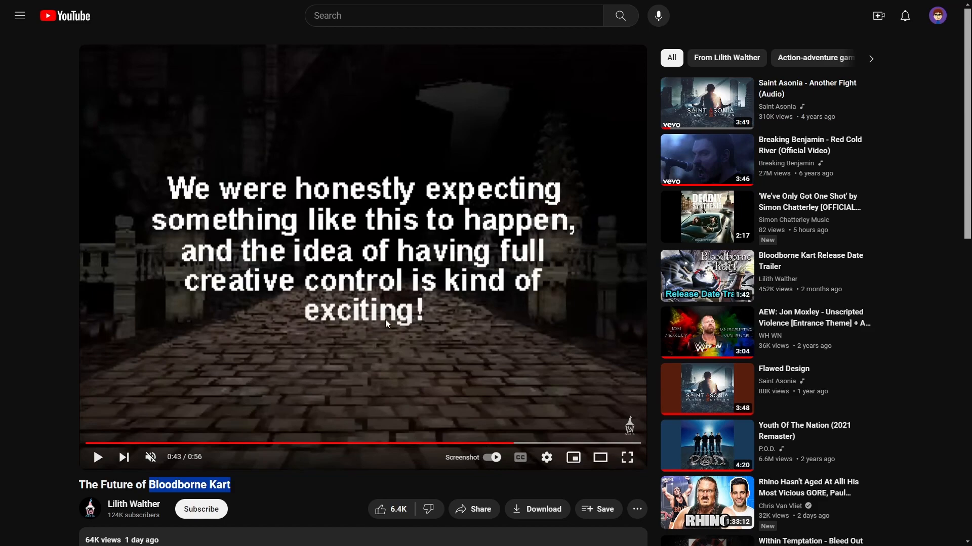